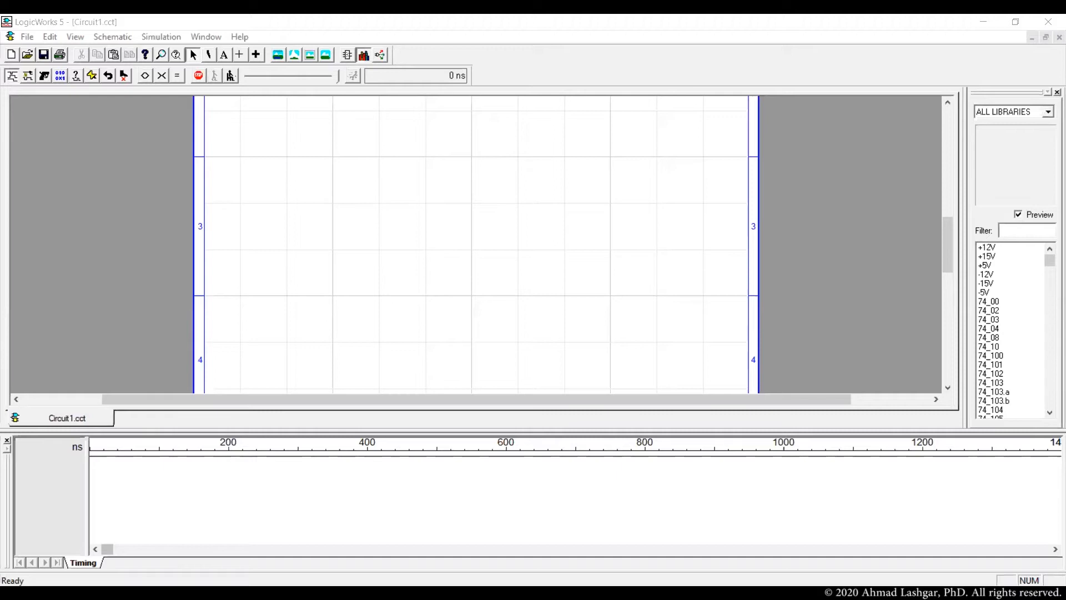
Step: Launch the PROM/RAM/PLA wizard from Simulation and choose PROM as the device type
click(161, 36)
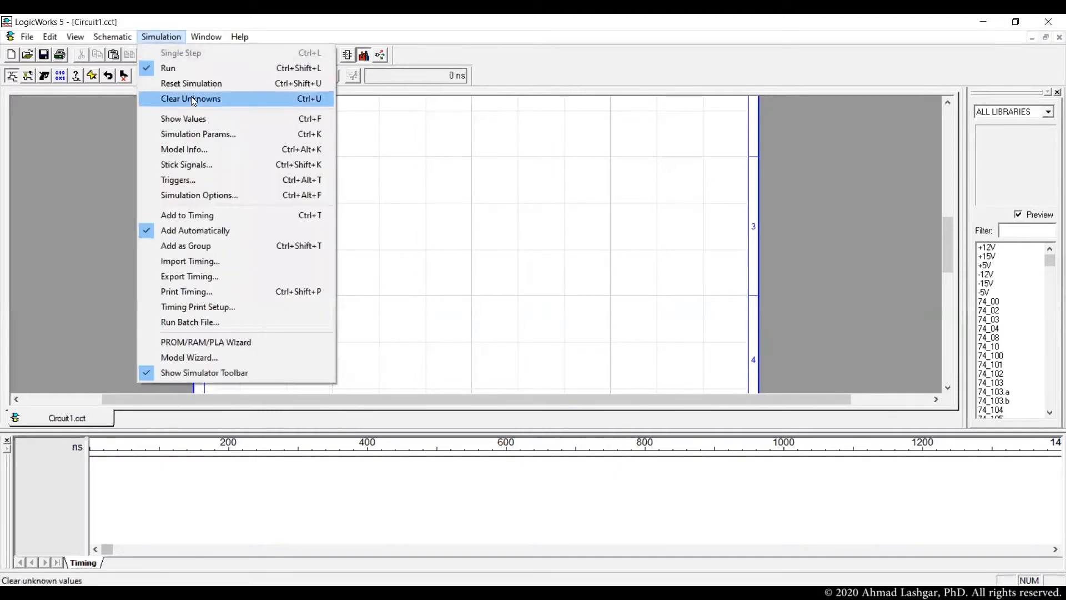
mouse_move(177, 180)
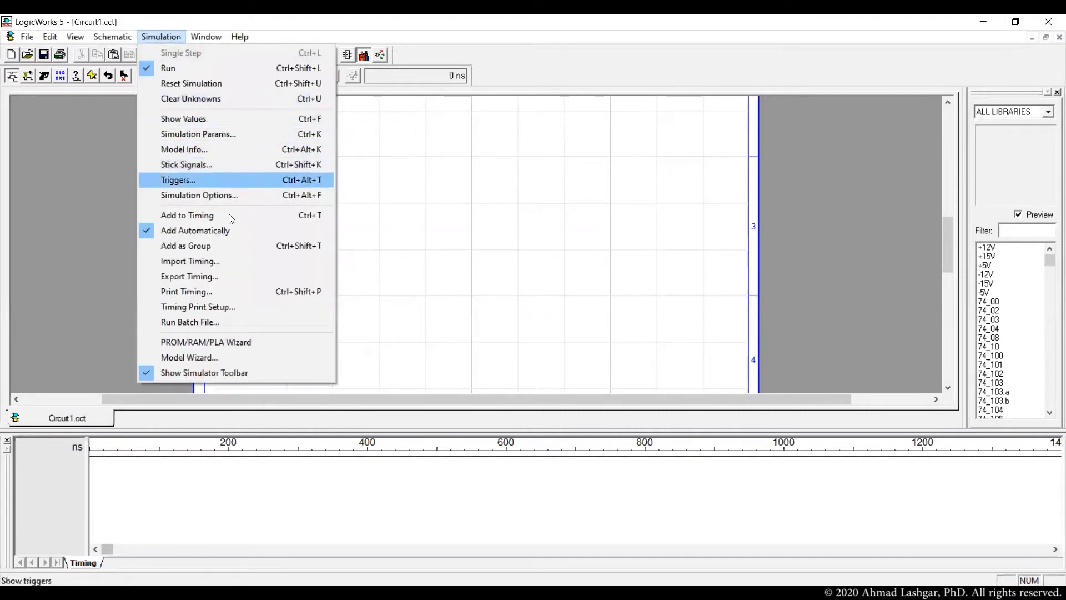
mouse_move(205, 342)
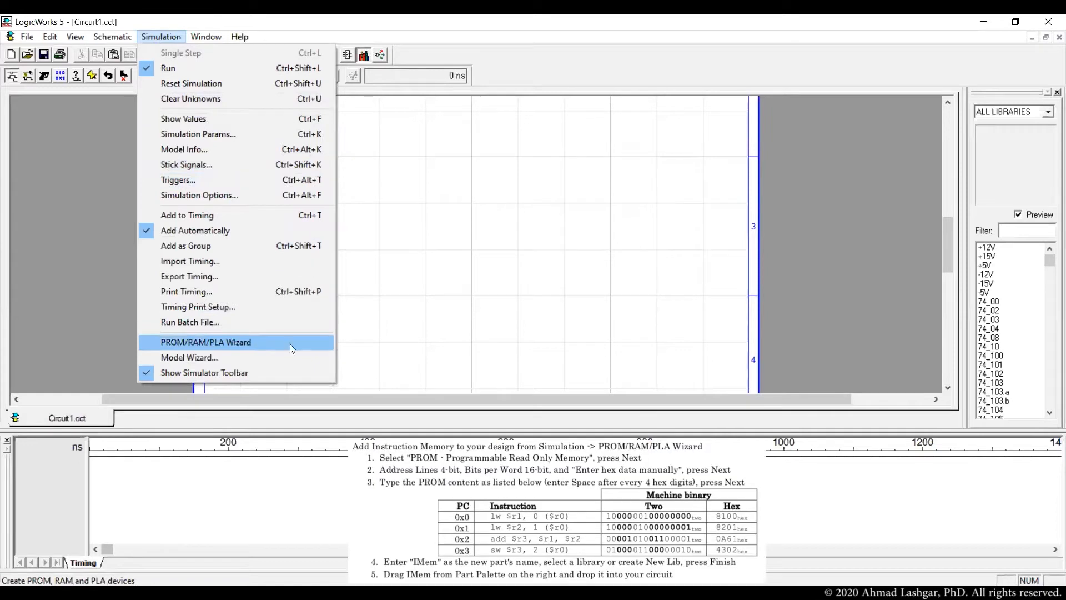
click(205, 342)
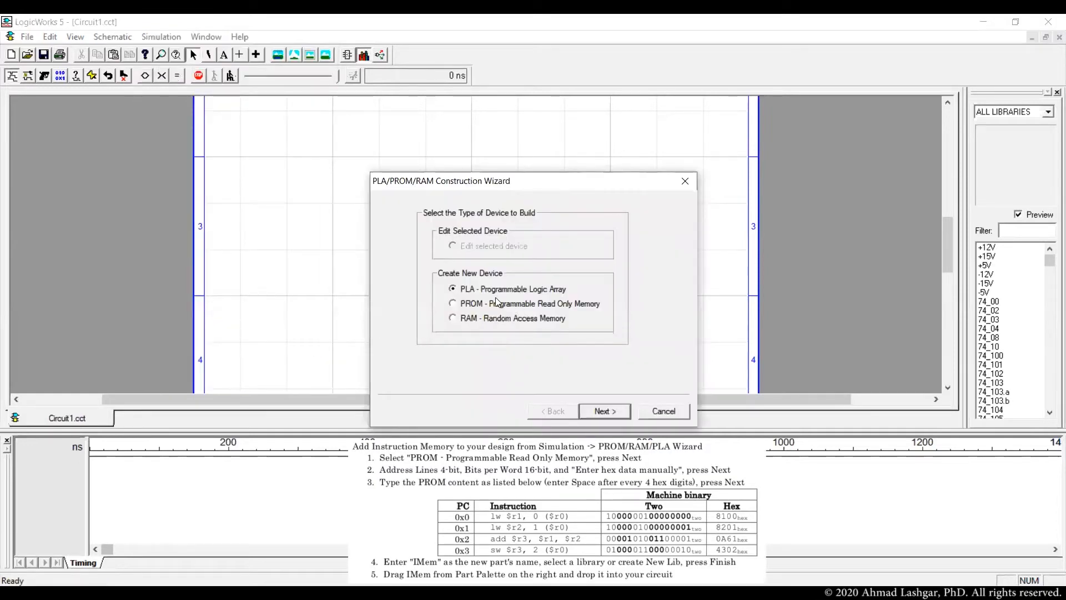
click(453, 303)
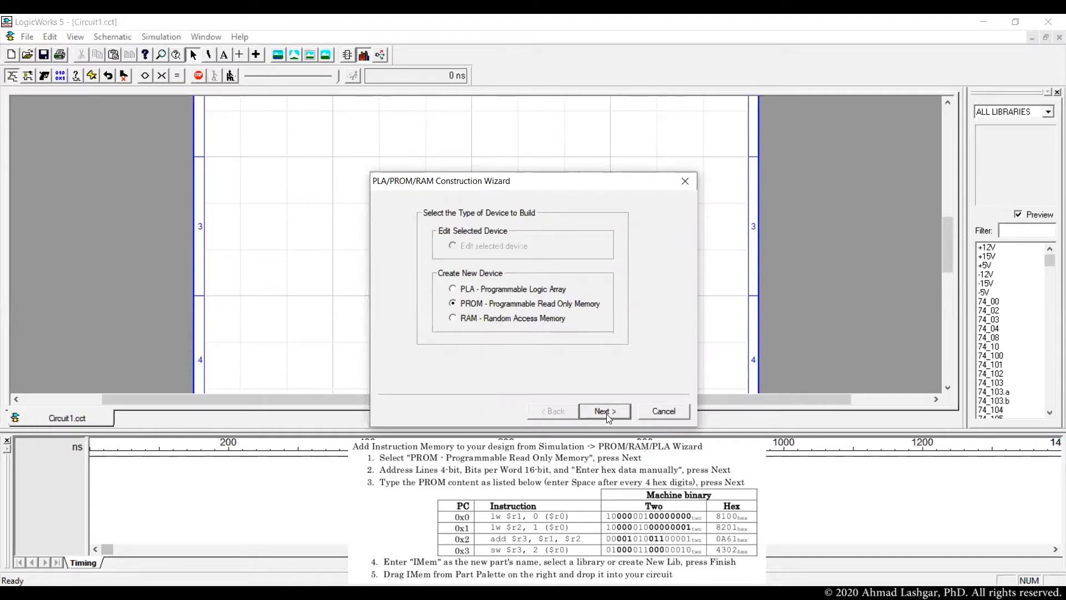
Step: Specify 4 address lines and 16 bits per word with manual hex entry, reaching the data page
click(604, 411)
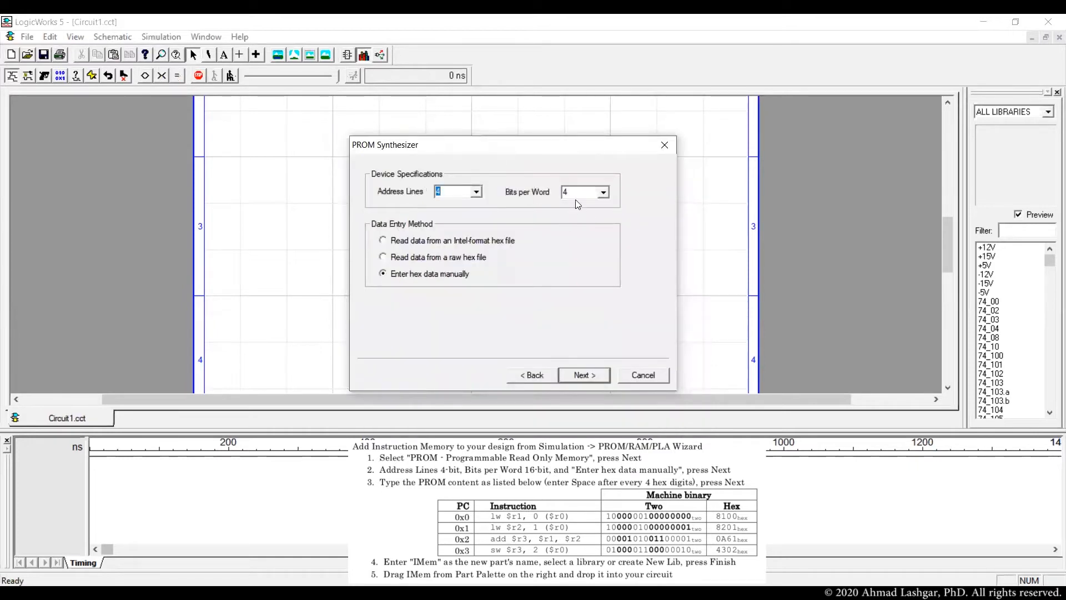
mouse_move(632, 216)
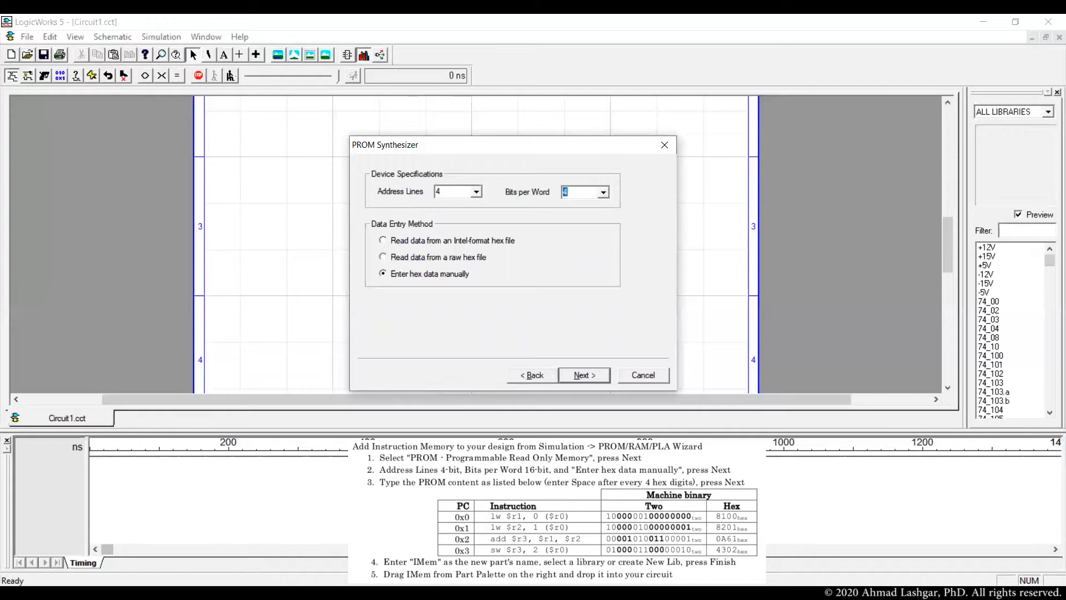
text(16)
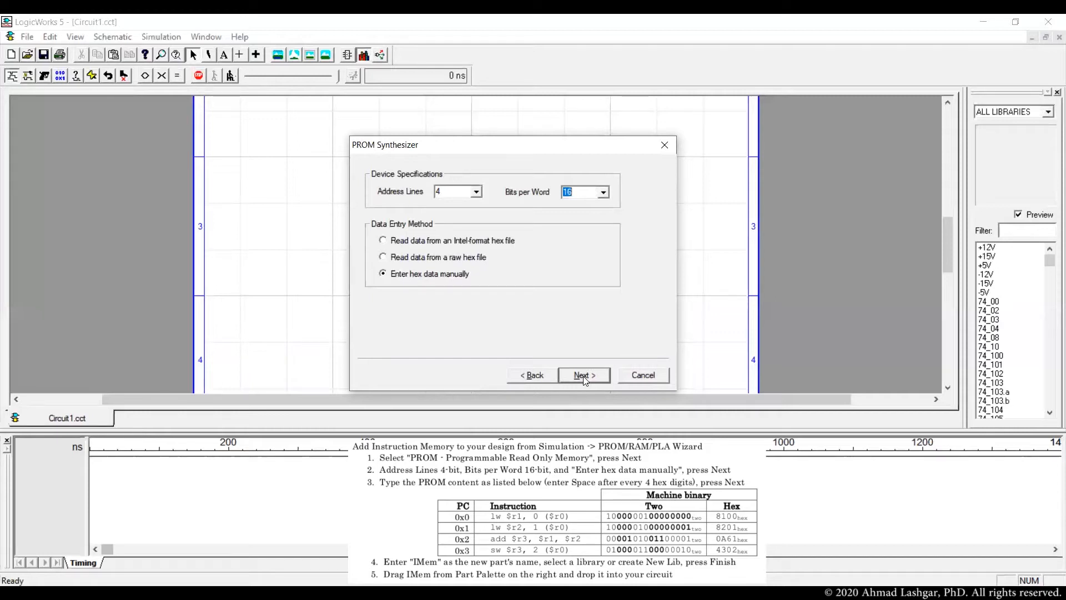
click(583, 374)
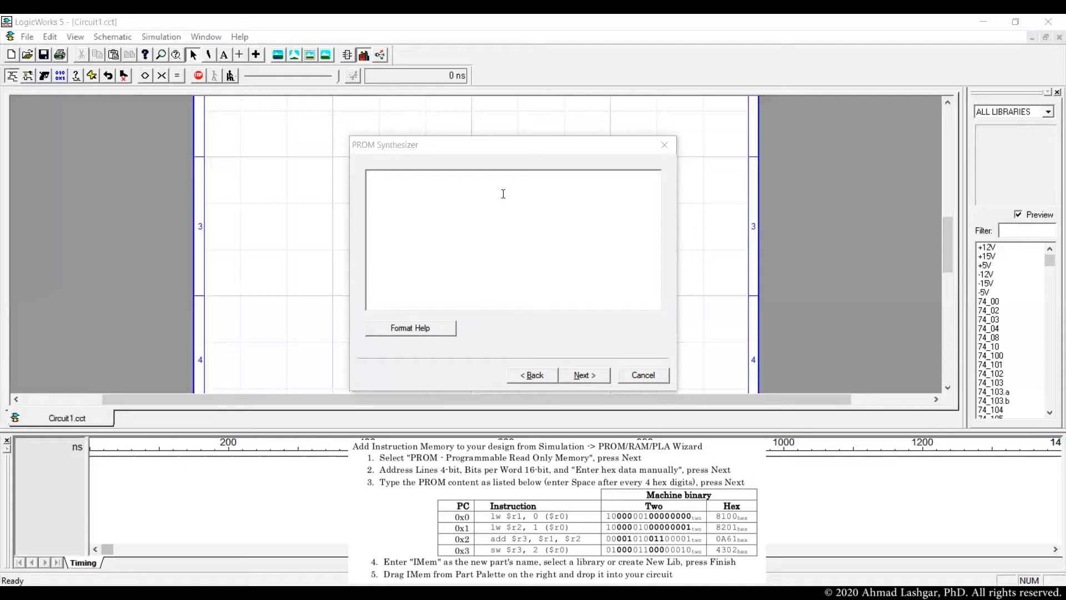
Step: Enter PROM words 8100 8201 0A61 4302 and bring up the raw hex Format Help
text(8100)
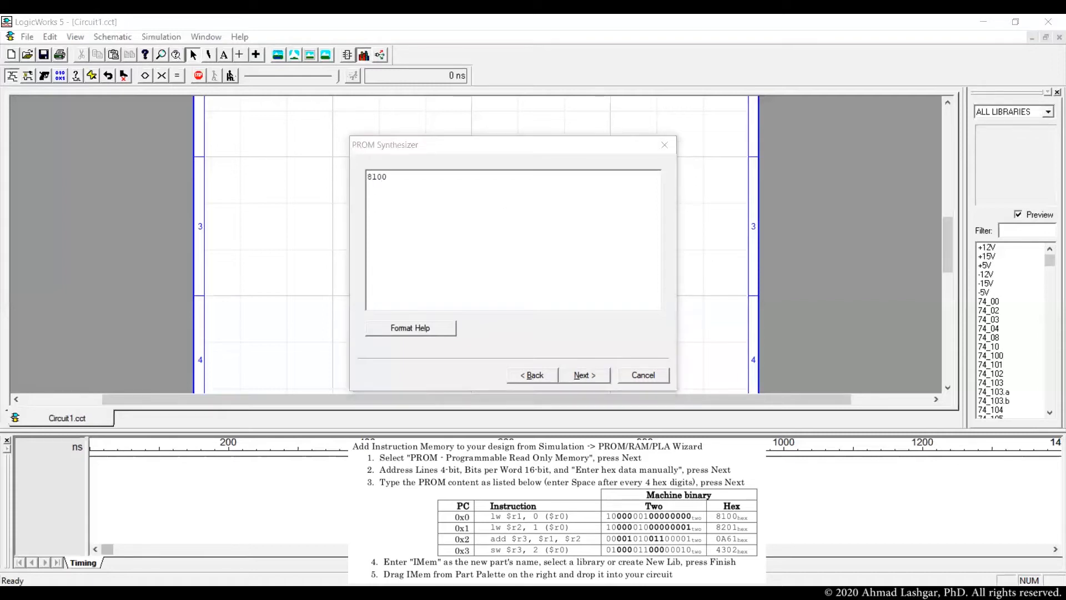
text(8201)
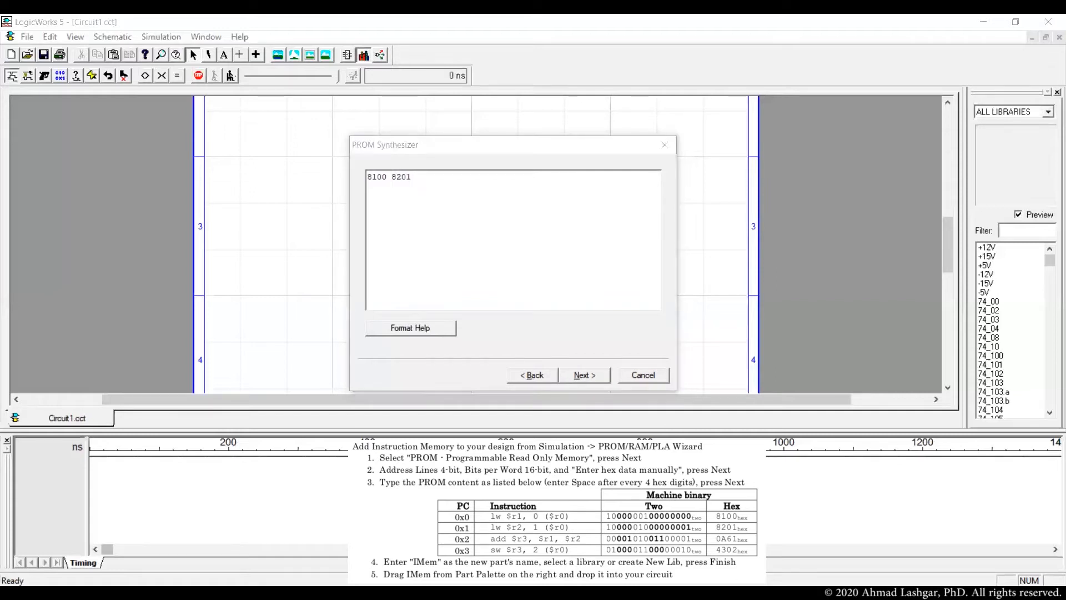
text(0A61)
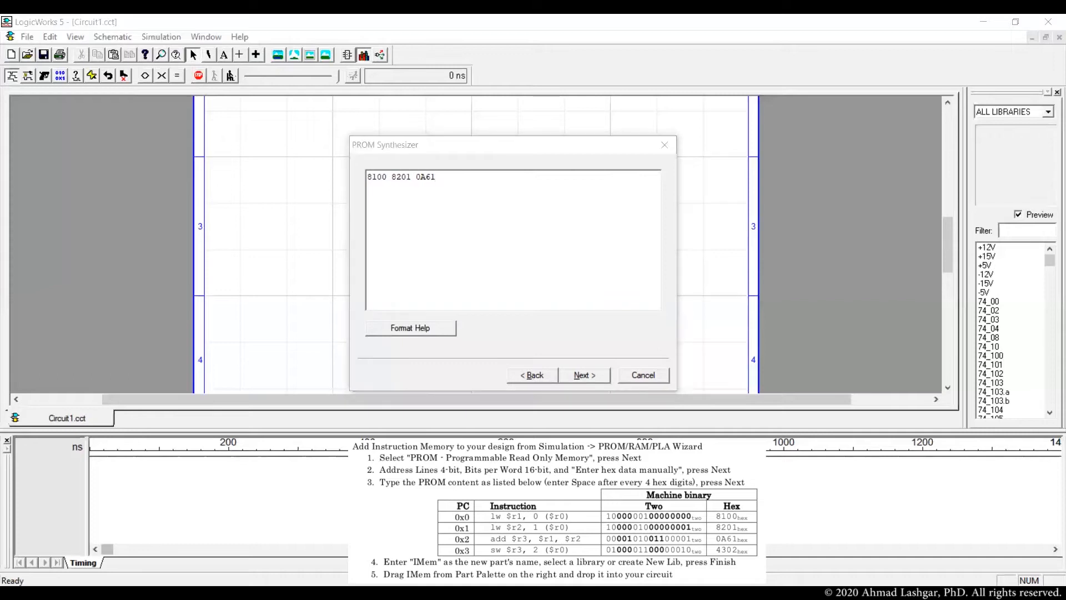
text(4)
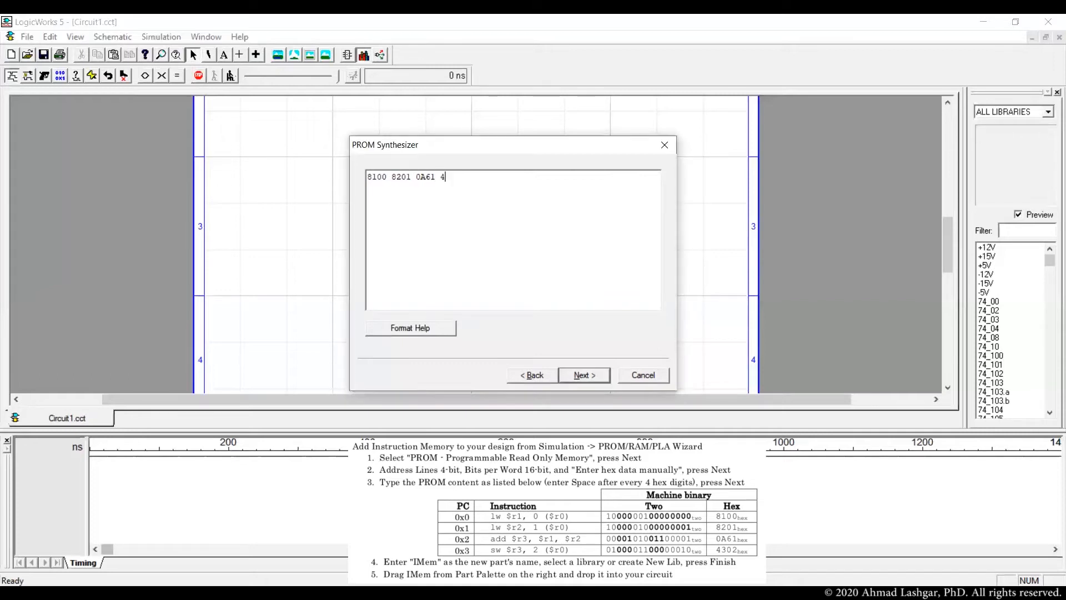
text(302)
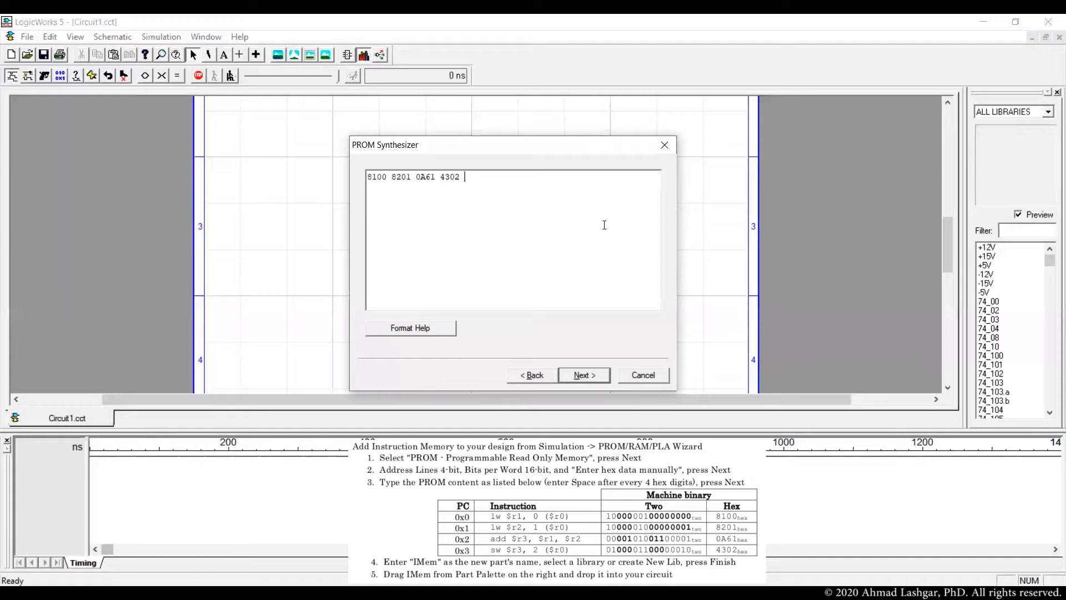
mouse_move(420, 328)
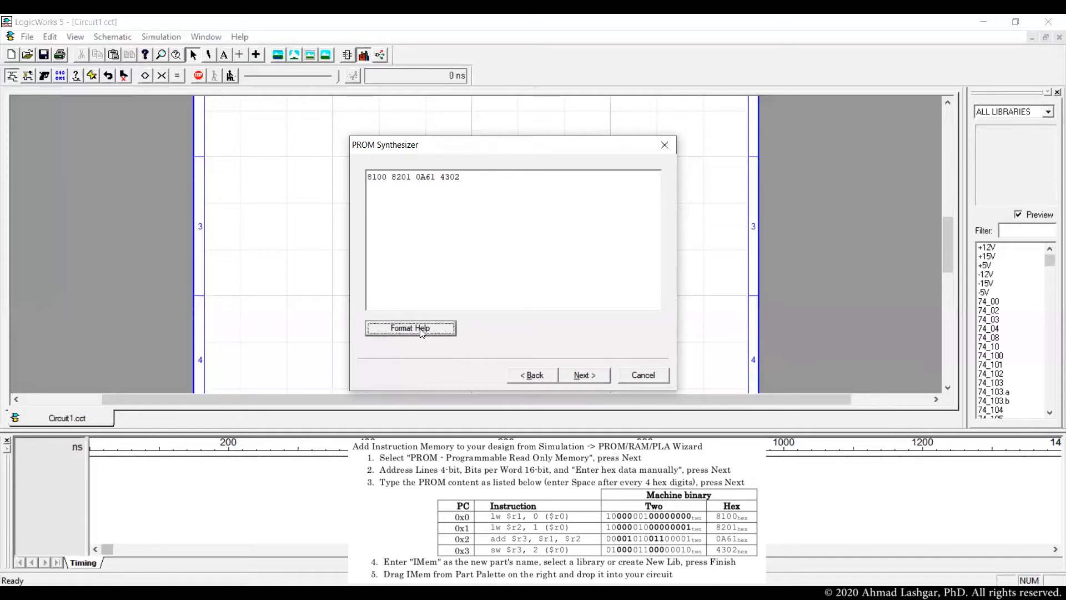
click(410, 327)
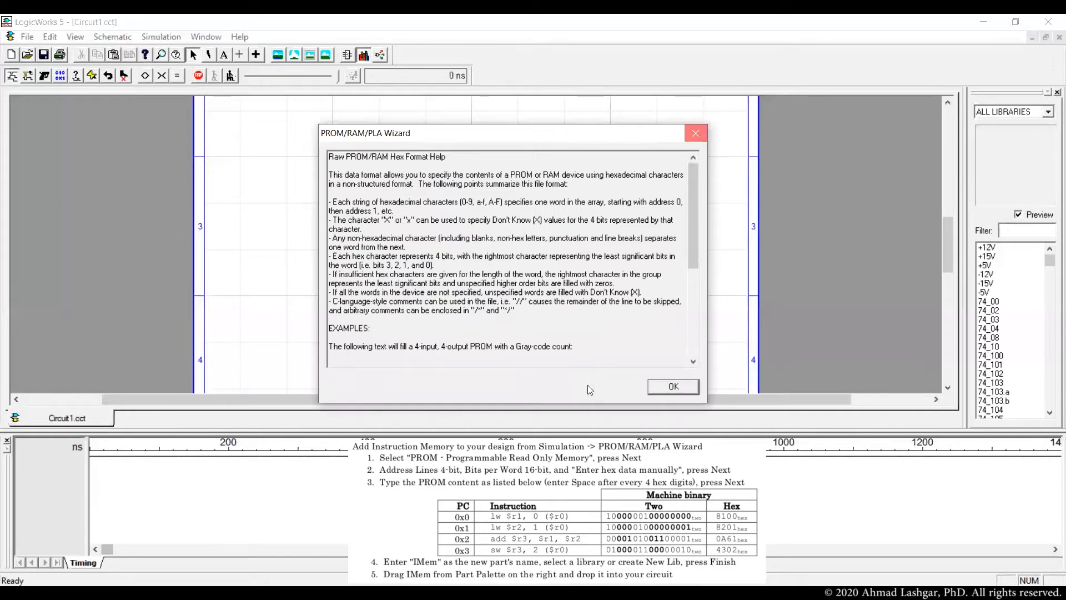
Step: Name the new part IMem and browse for an existing library to store it
click(673, 386)
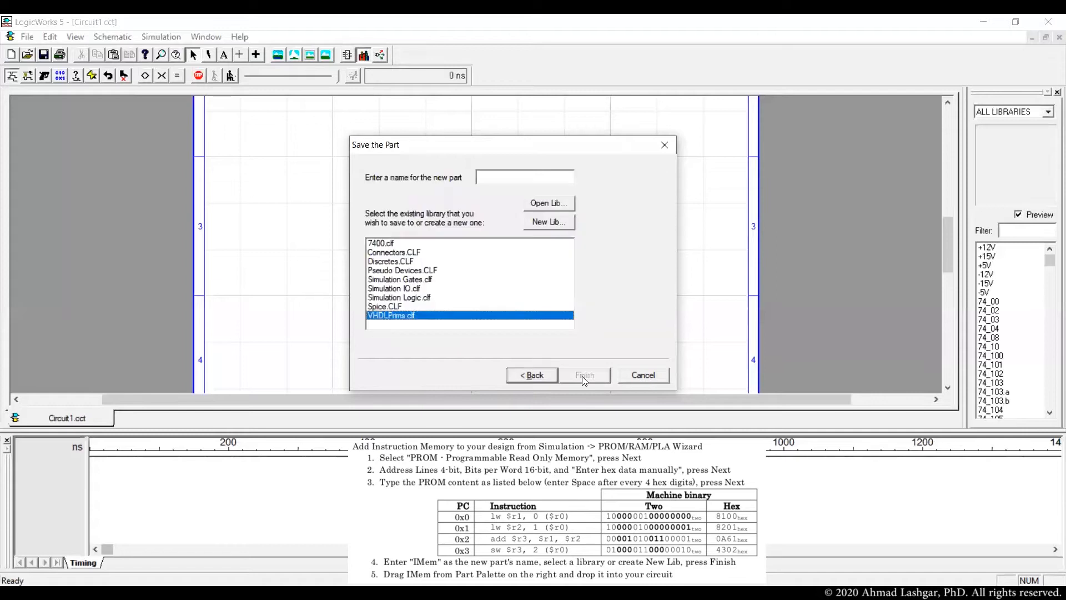
mouse_move(470, 269)
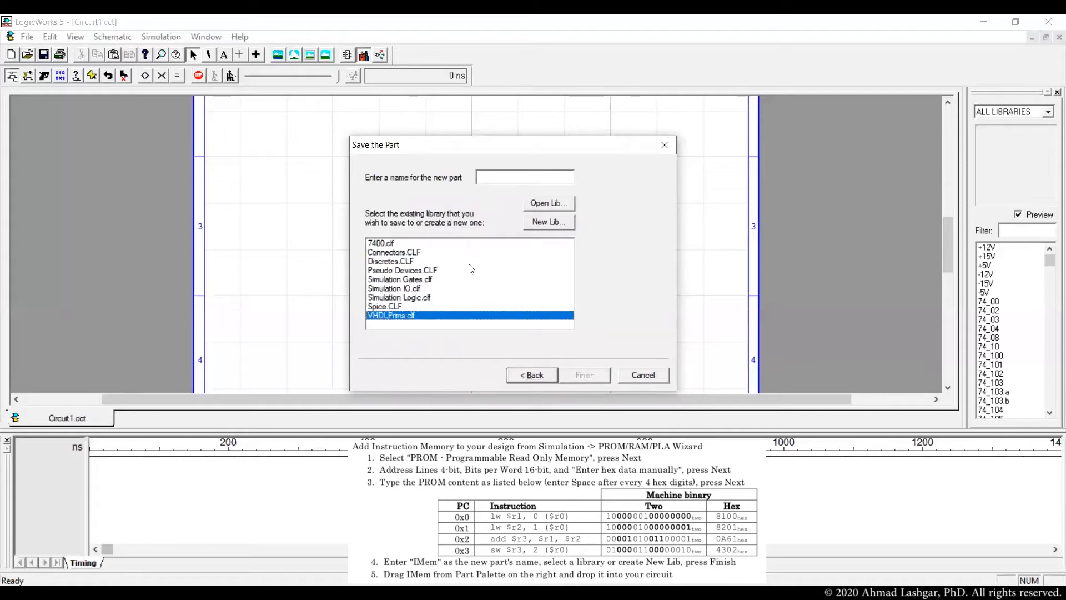
mouse_move(544, 204)
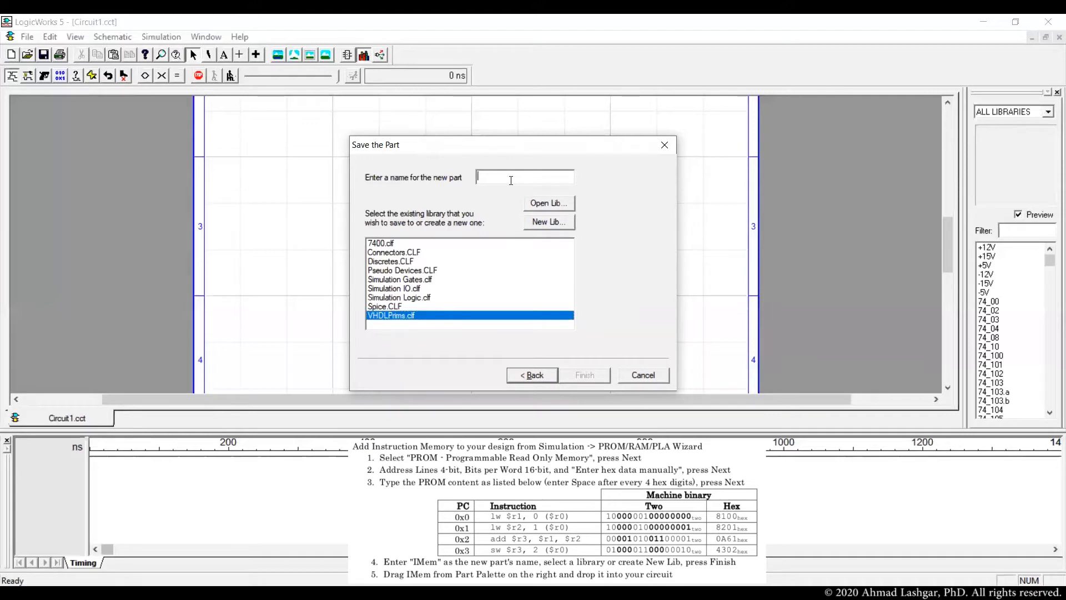
text(IM)
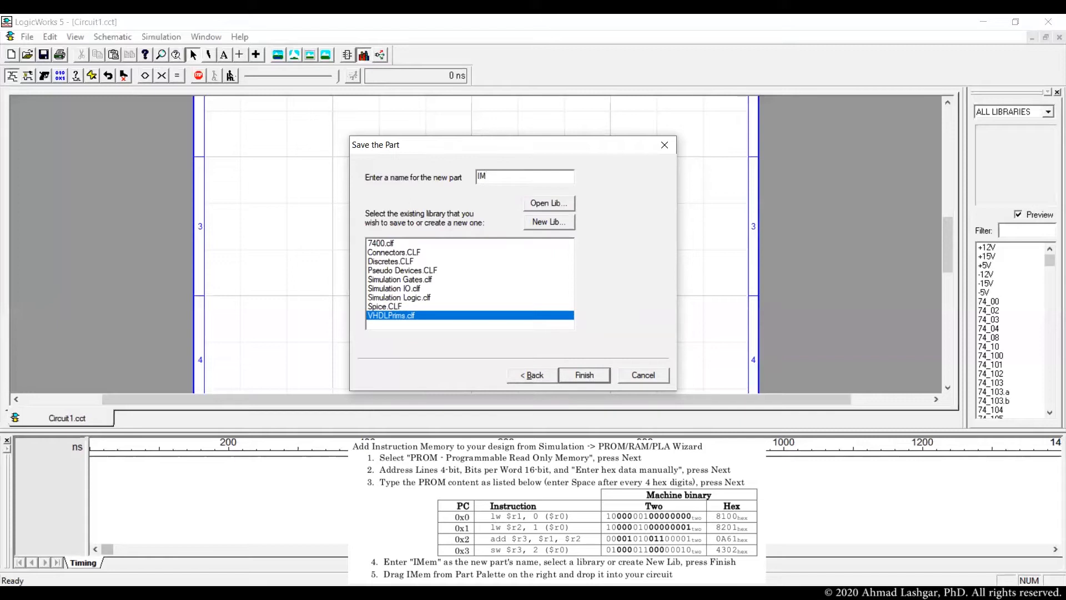
text(em)
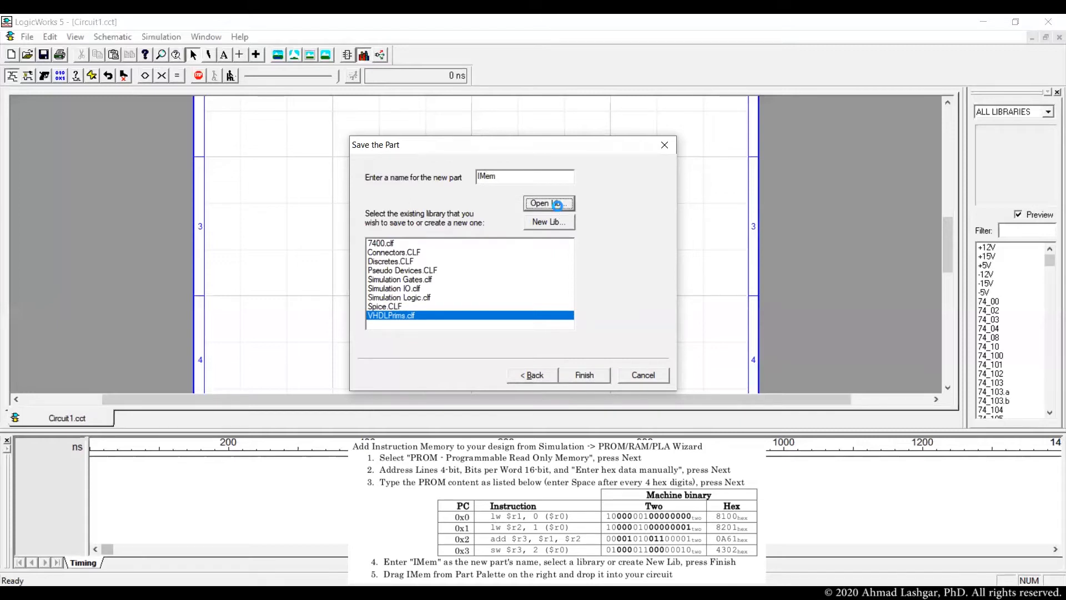
click(548, 202)
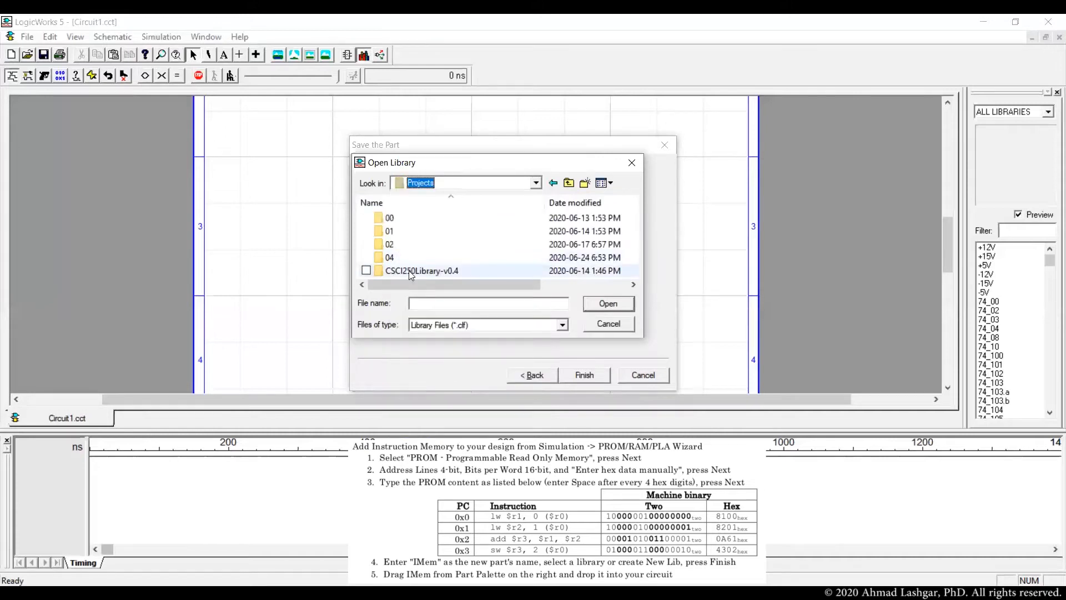
Step: Select 00\CPUProject.clf and finish, placing IMem with In0–In3 and Out0–Out15
double_click(388, 218)
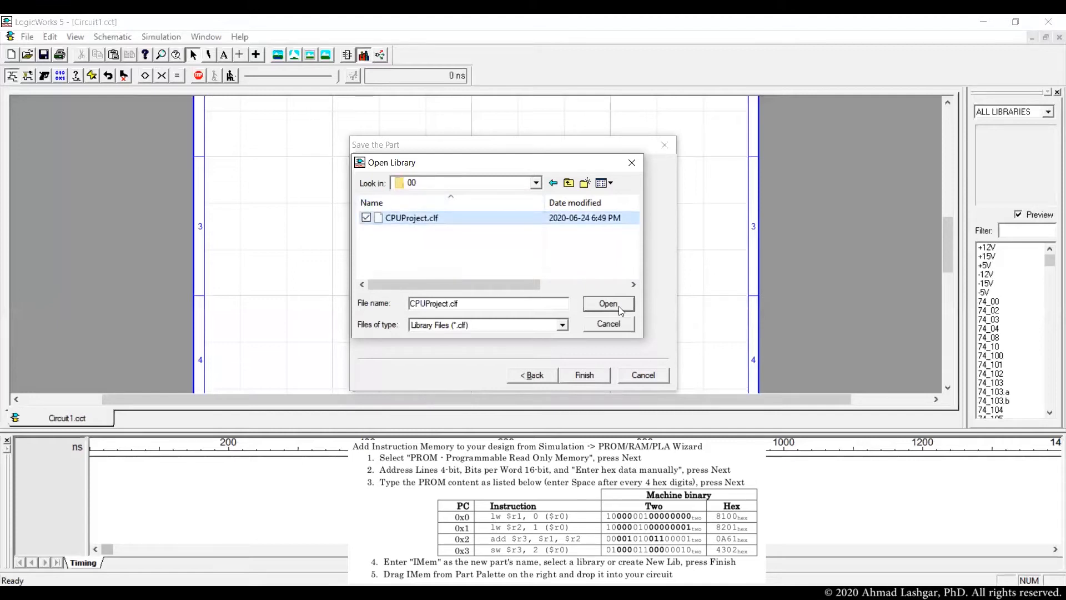
click(607, 303)
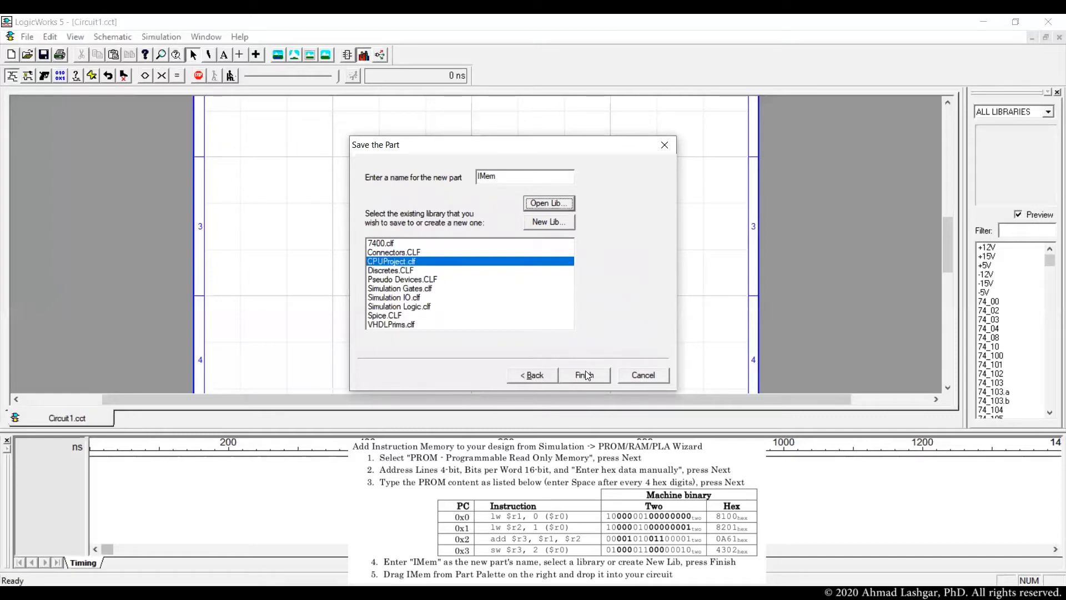
click(584, 374)
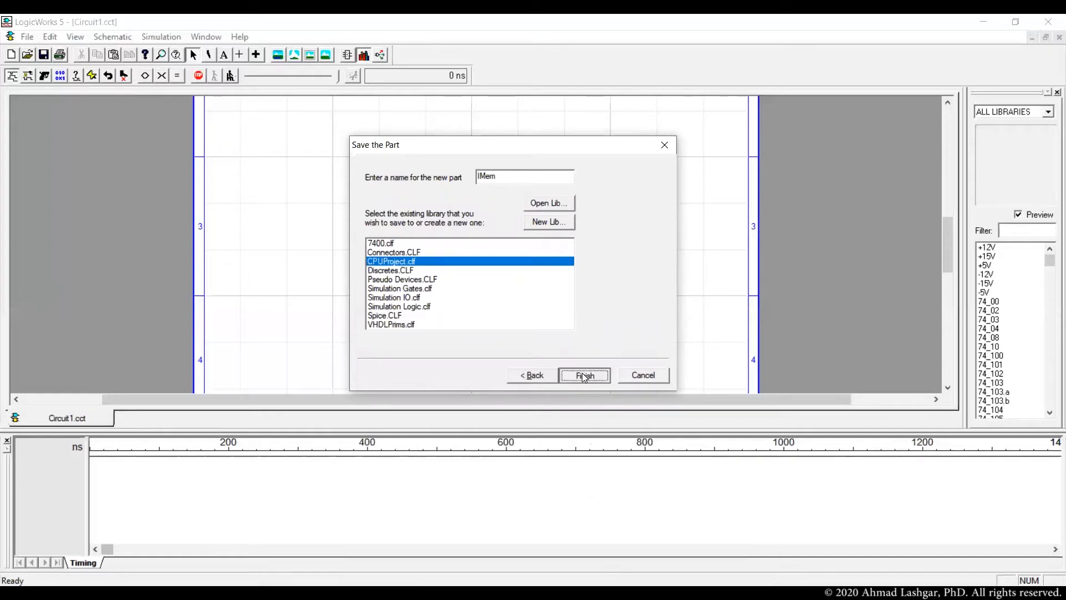
click(582, 374)
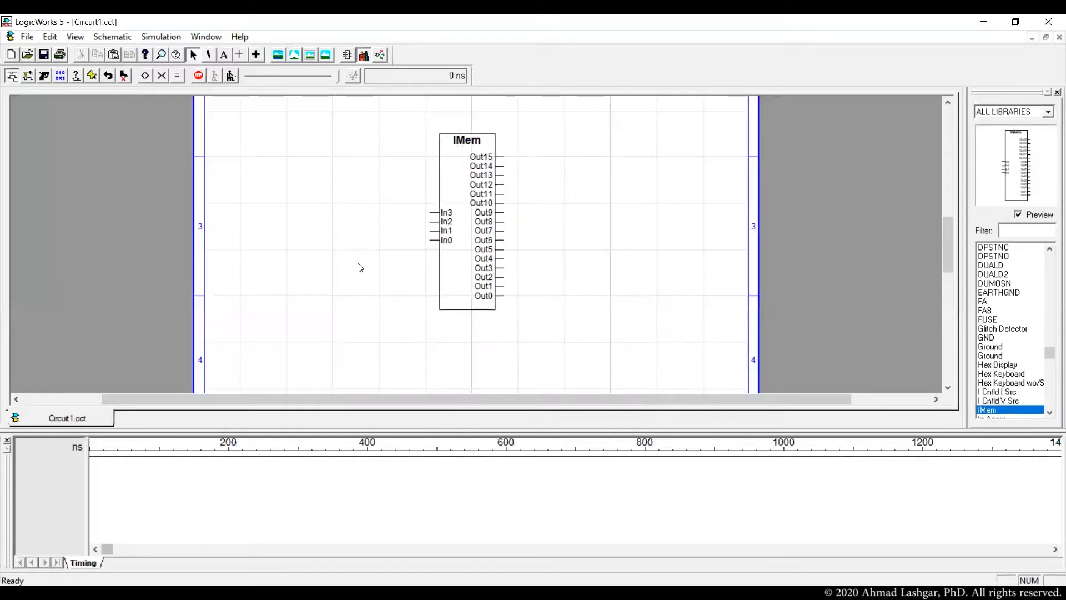
mouse_move(362, 273)
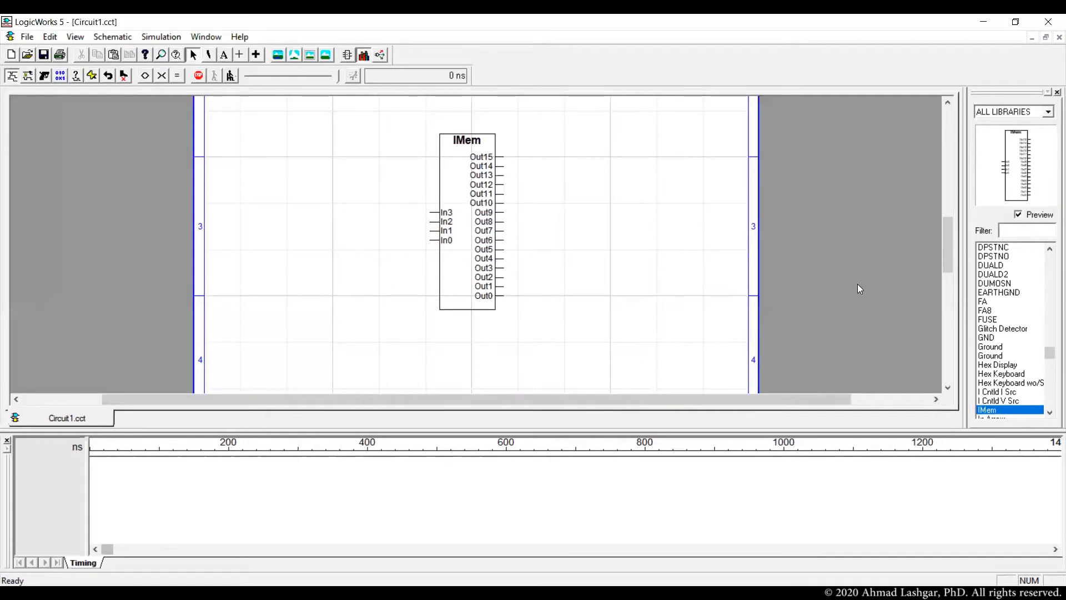
Step: Place a hex keyboard wired to IMem's In3–In0 address inputs
text(hex)
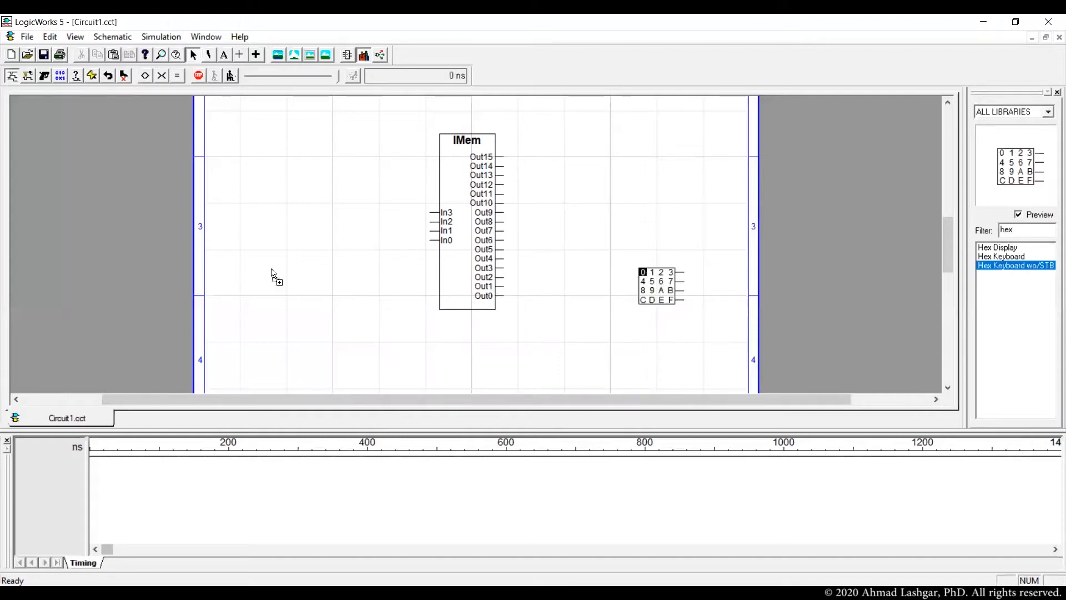
drag(659, 286, 401, 225)
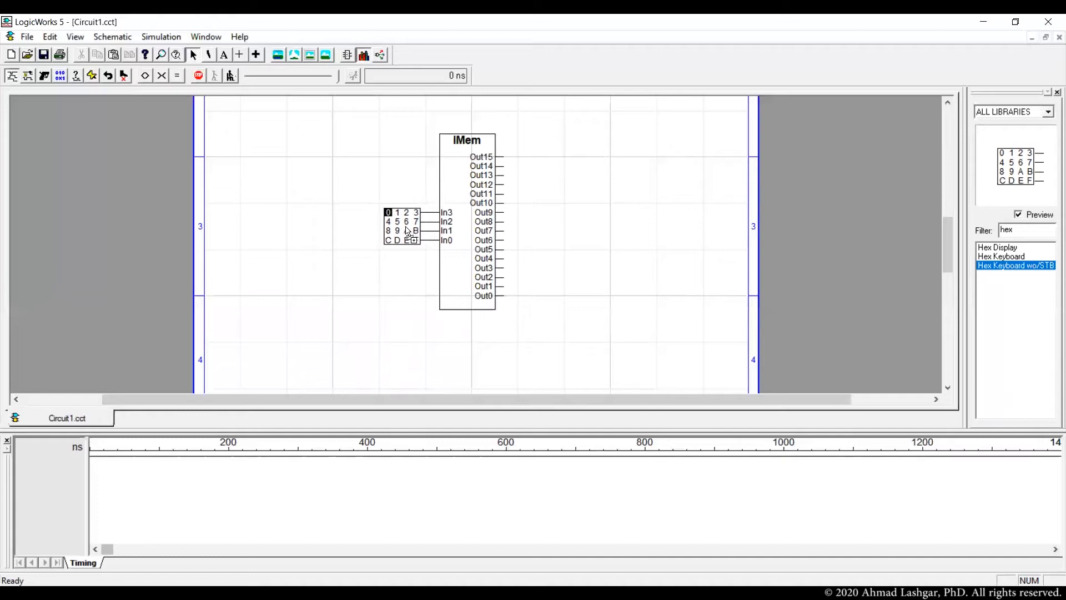
click(401, 227)
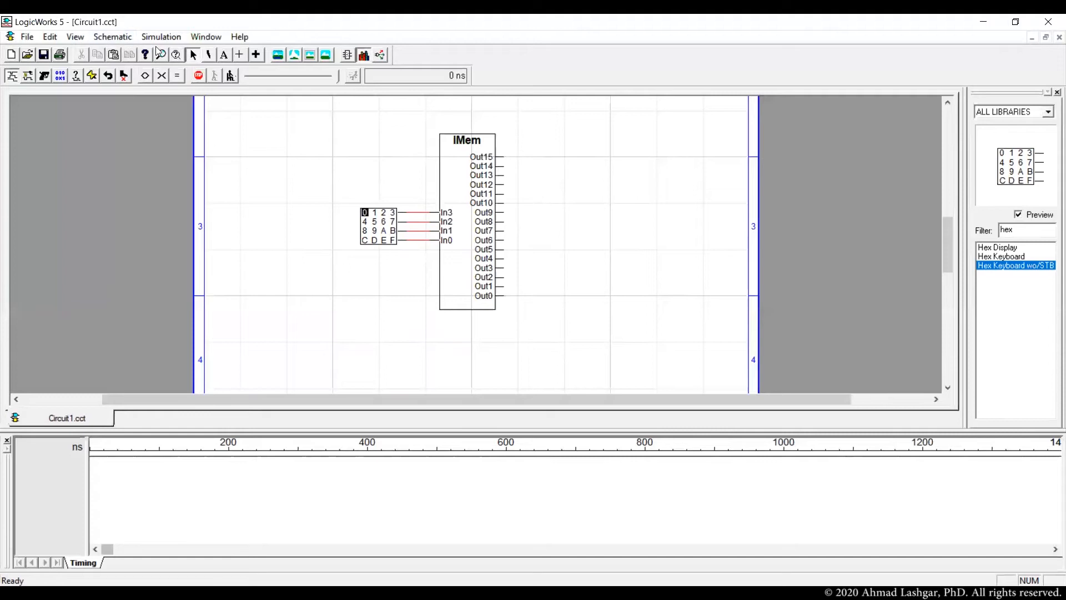
click(160, 37)
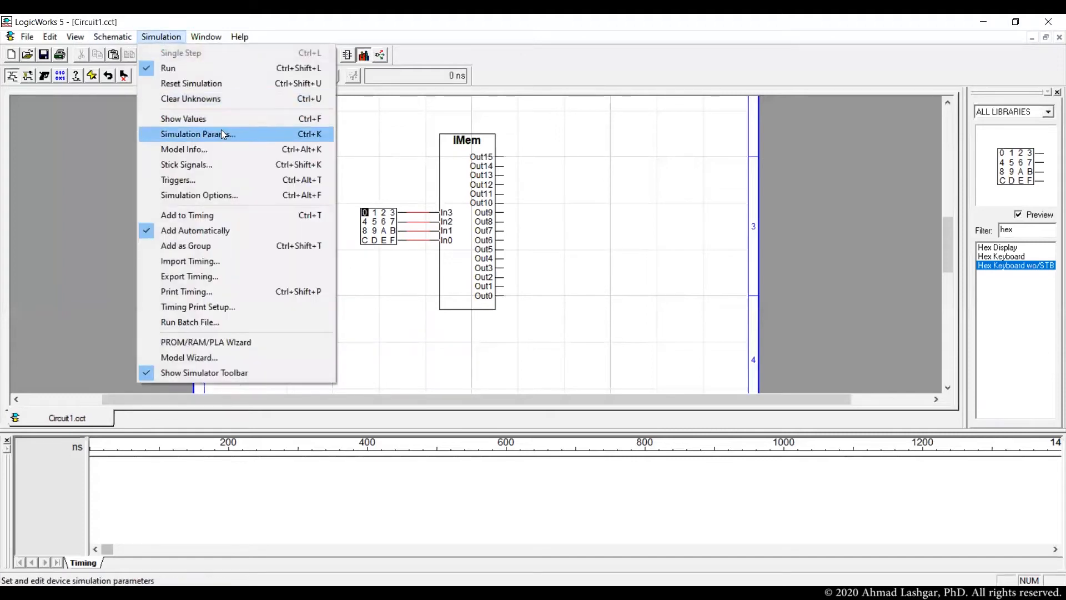
mouse_move(225, 139)
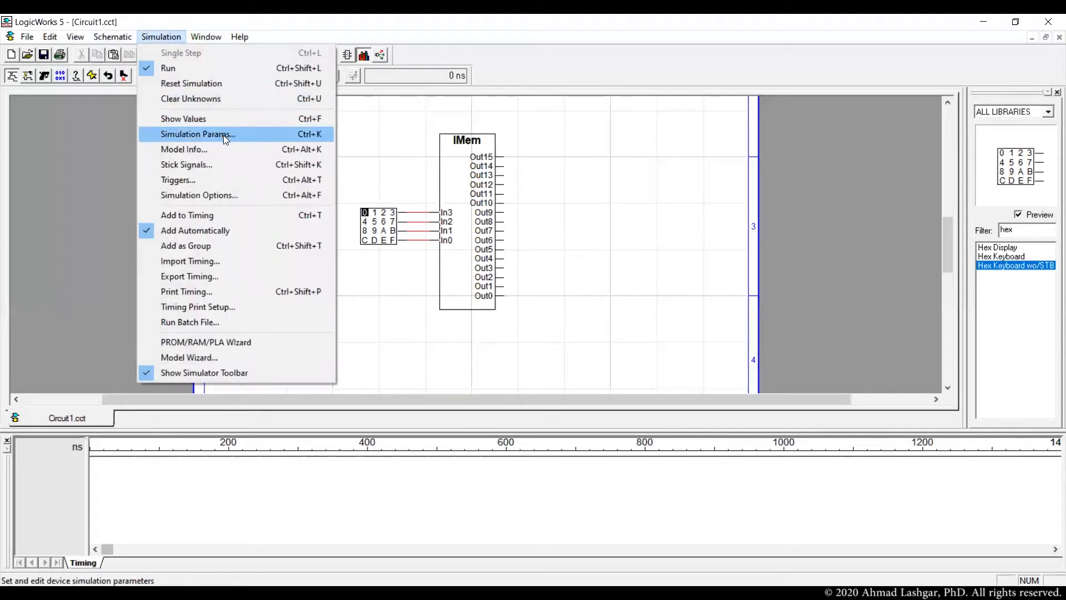
mouse_move(208, 135)
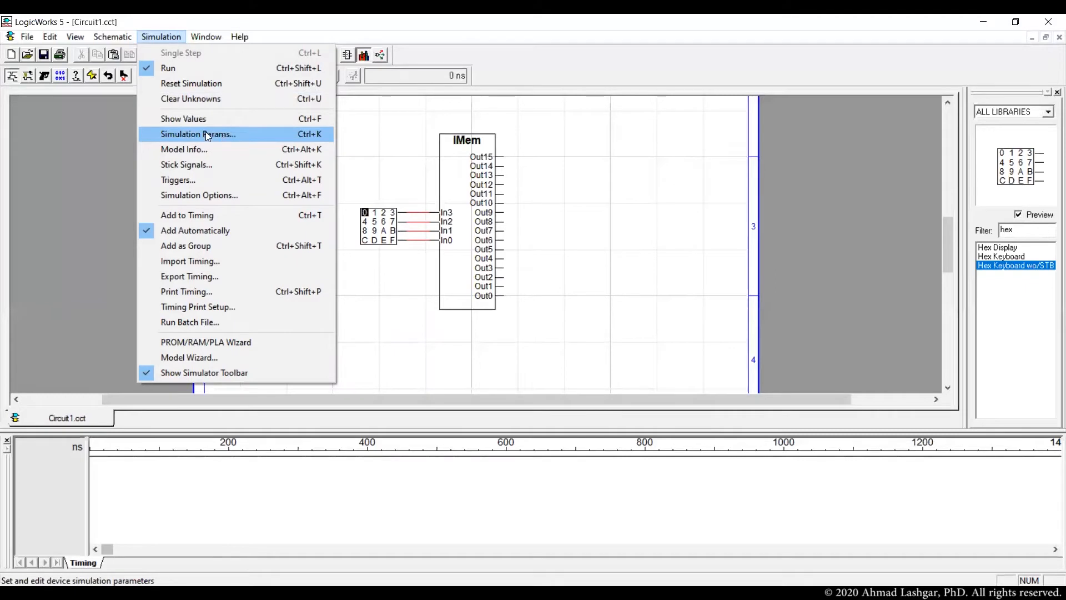
Step: Create a bus breakout with pins A0..15 on IMem's Out0–Out15
click(112, 37)
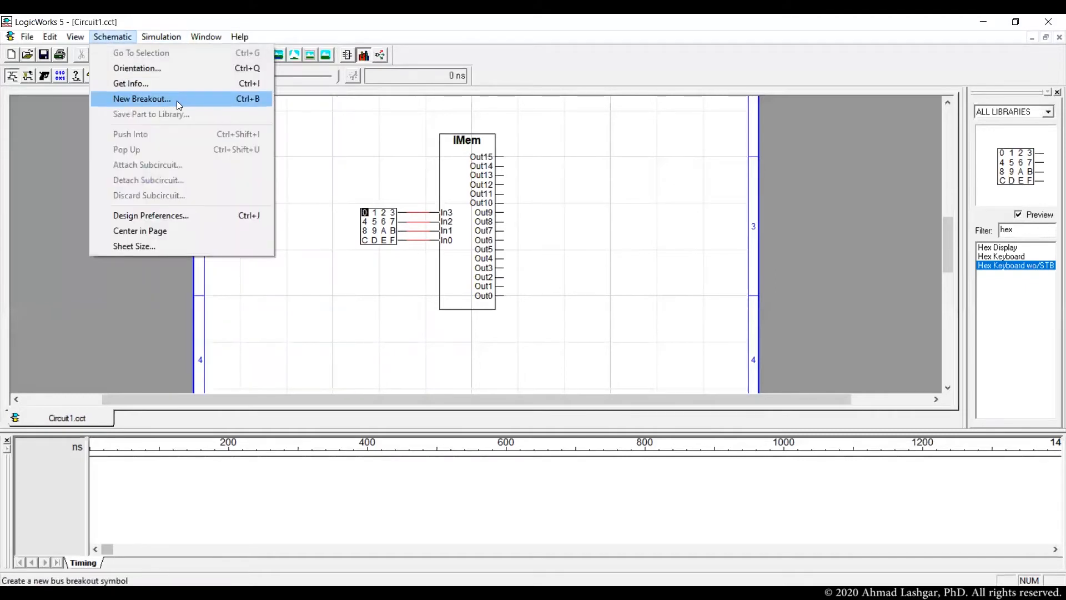
click(141, 99)
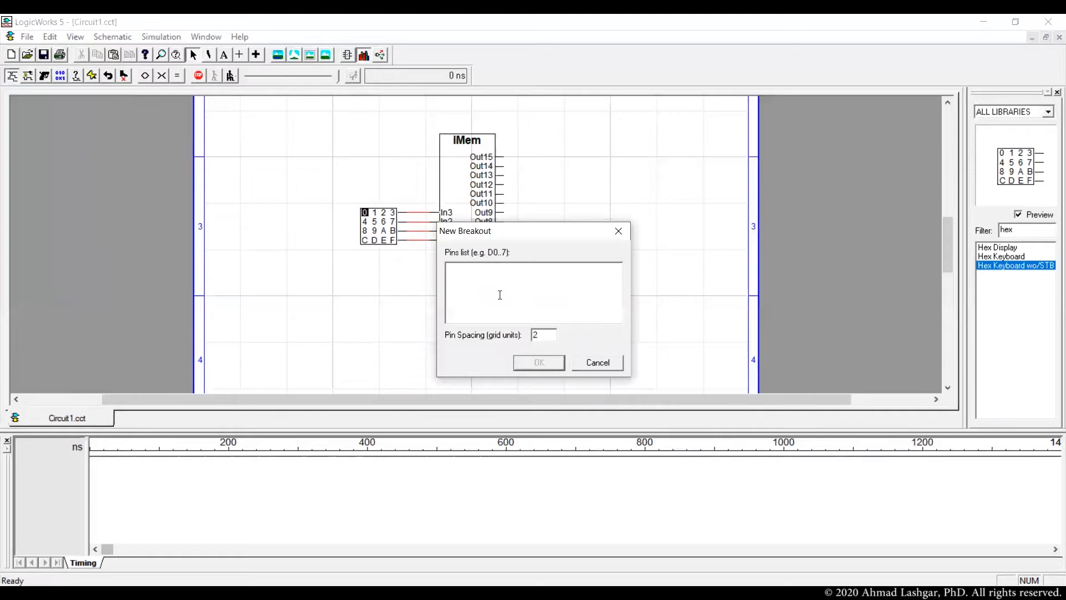
text(A0..)
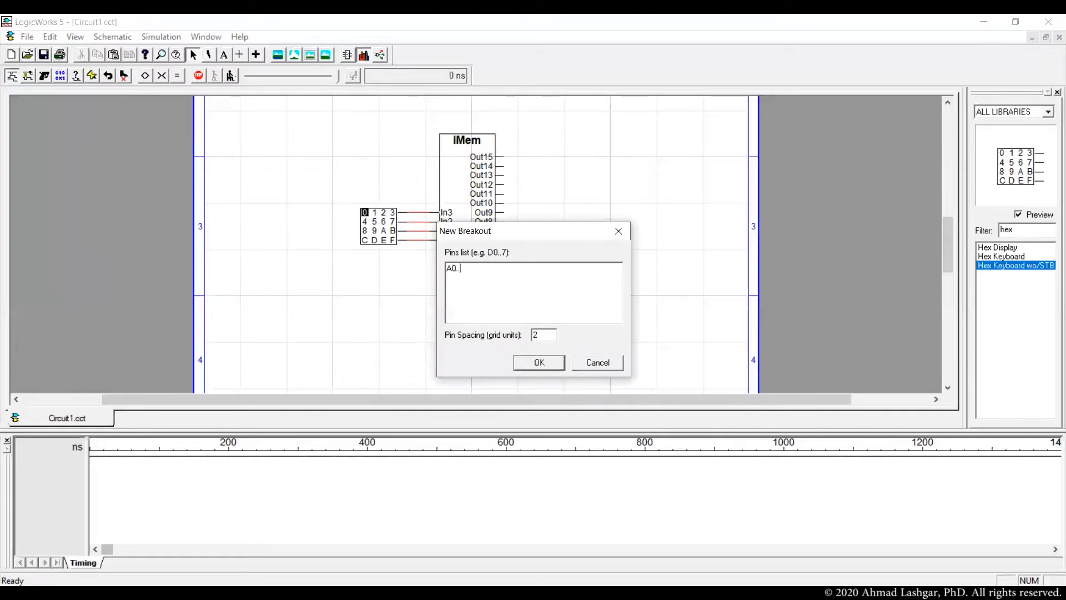
click(537, 362)
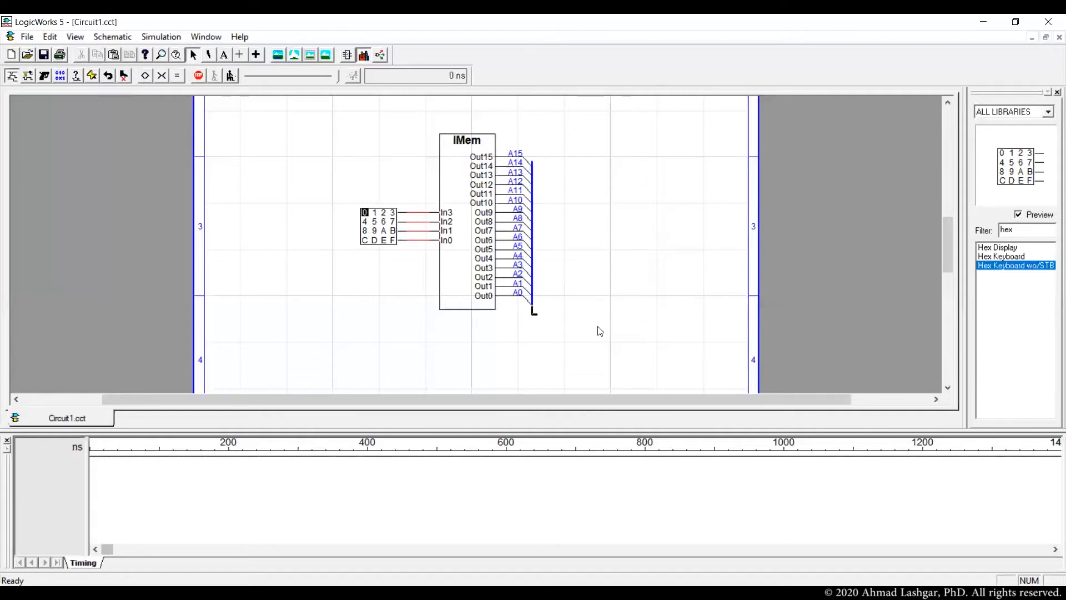
Step: Run the output bus wire to the right and select hex key 1
drag(535, 313, 624, 313)
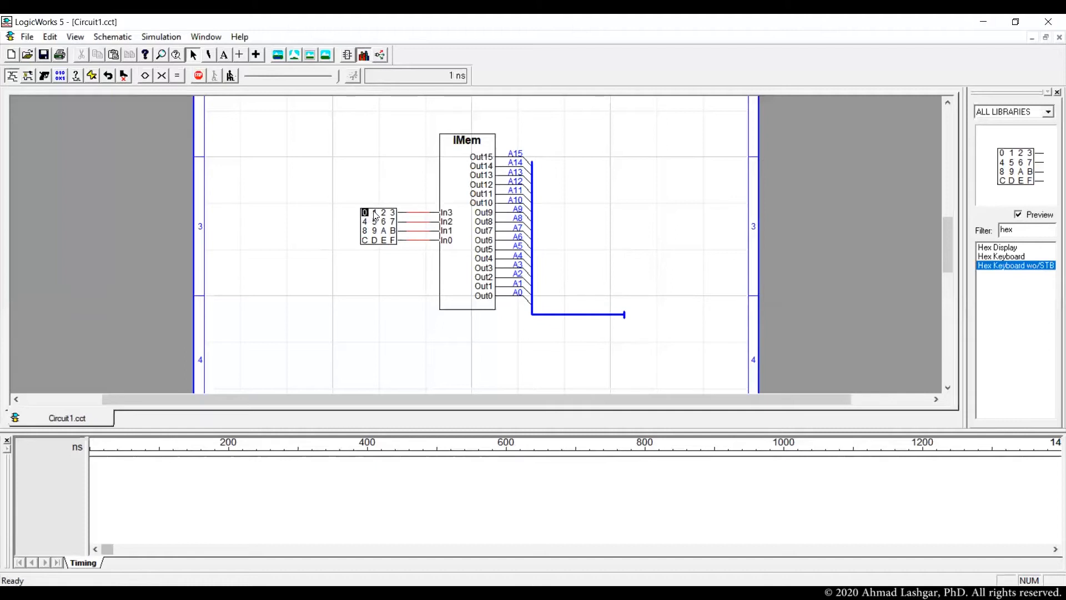
click(374, 212)
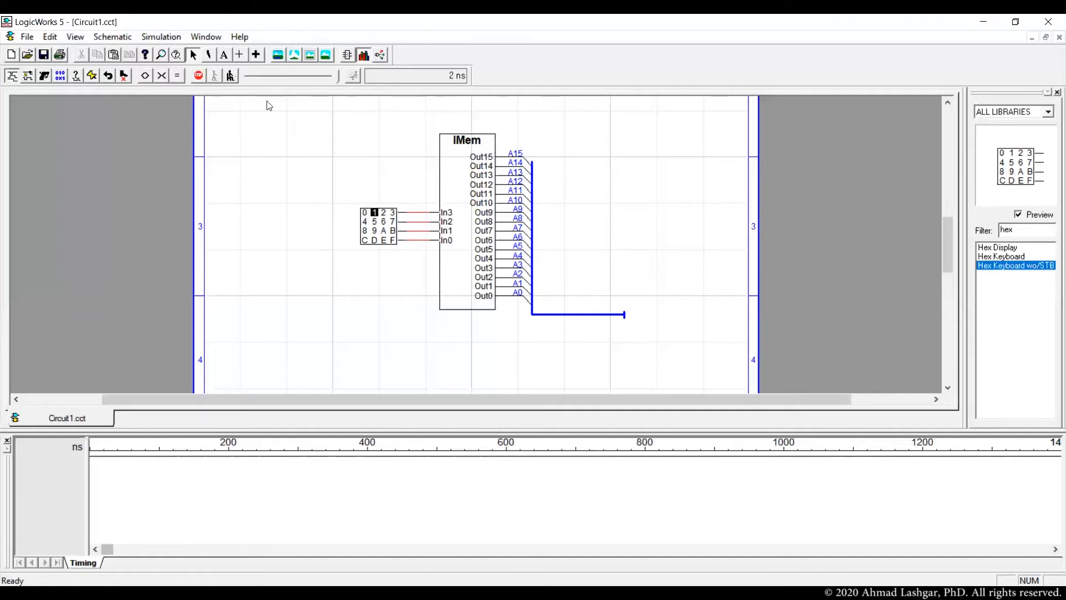
click(161, 37)
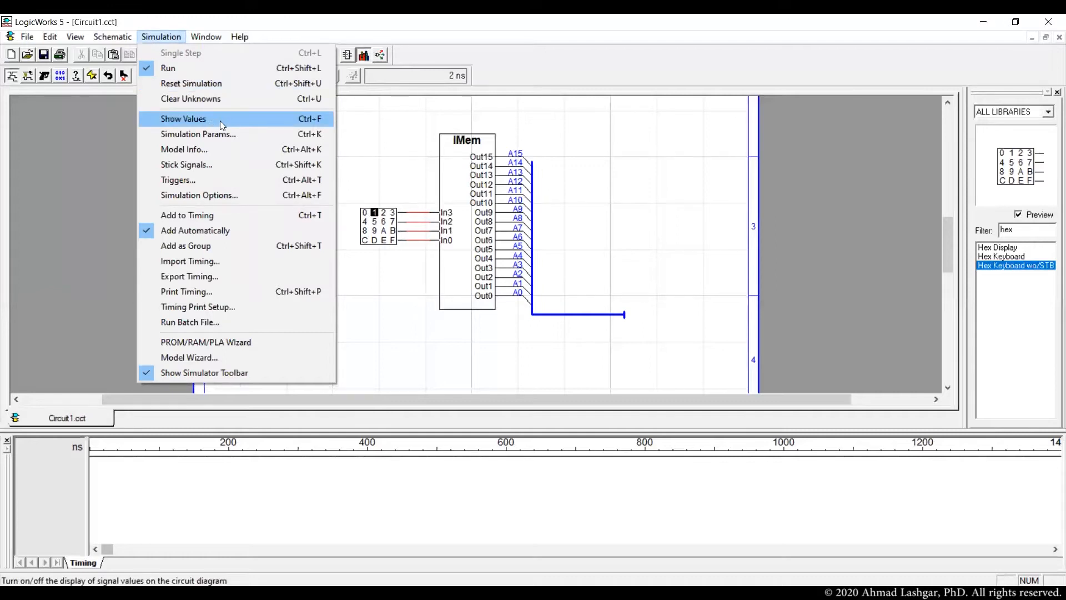
Step: Enable Show Values and key addresses 0, 1, 3, reading 4302 on the bus at address 3
click(184, 119)
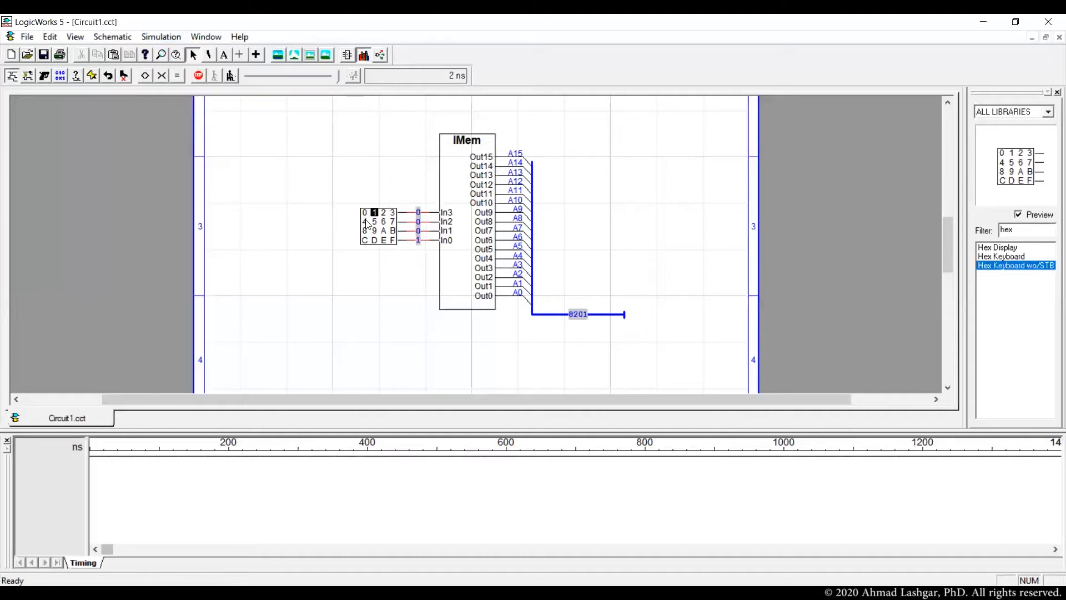
click(364, 212)
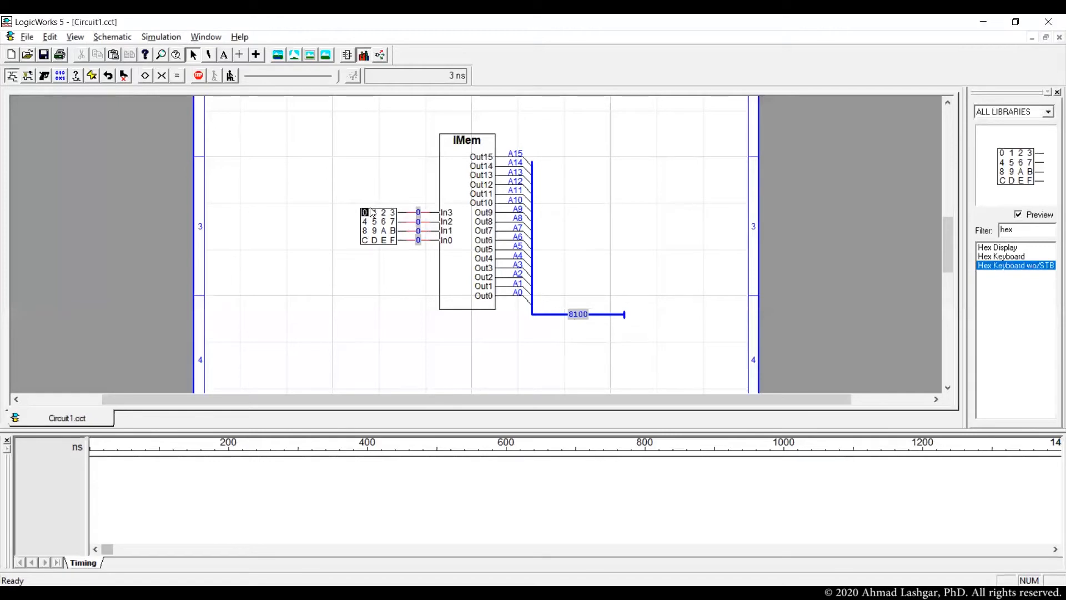
click(373, 213)
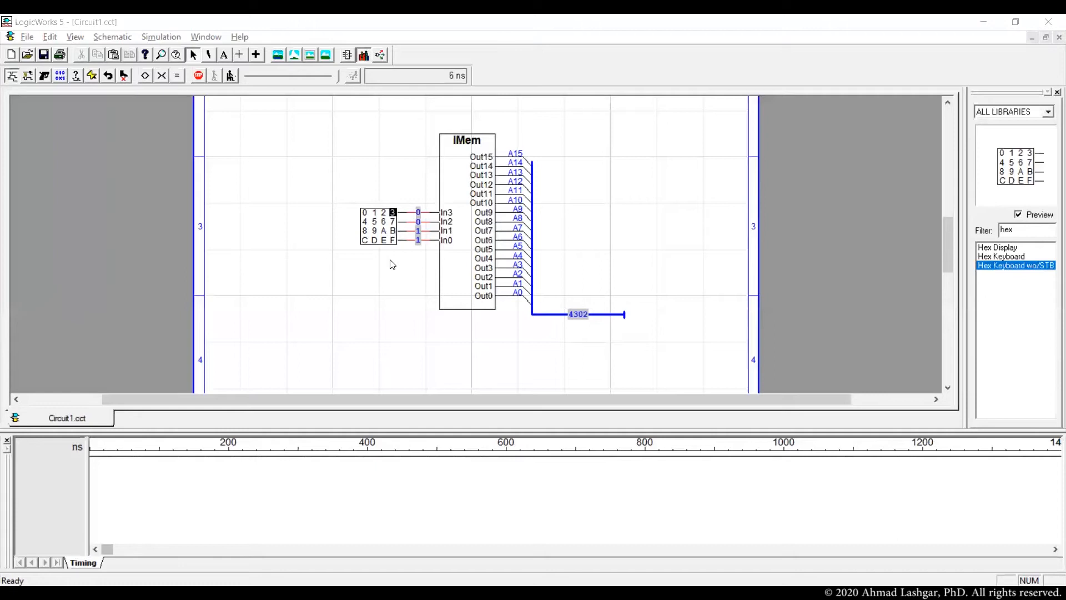
mouse_move(486, 259)
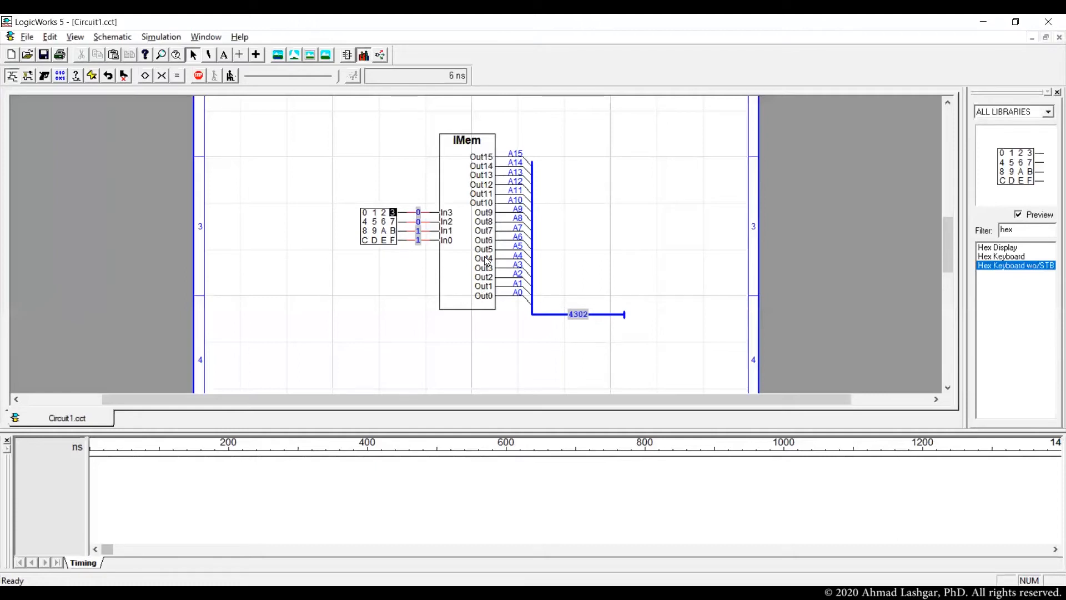
mouse_move(399, 300)
text(IMem)
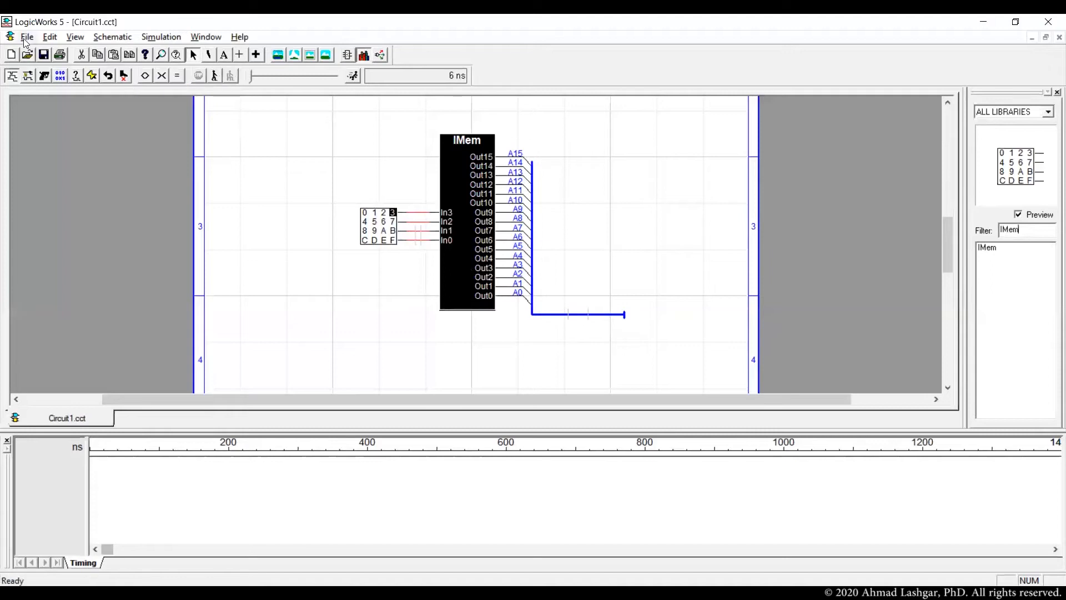
Step: Save the circuit as IMemTestbench.cct in the 05 folder
click(27, 36)
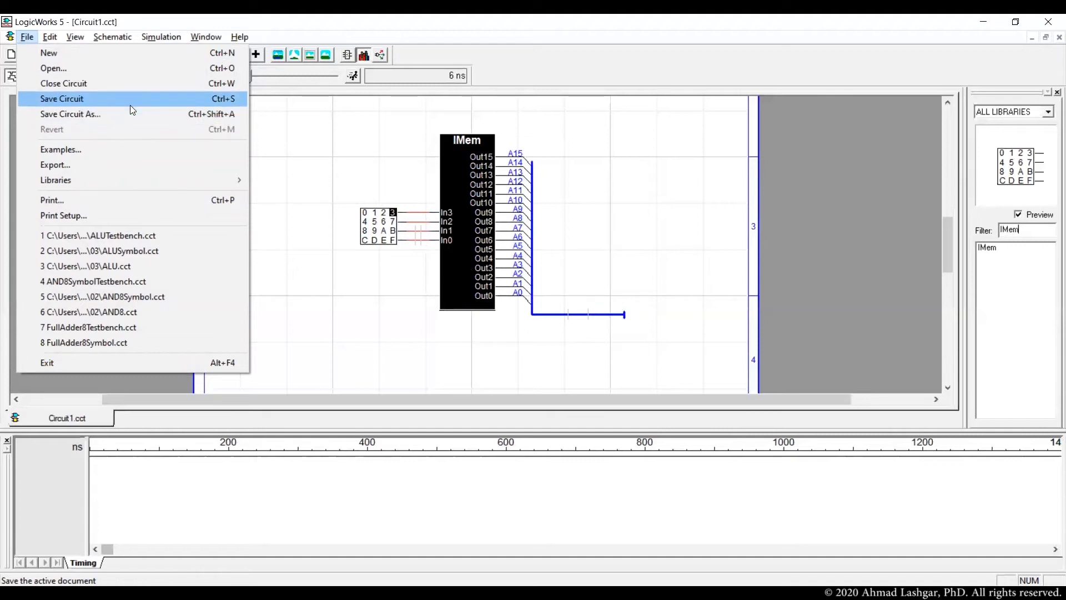
mouse_move(132, 105)
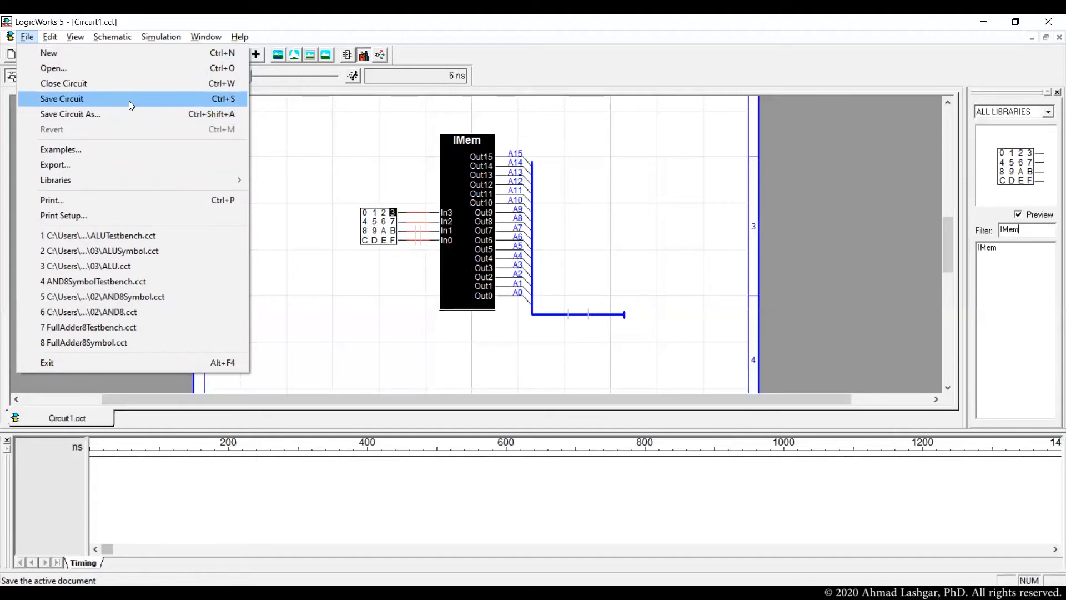
mouse_move(208, 101)
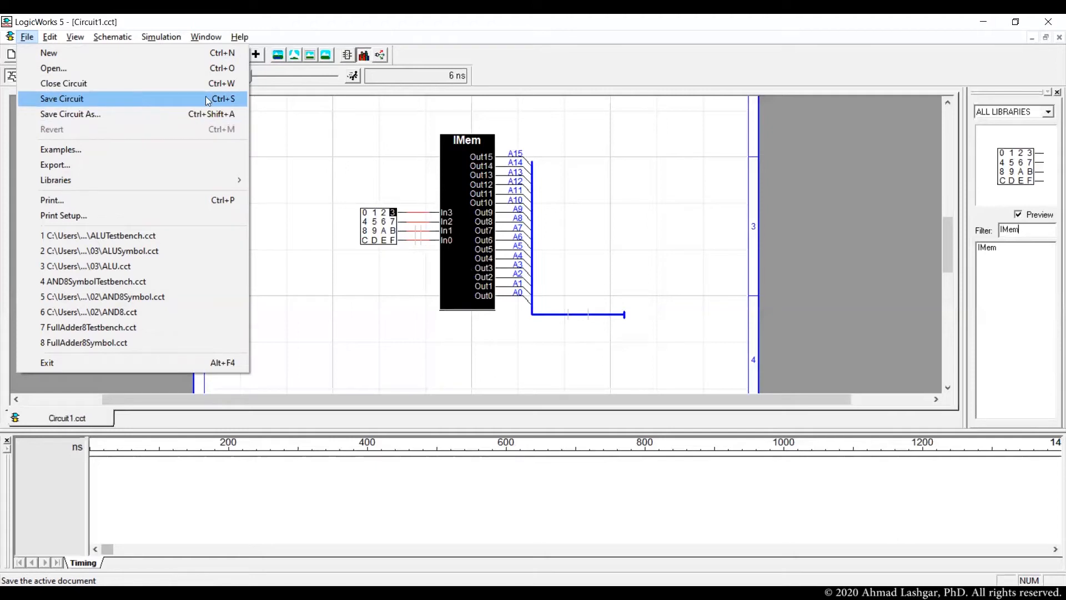
click(61, 99)
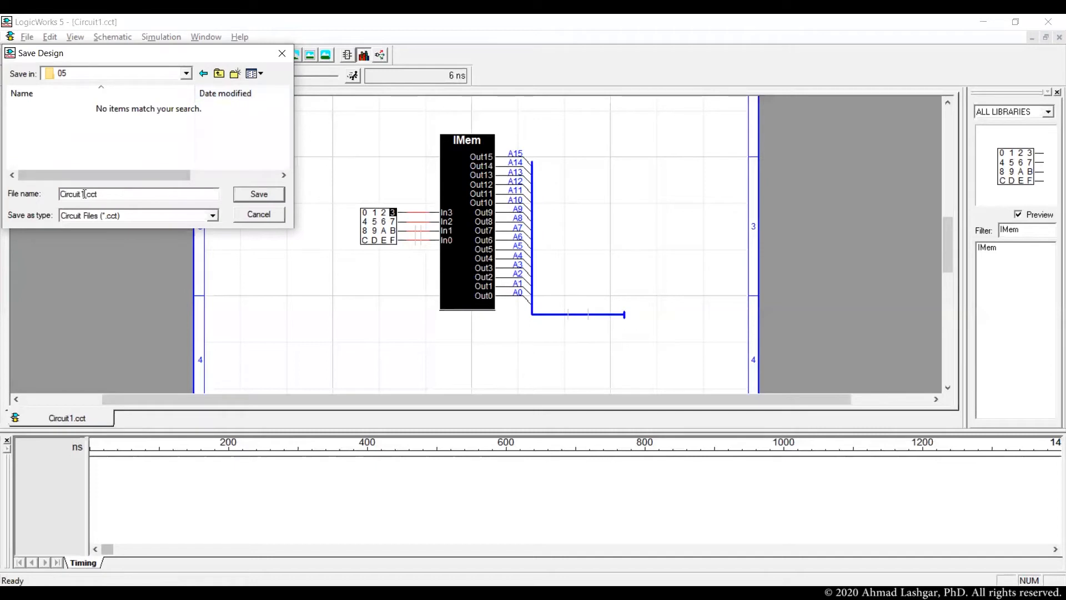
click(140, 193)
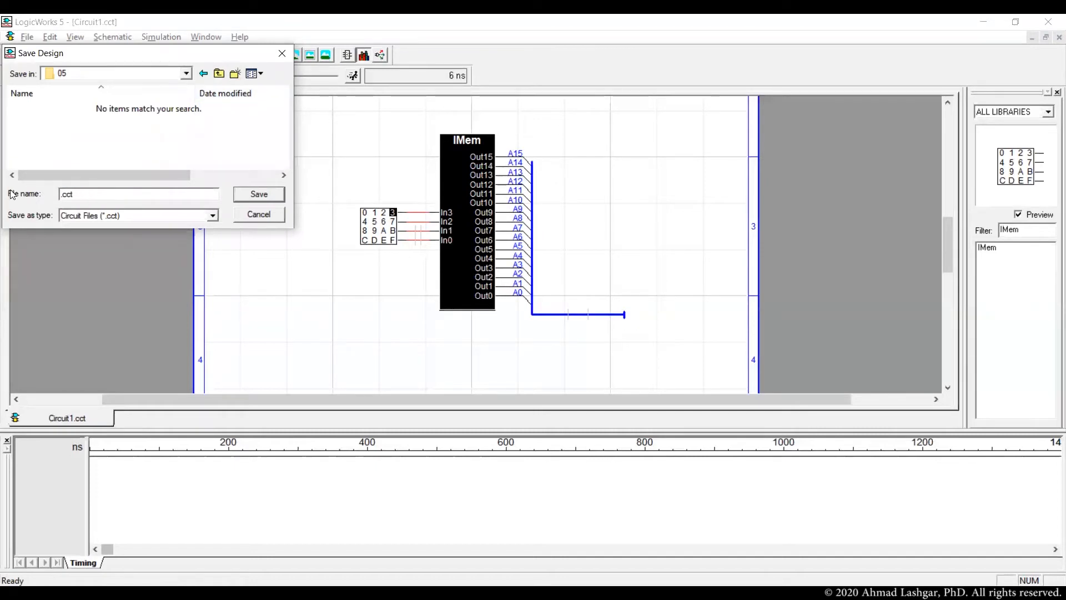
text(IMemTestbench)
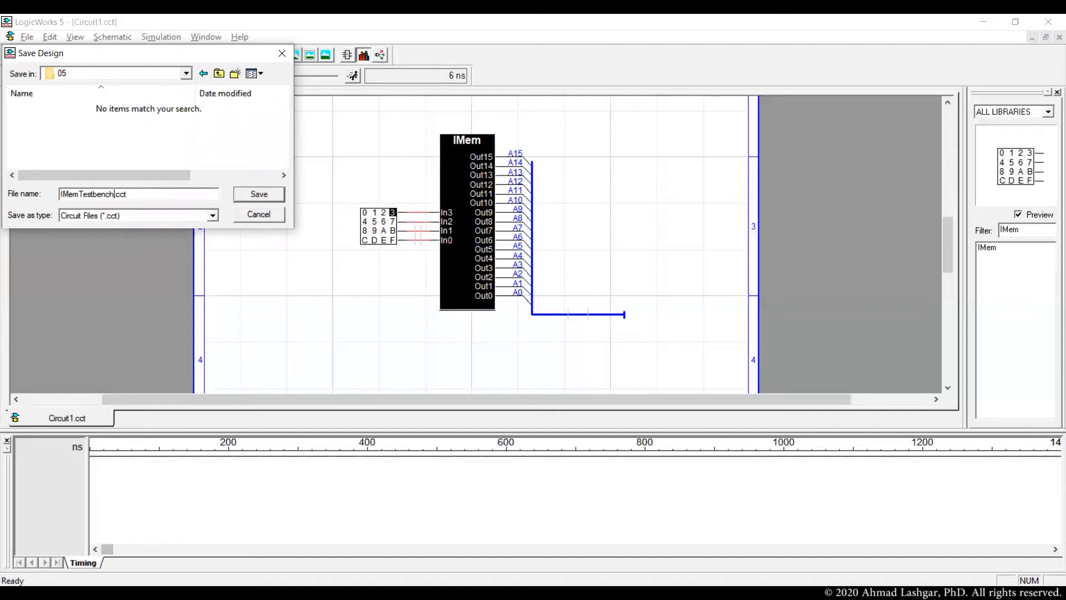
click(258, 193)
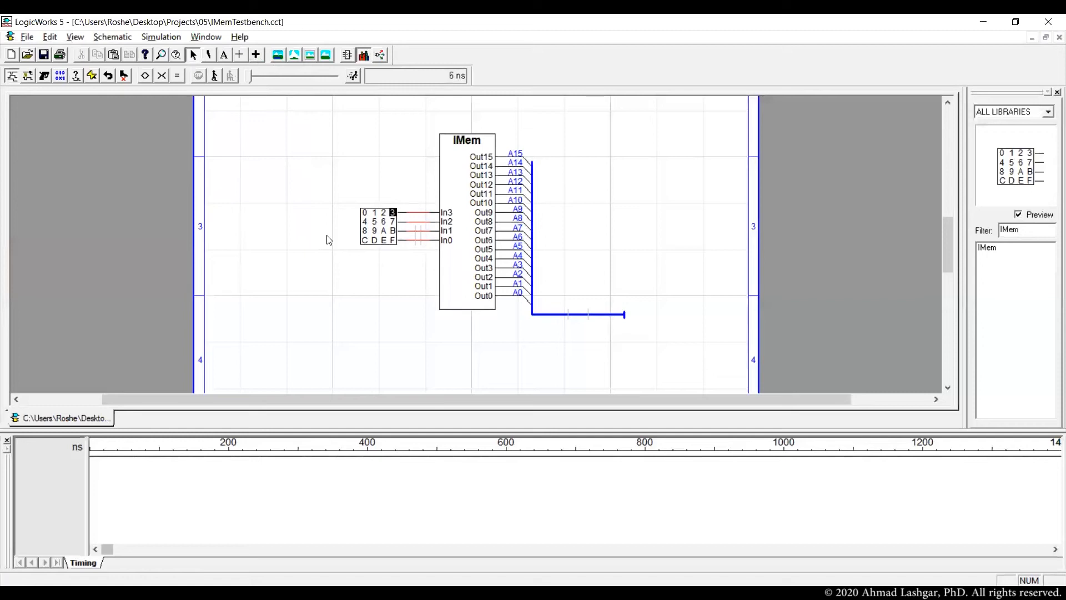
mouse_move(539, 548)
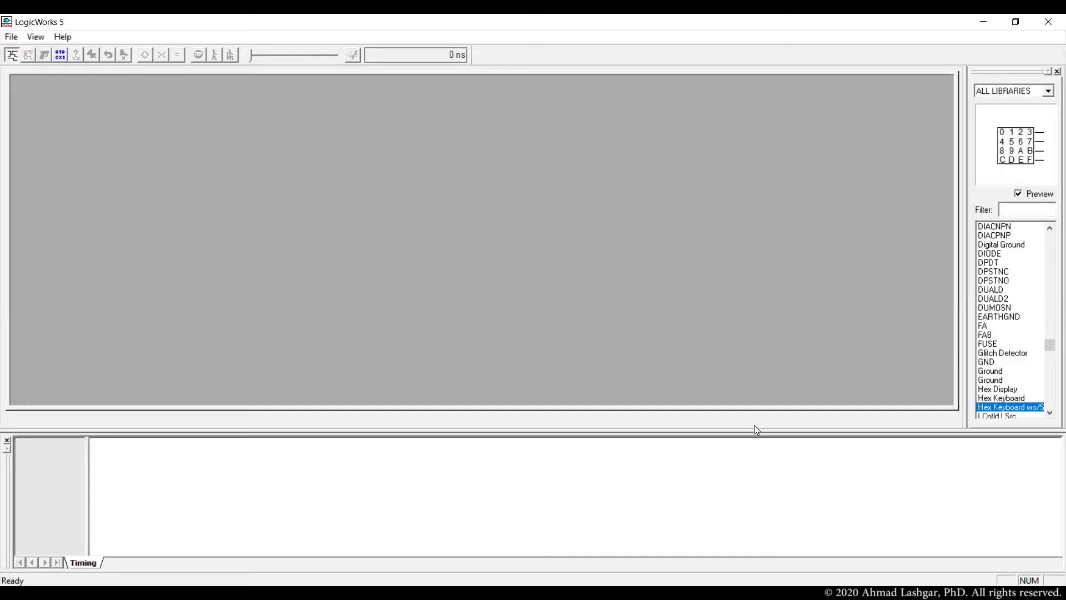
mouse_move(537, 341)
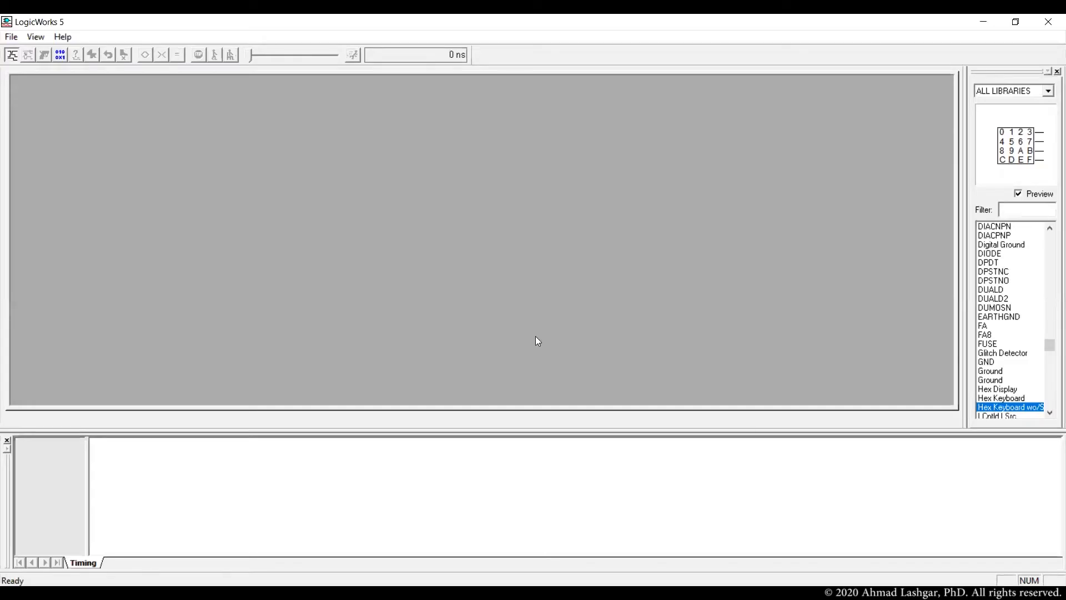
mouse_move(96, 138)
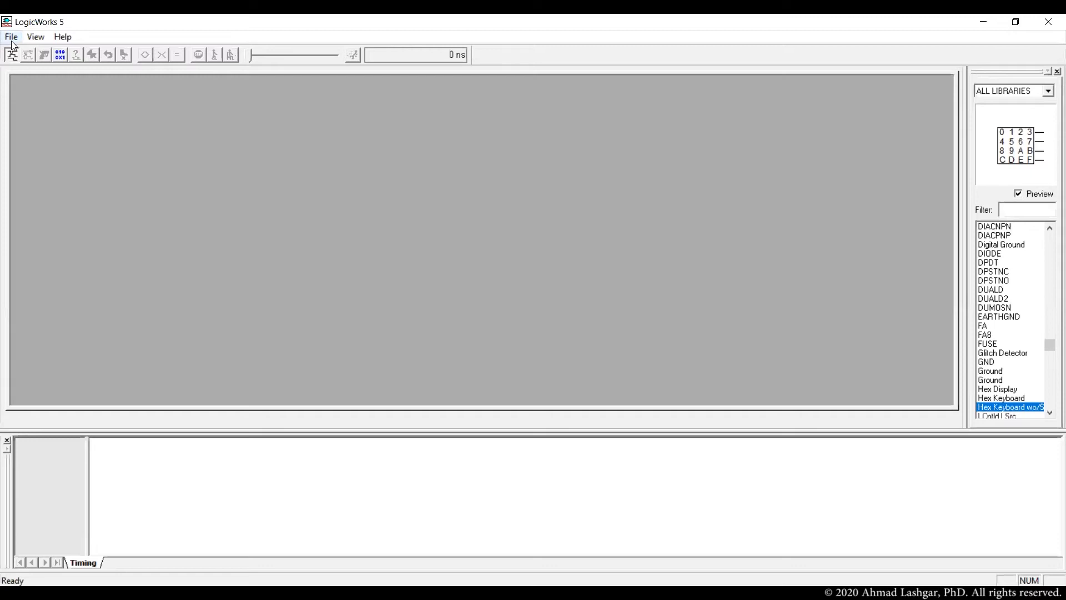
Step: Start a fresh blank Circuit1 via File > New > Circuit
click(11, 37)
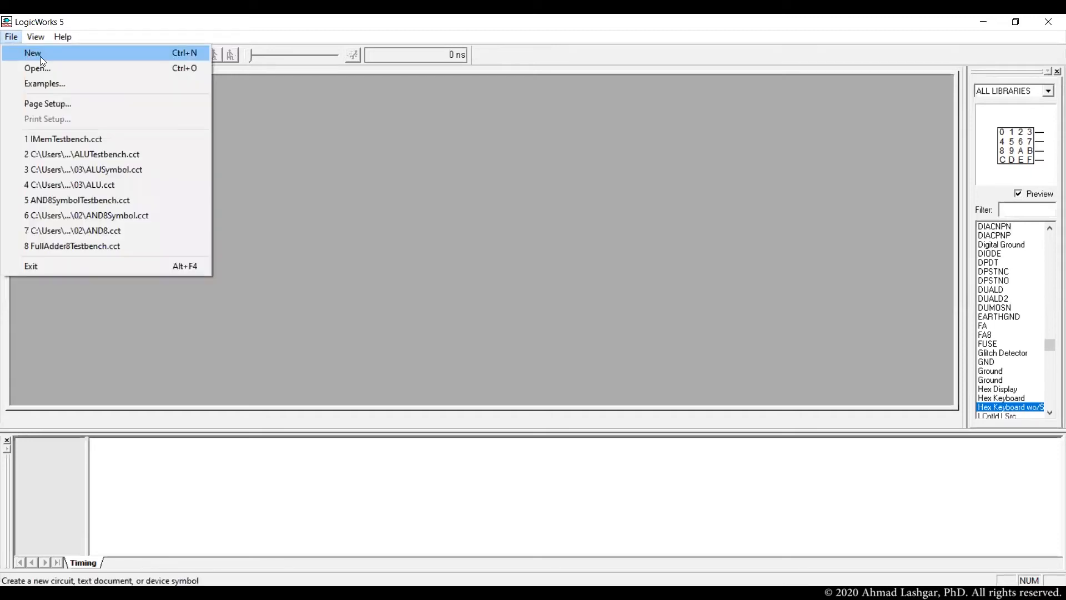
click(32, 54)
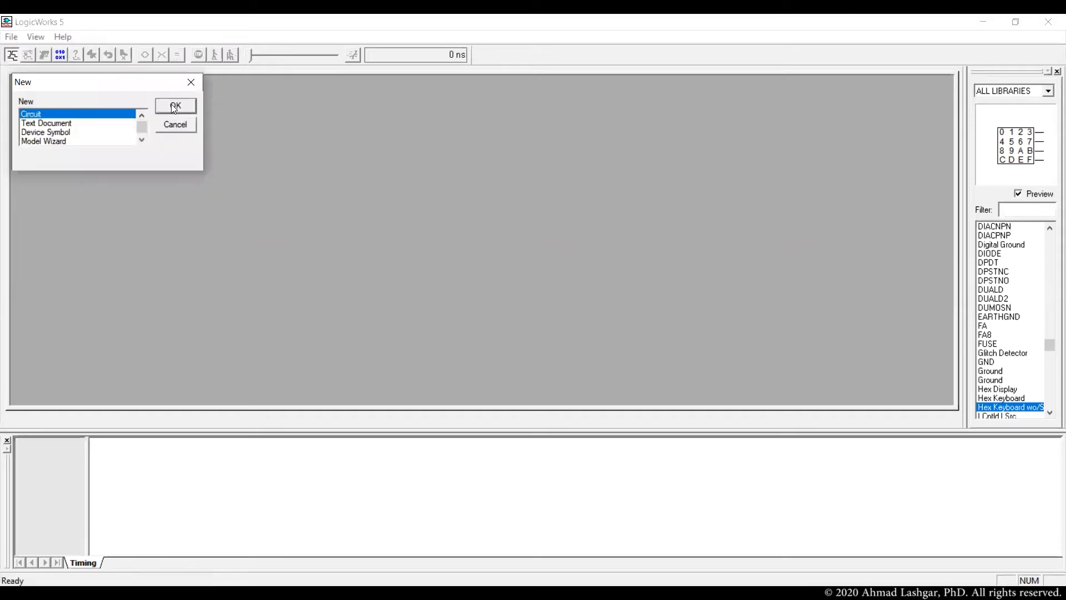
click(175, 106)
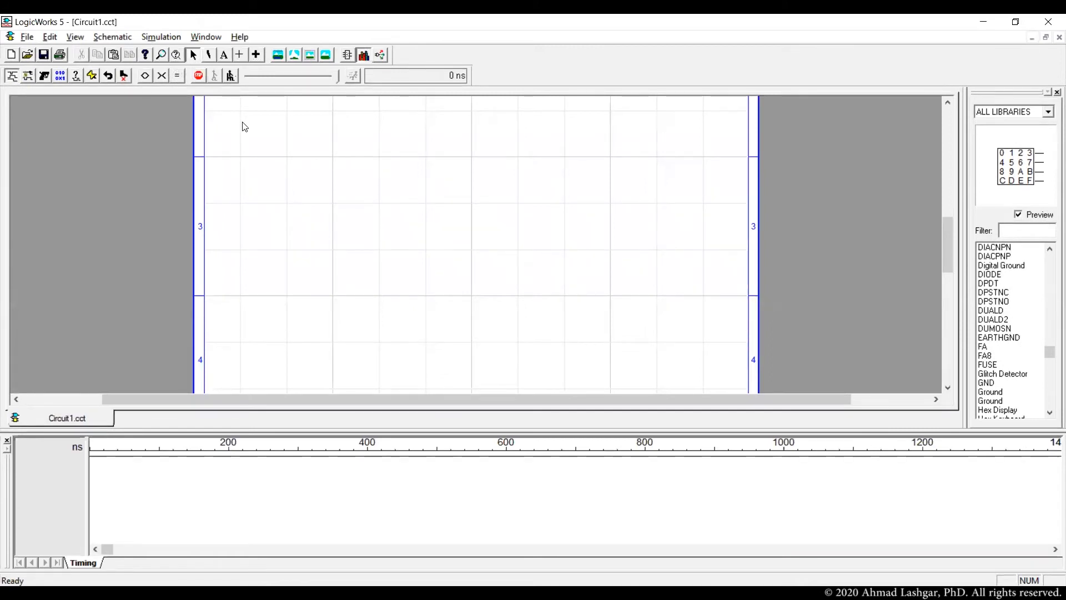
Step: Start a RAM in the wizard with 8 address lines and 8 bits per word
click(161, 36)
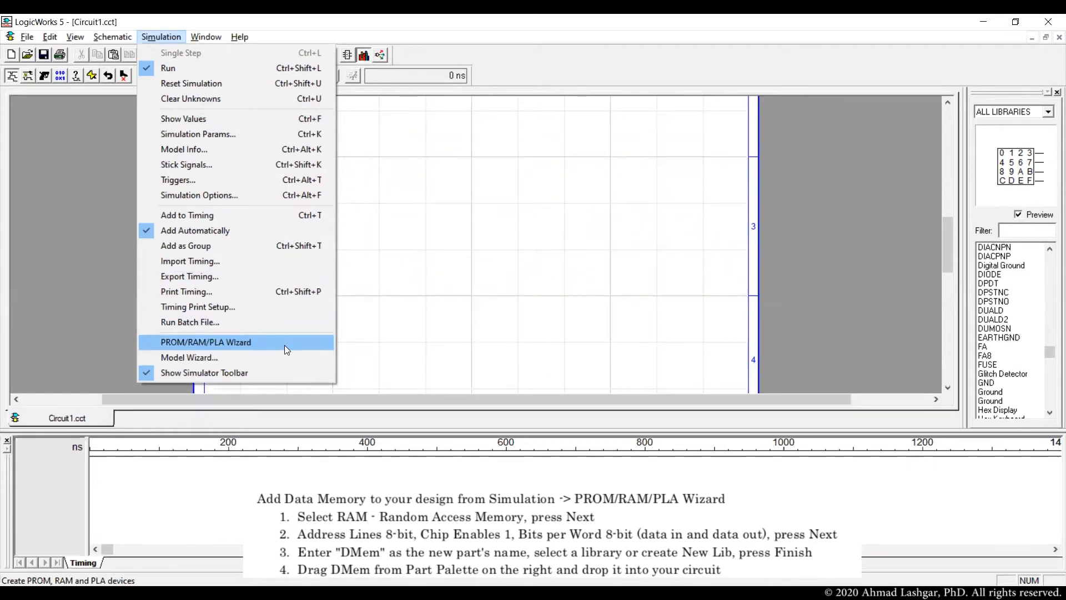
click(205, 342)
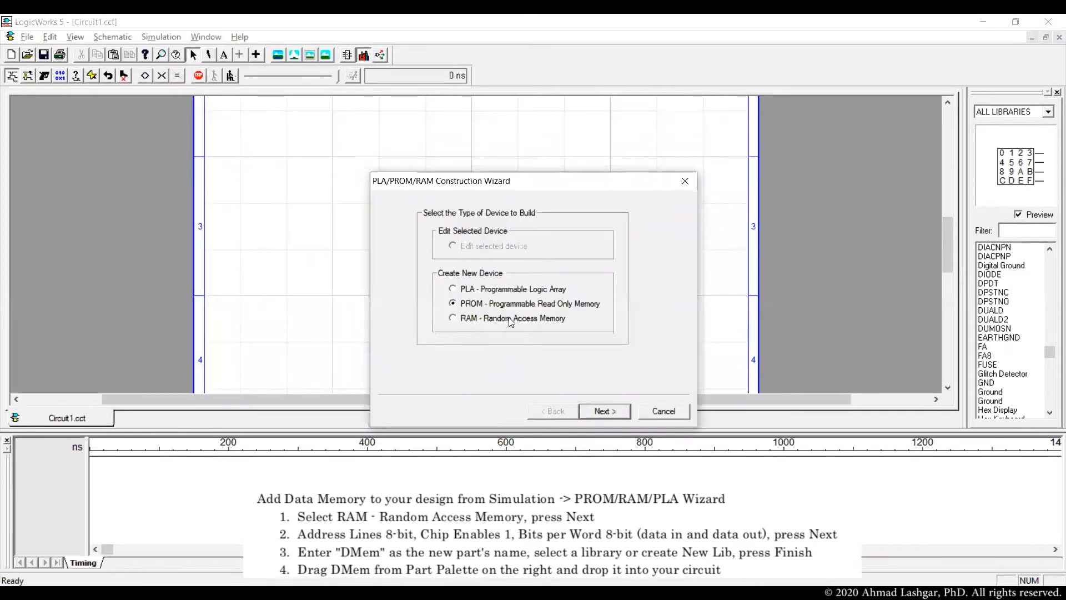
click(452, 319)
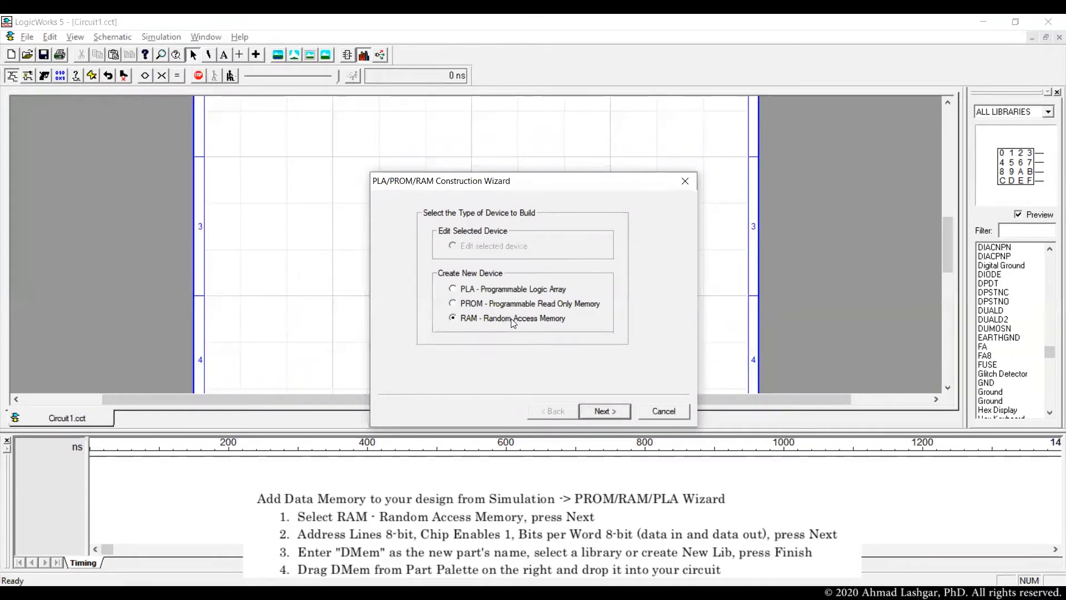
click(603, 411)
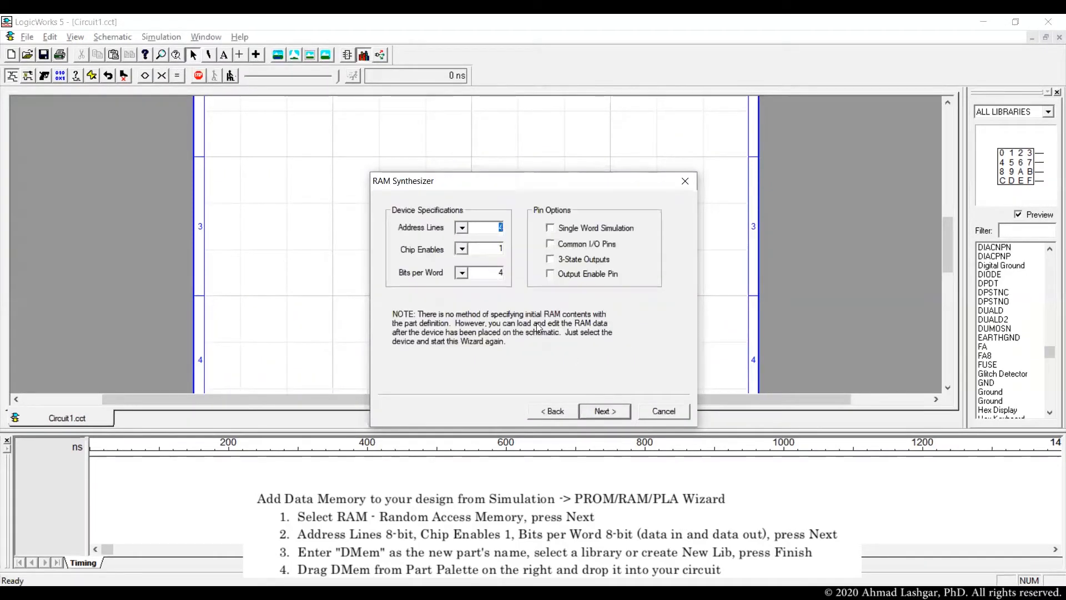
mouse_move(517, 304)
text(8)
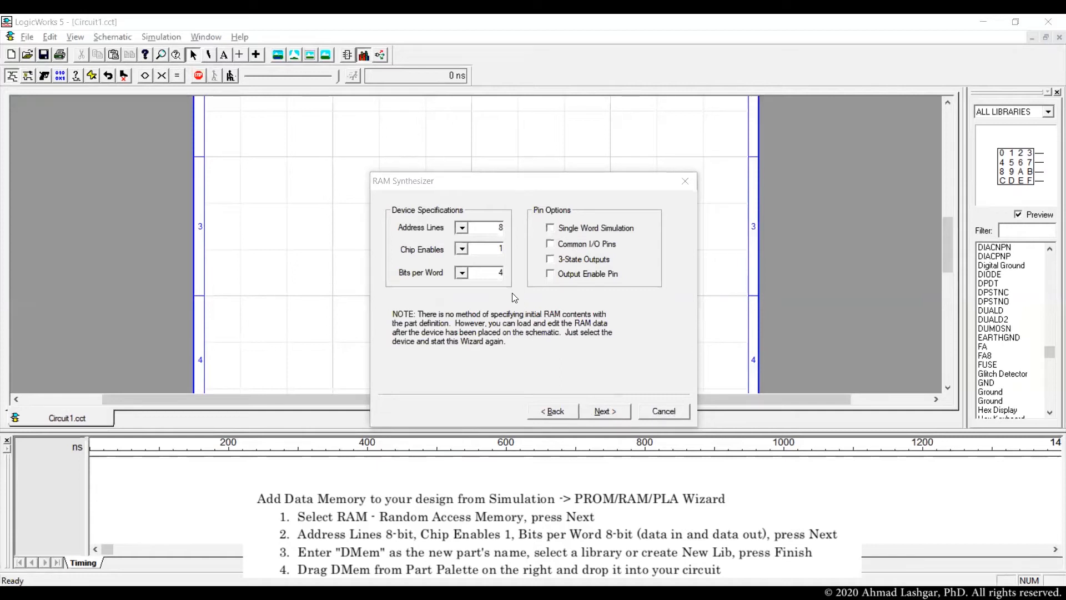
click(486, 272)
text(8)
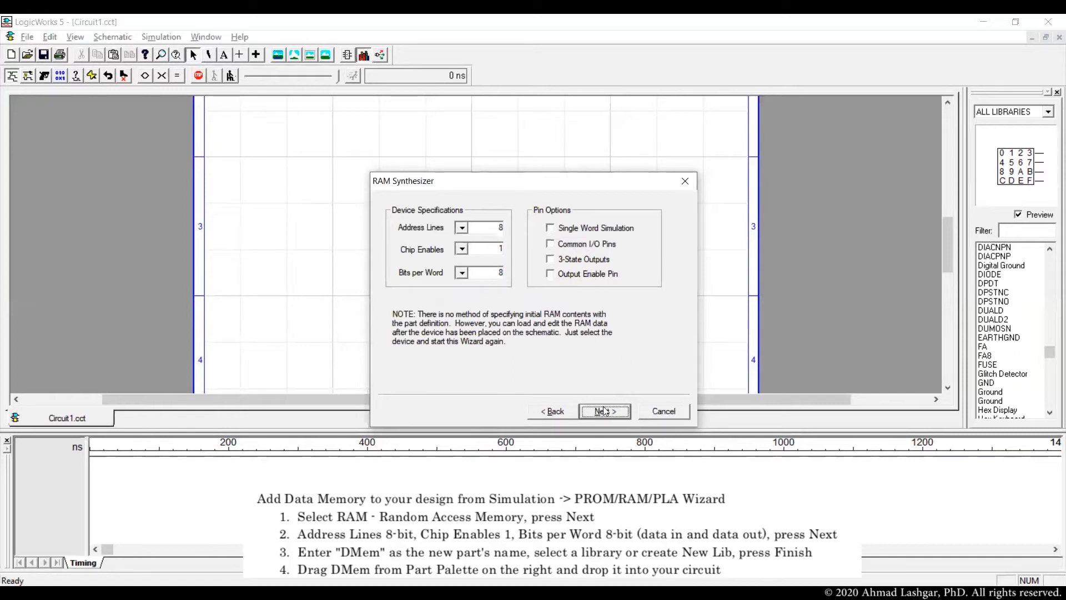
Step: Name the RAM DMem and save it into CPUProject.clf, placing it in Circuit1
click(602, 411)
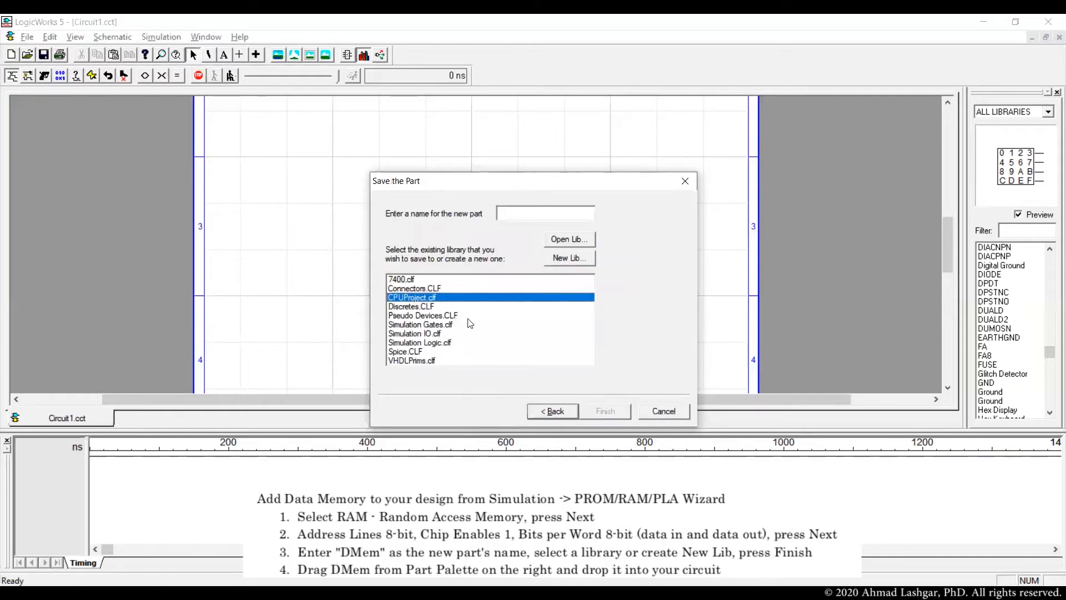
text(D)
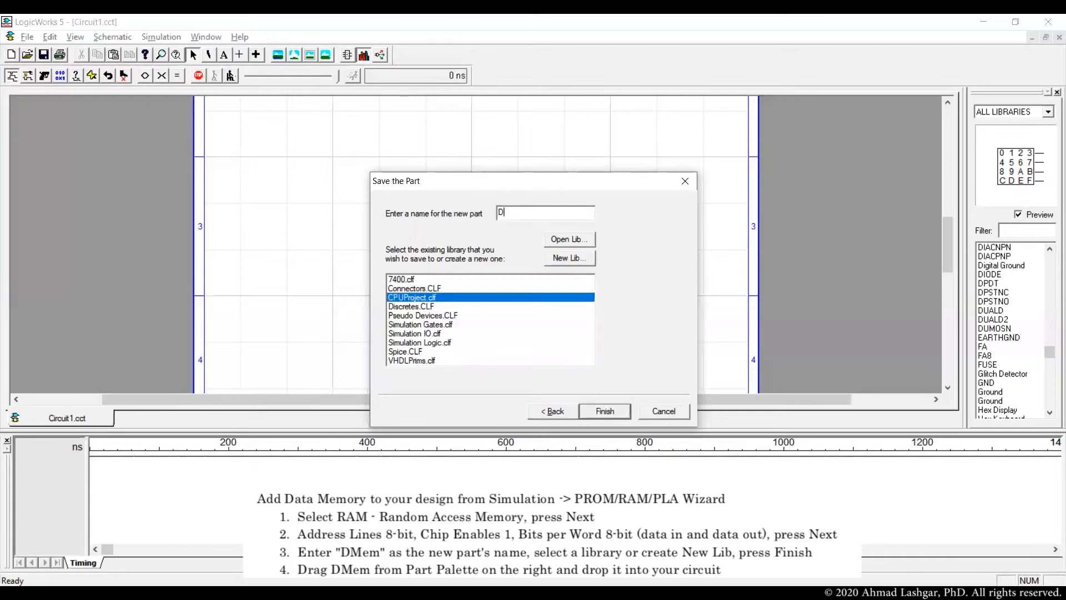
text(Mem)
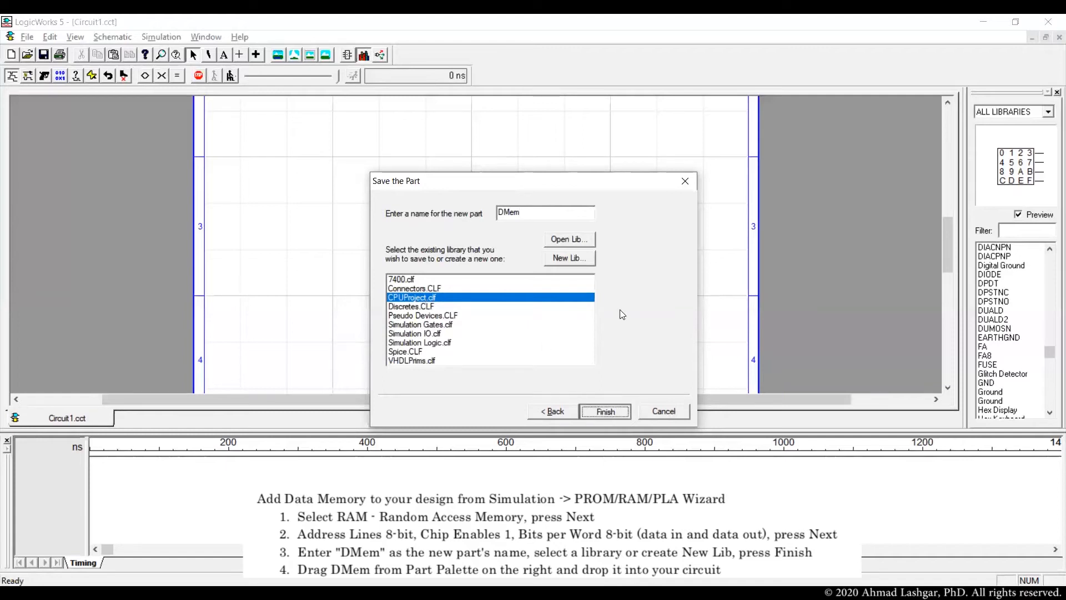
click(604, 411)
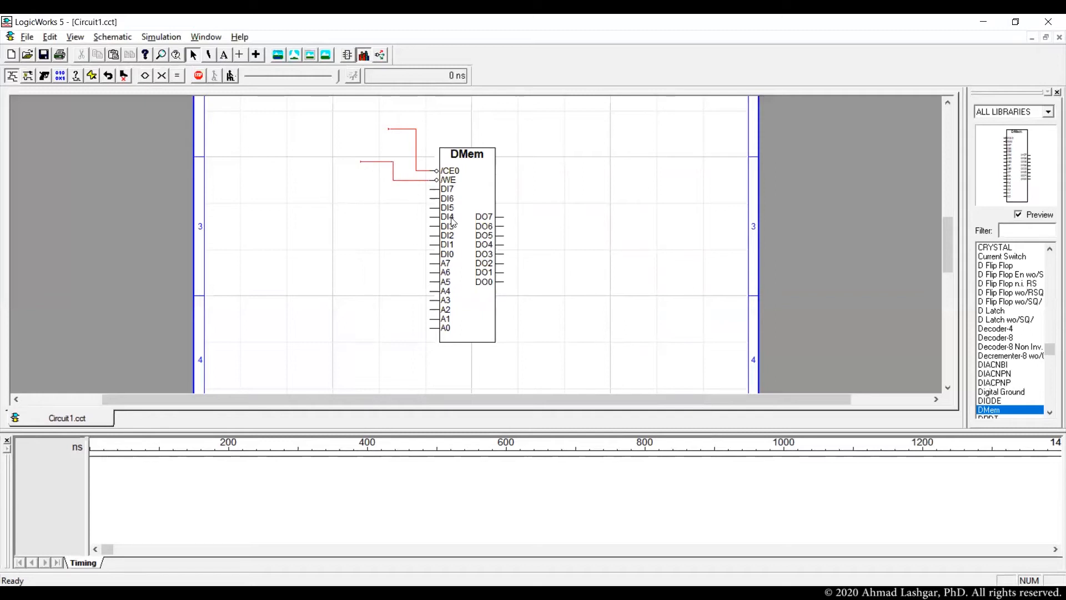
mouse_move(453, 239)
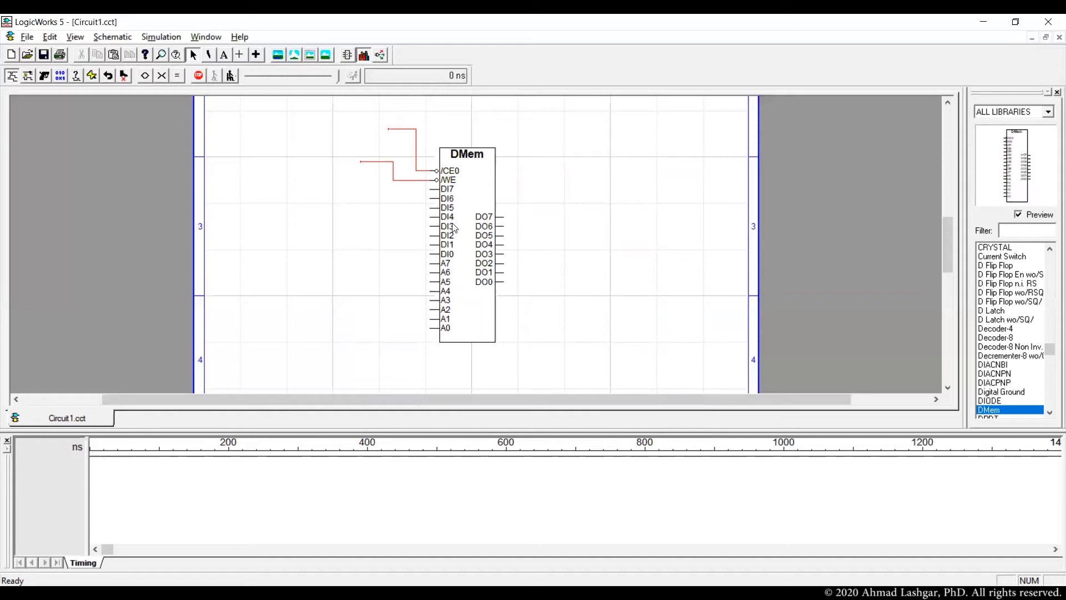
mouse_move(446, 269)
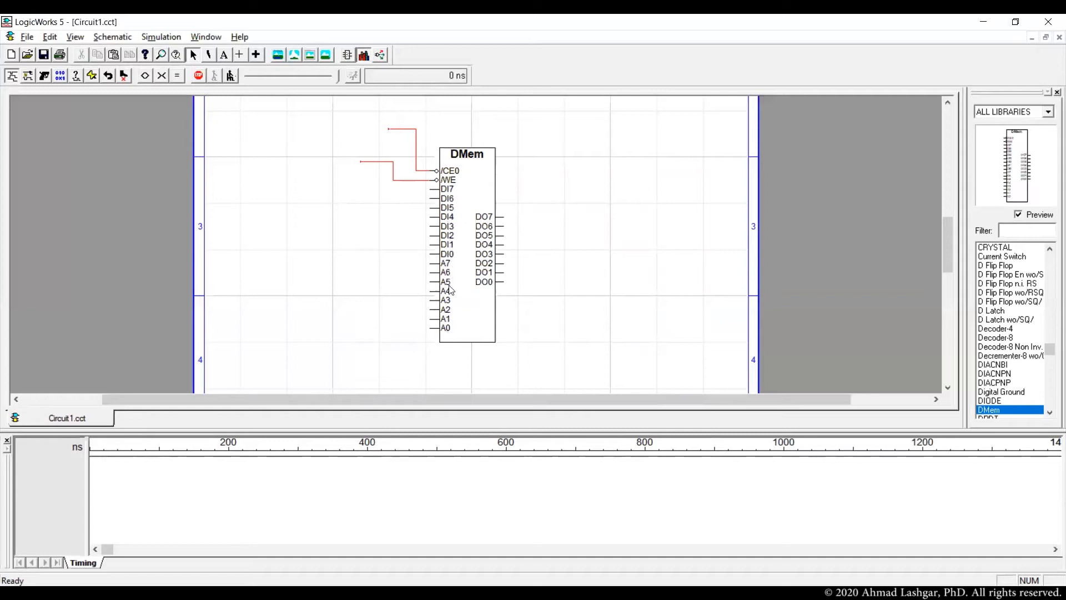
mouse_move(457, 313)
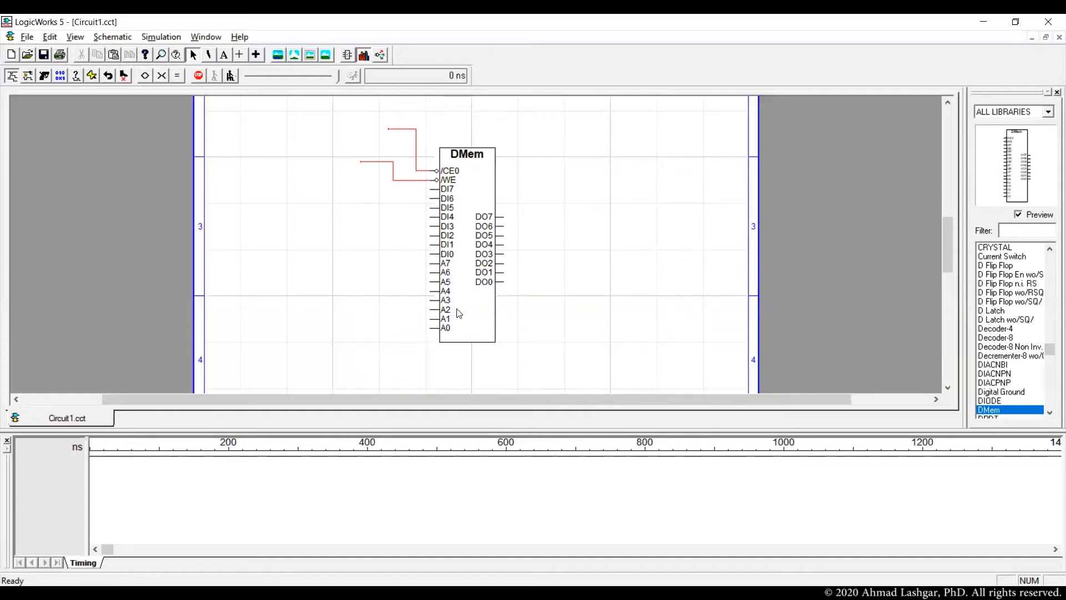
mouse_move(481, 302)
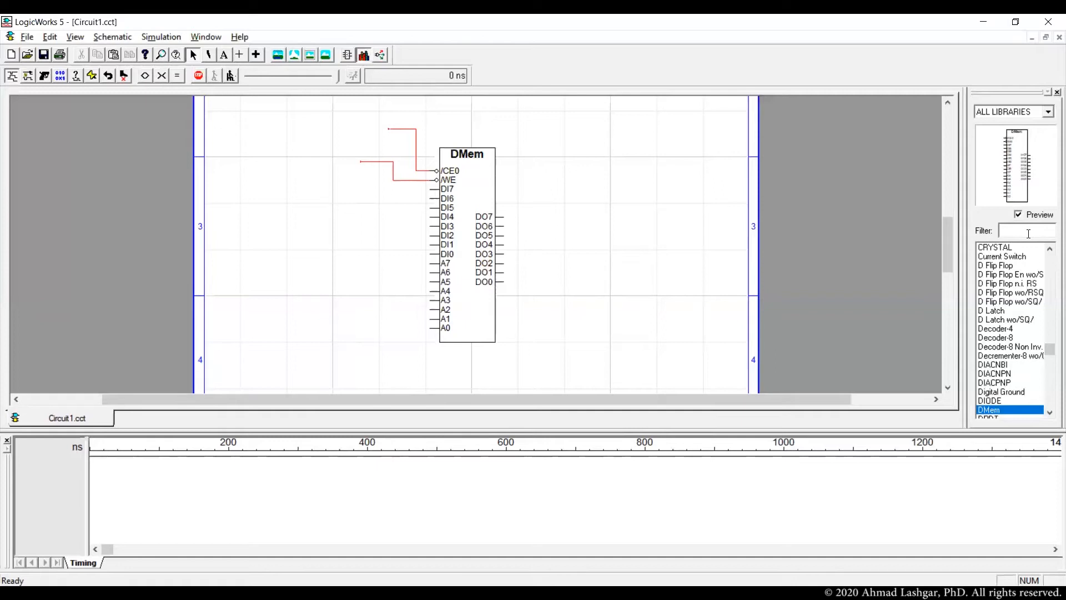
mouse_move(429, 202)
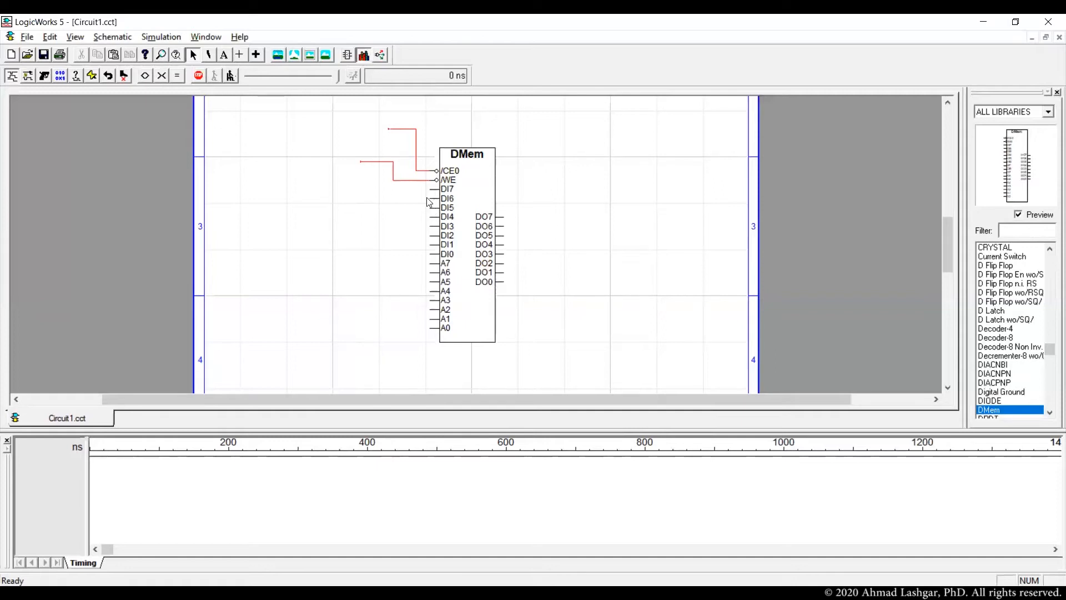
Step: Bring up the Simulation menu with DMem placed on the sheet, pins still unwired
click(161, 36)
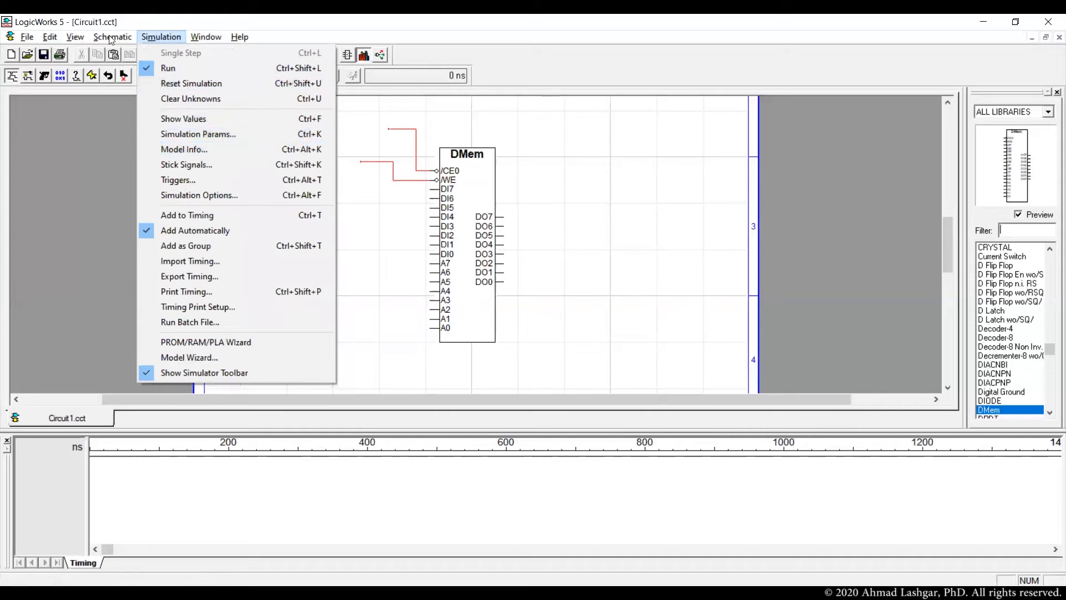
Step: Create a new bus breakout with pins A0..7 via Schematic > New Breakout
click(112, 37)
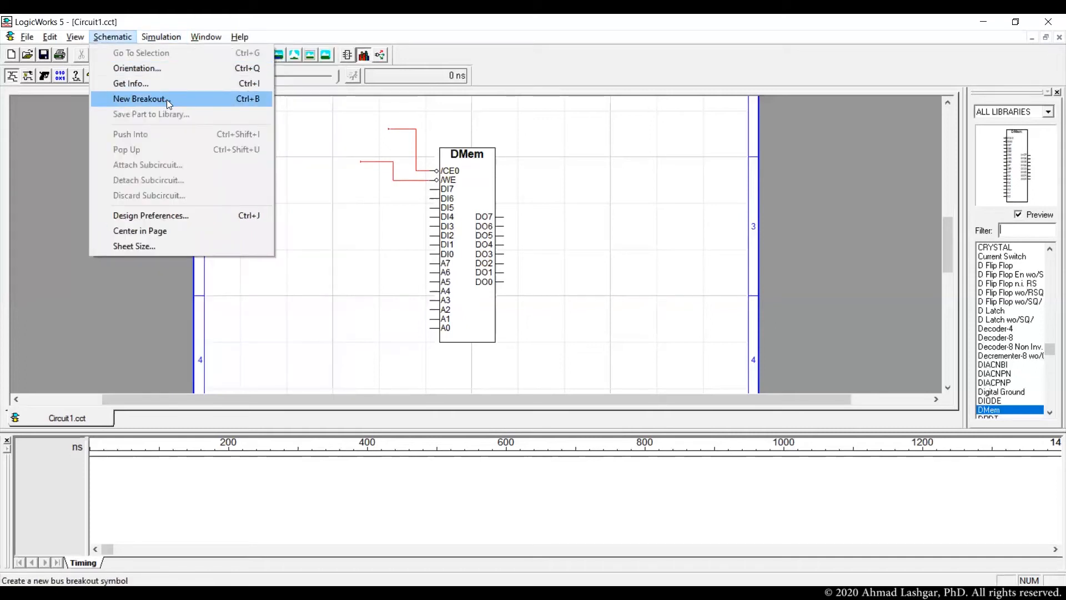
click(140, 99)
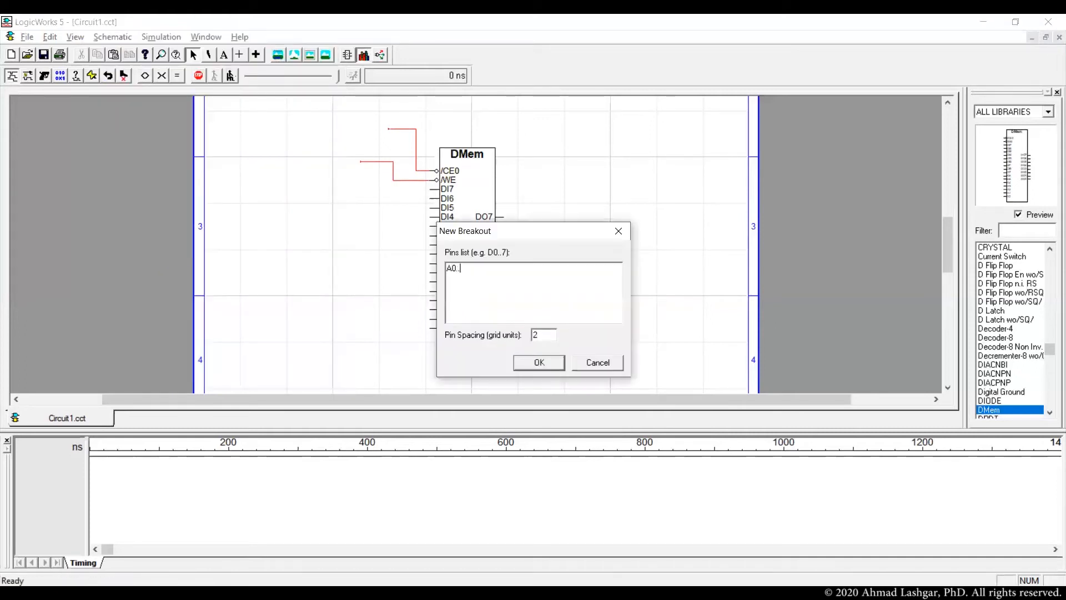
text(.7)
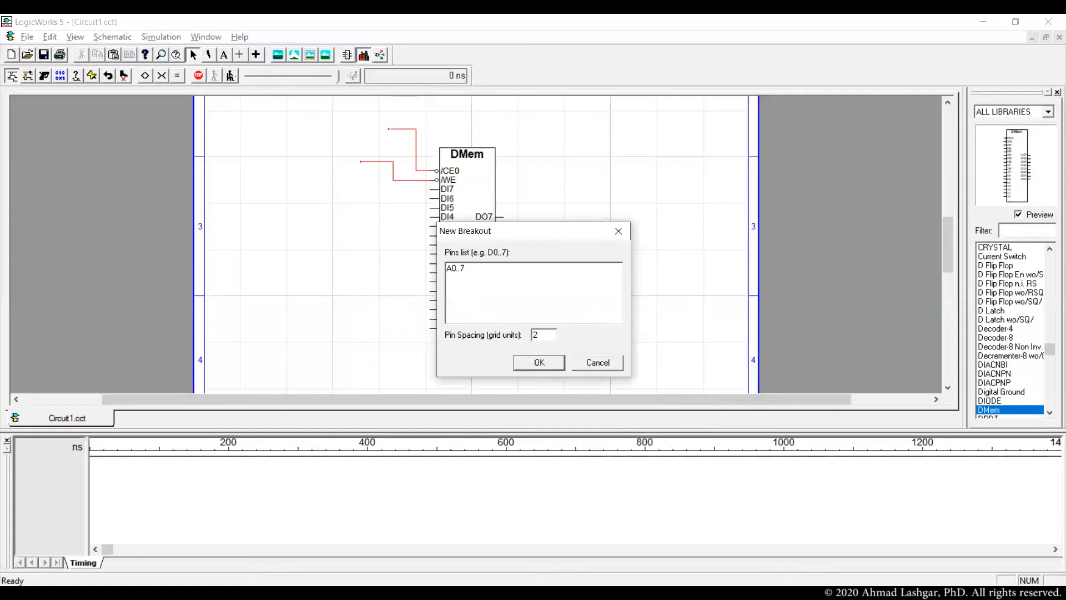
click(538, 362)
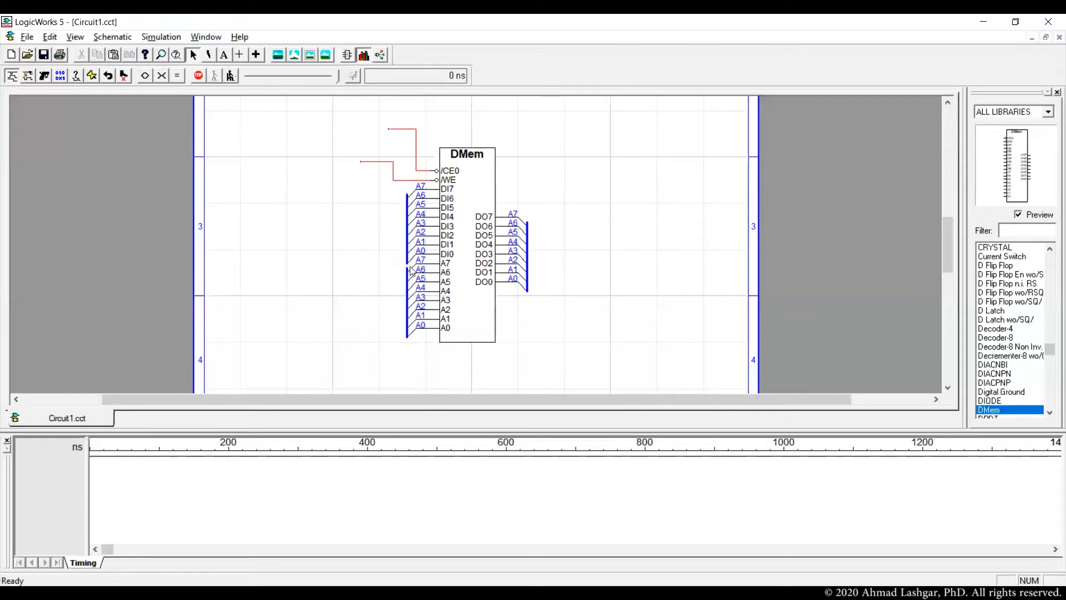
Step: Place breakouts on DMem's DI, A and DO pins and wire buses to further breakouts
drag(337, 235, 407, 236)
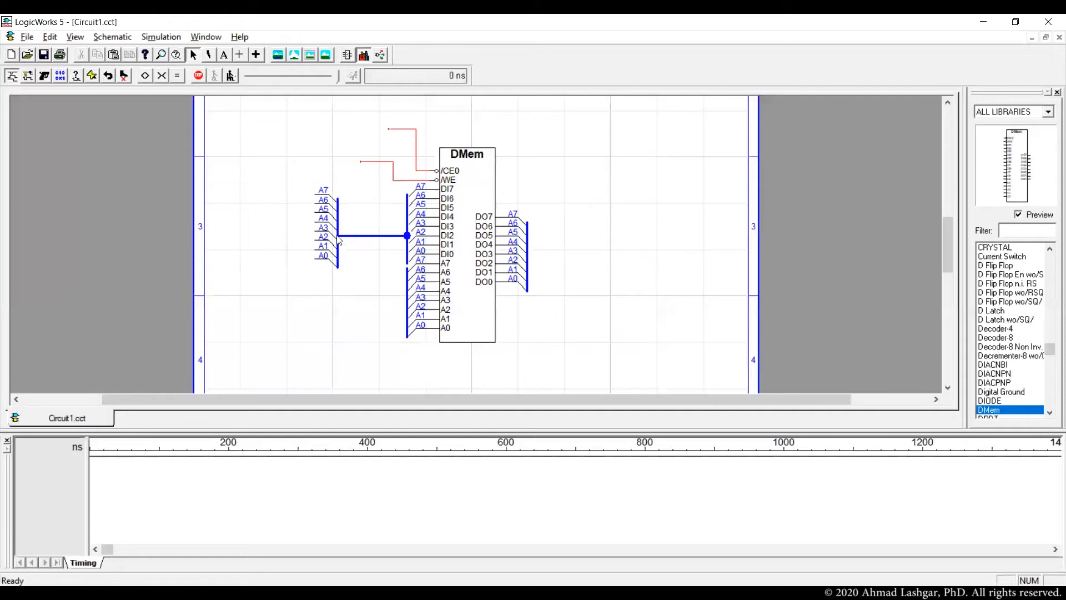
mouse_move(343, 241)
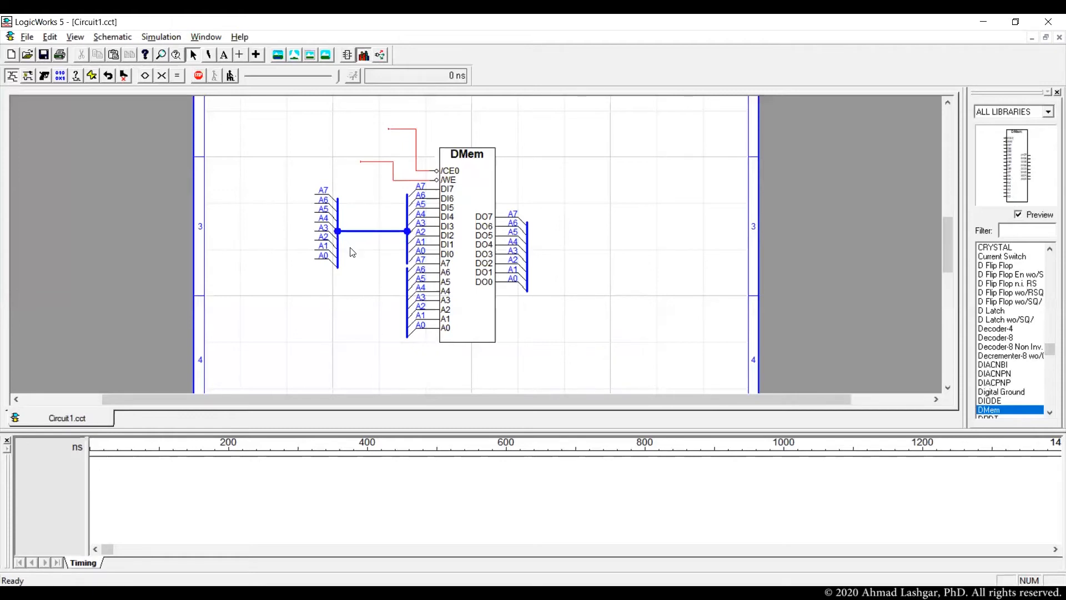
mouse_move(343, 245)
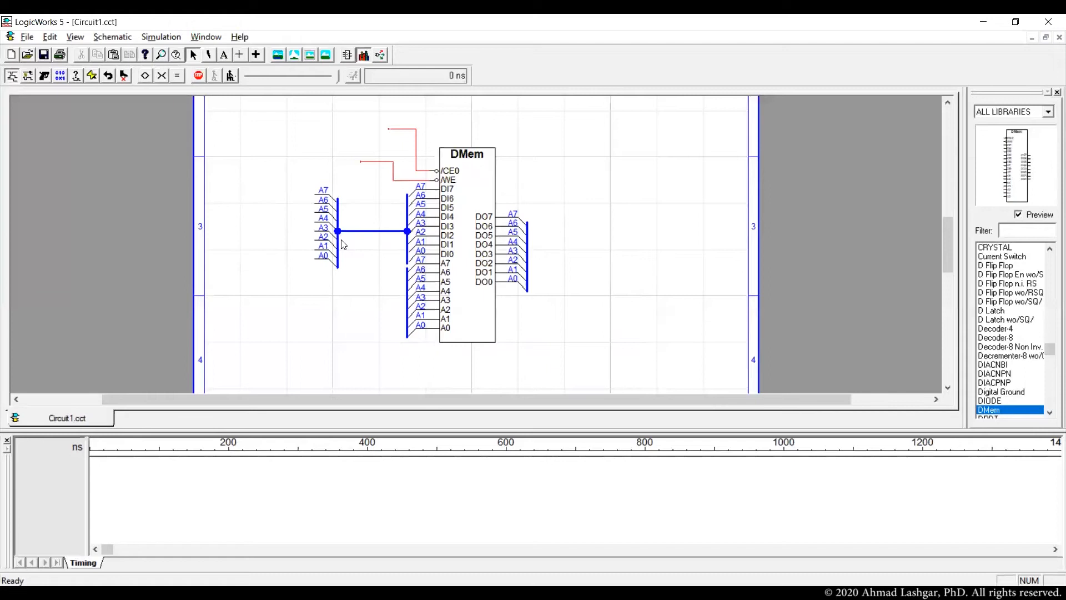
mouse_move(331, 253)
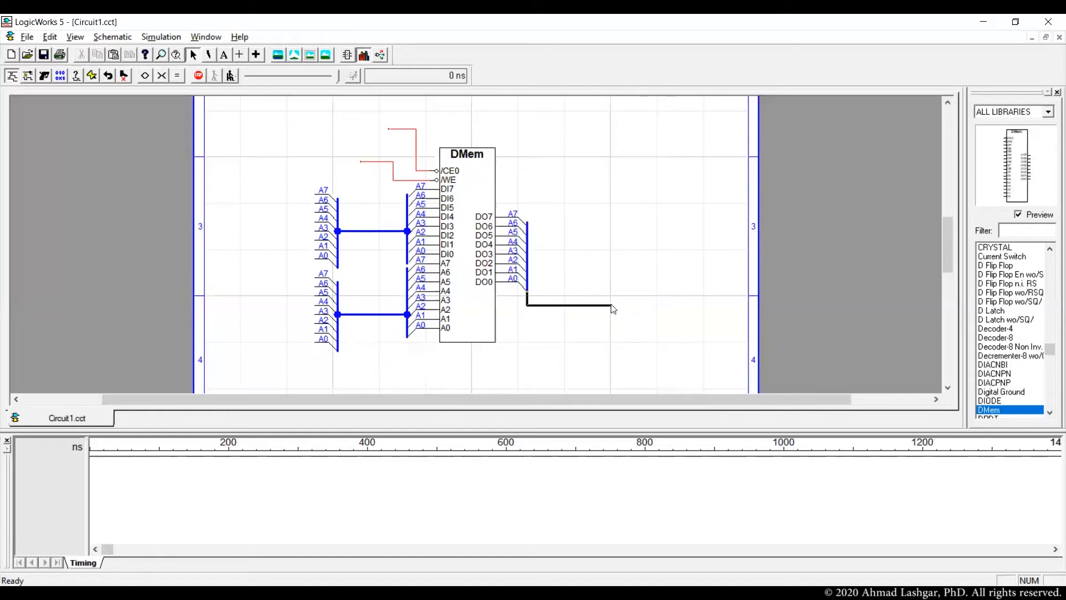
click(567, 305)
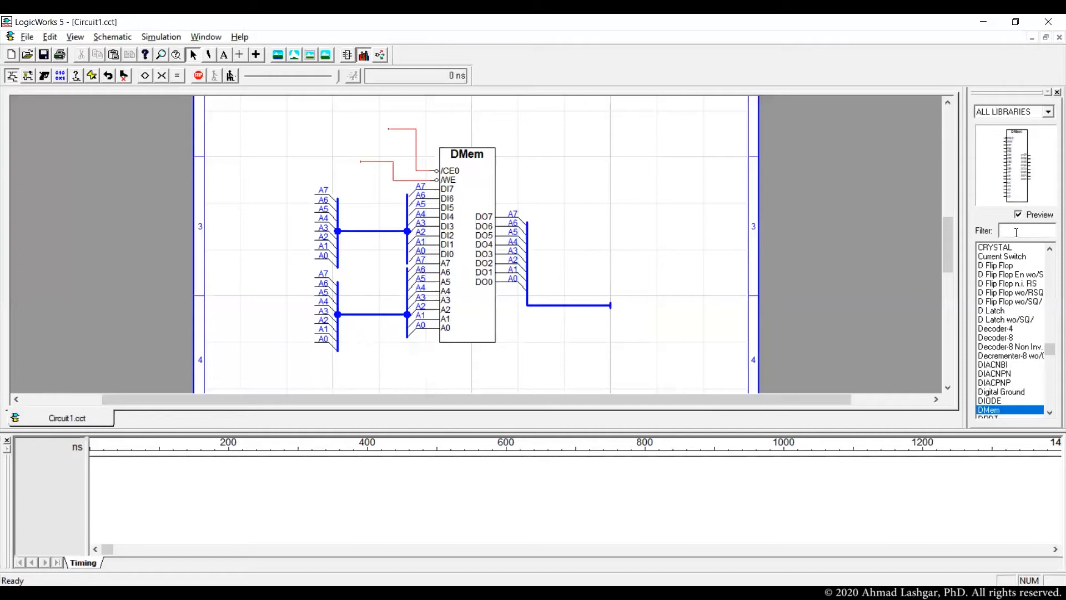
Step: Filter the palette for 'binary' and place Binary Switches on ICE0 and WE
text(binary)
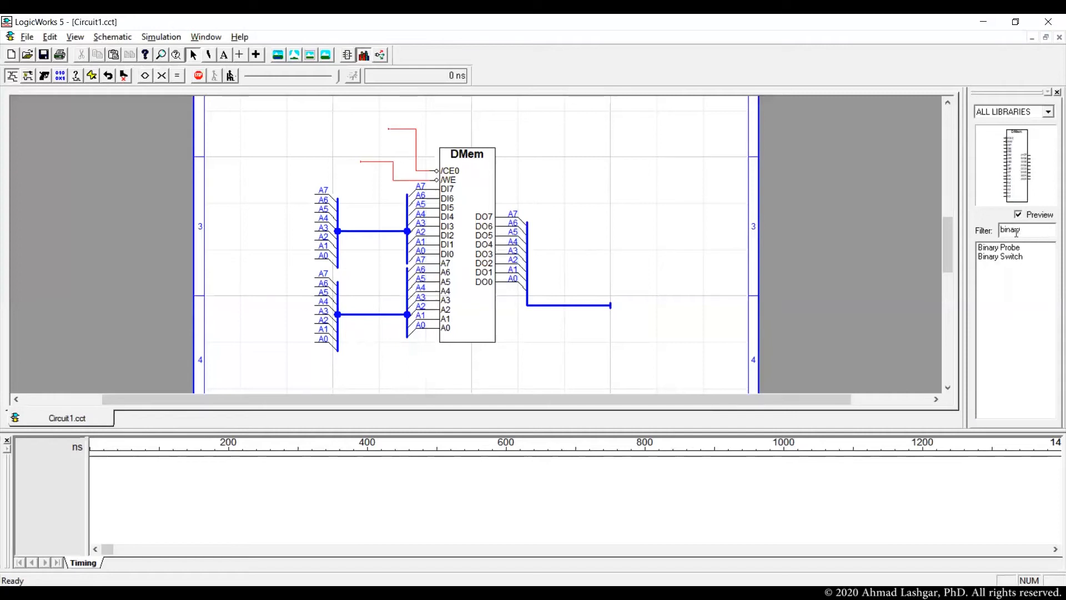
click(1000, 257)
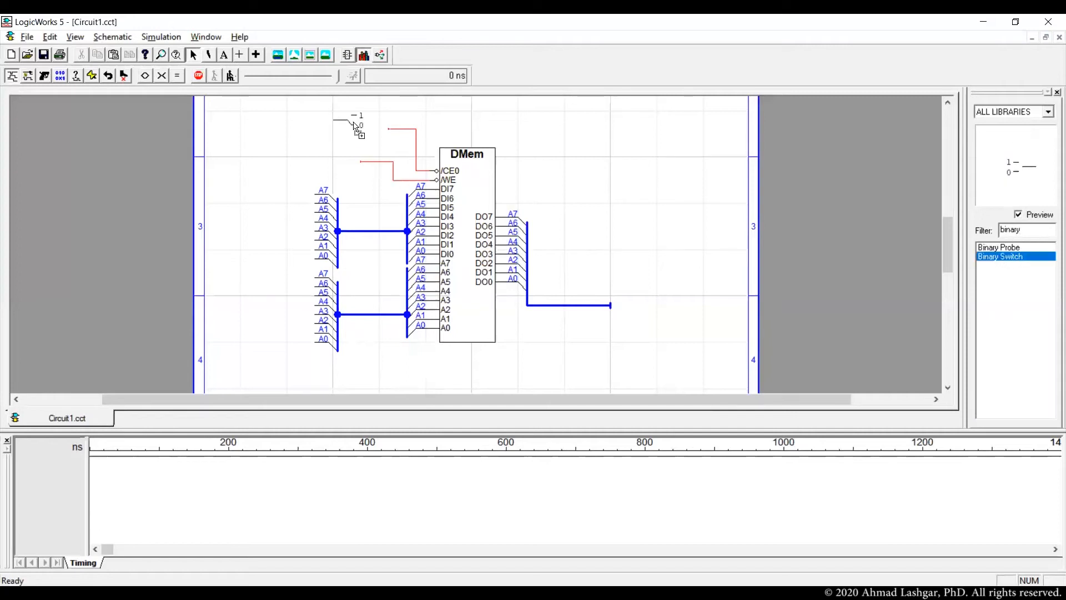
right_click(345, 123)
text(hex)
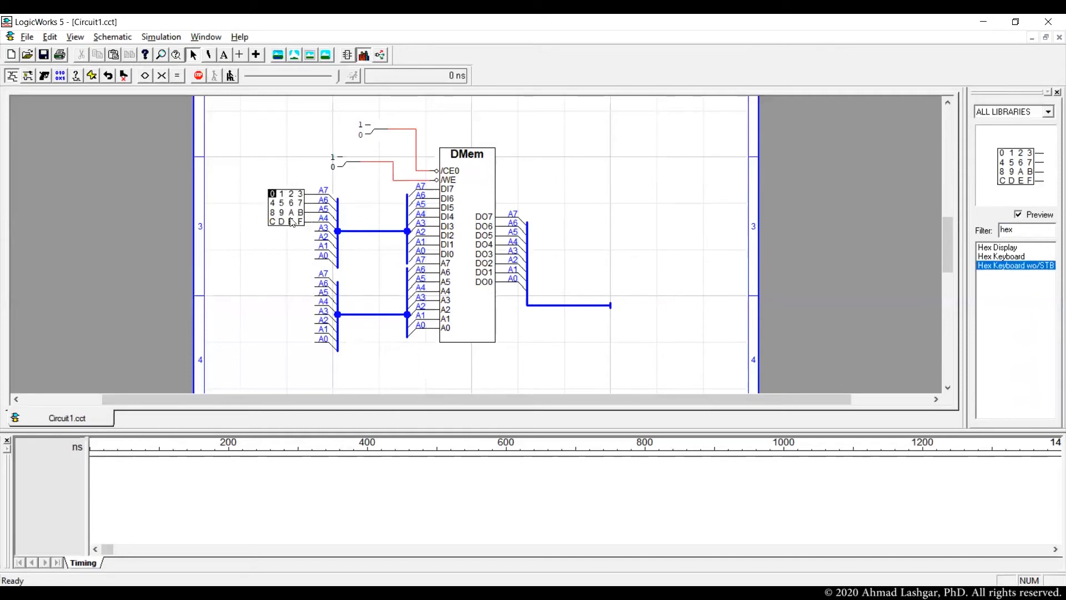
Step: Add a fourth hex keyboard so all eight data-in and address lines are driven
click(286, 208)
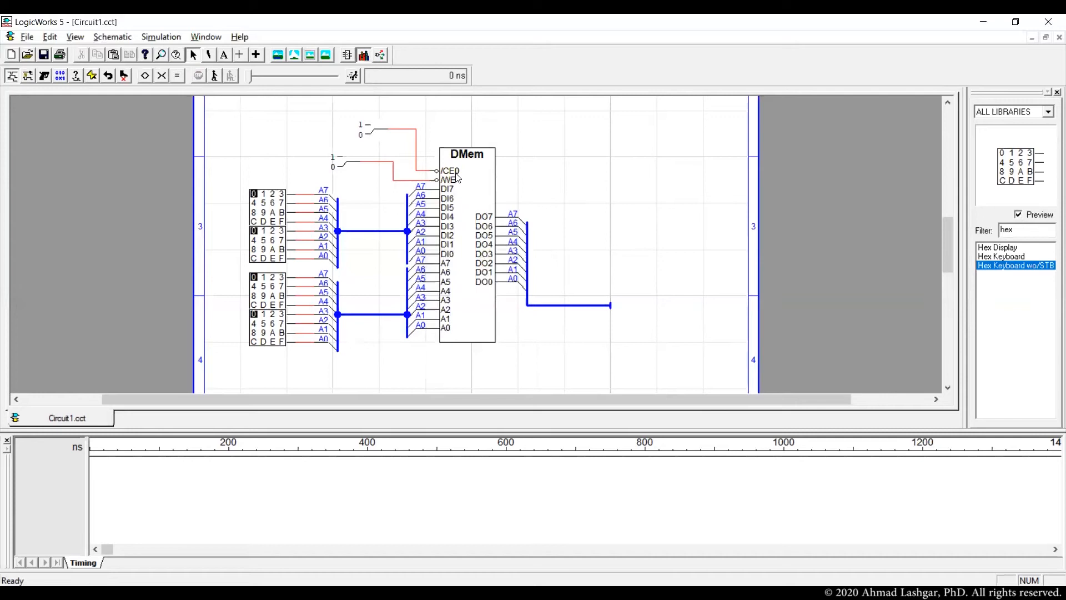
mouse_move(371, 136)
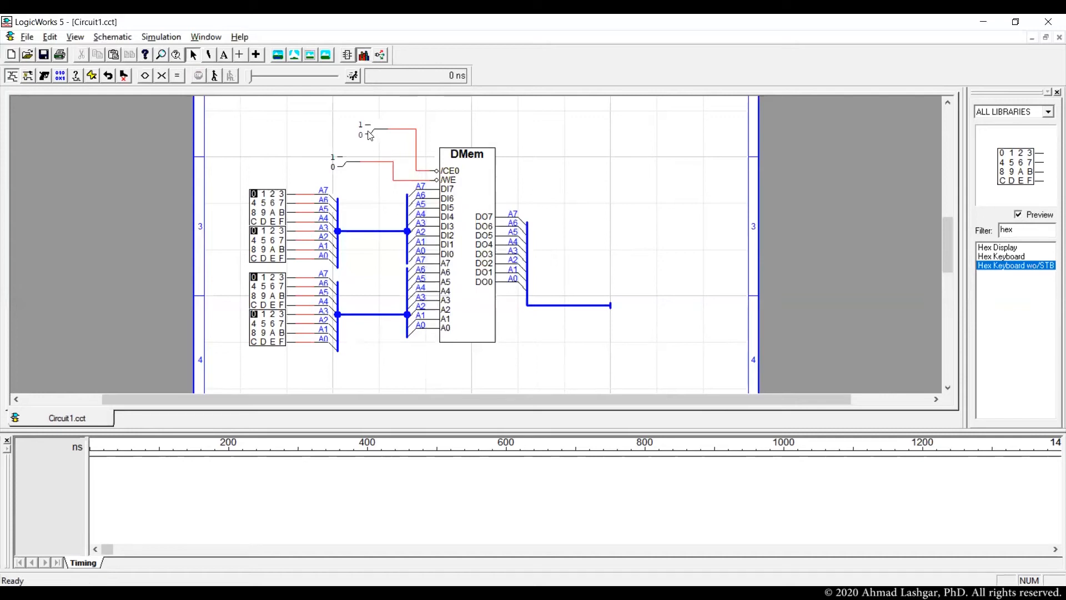
mouse_move(342, 167)
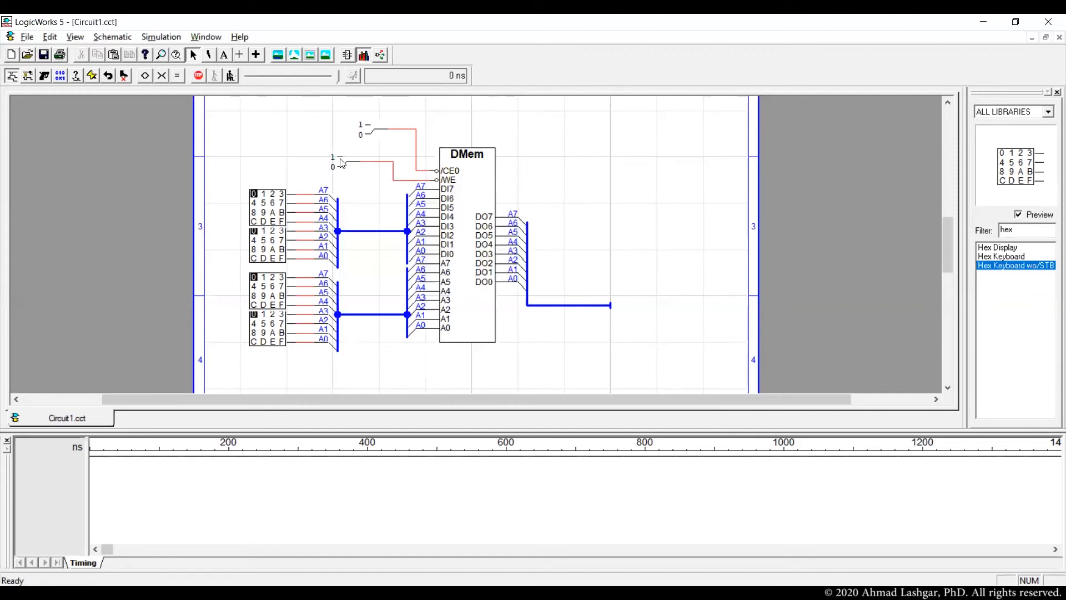
mouse_move(371, 220)
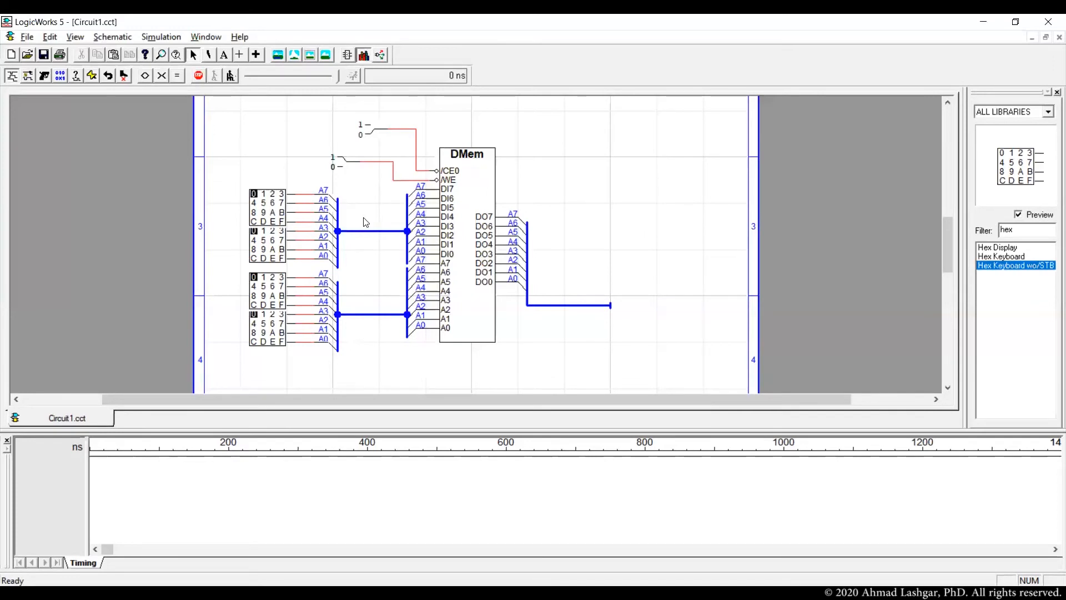
mouse_move(514, 298)
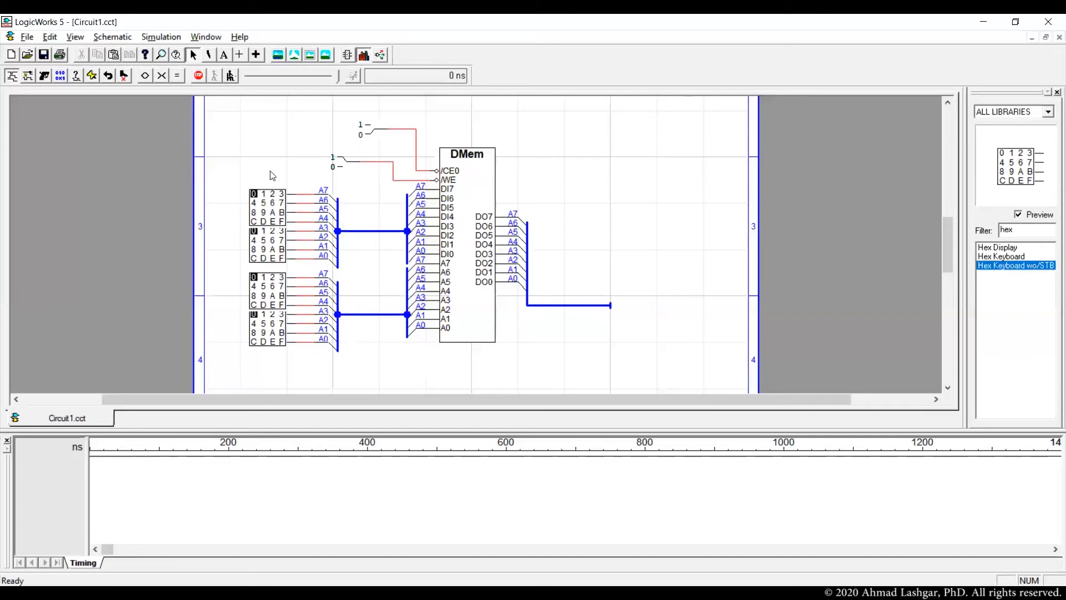
Step: Run the simulation so the testbench shows CE0 0, WE 1 and all buses 00
click(161, 37)
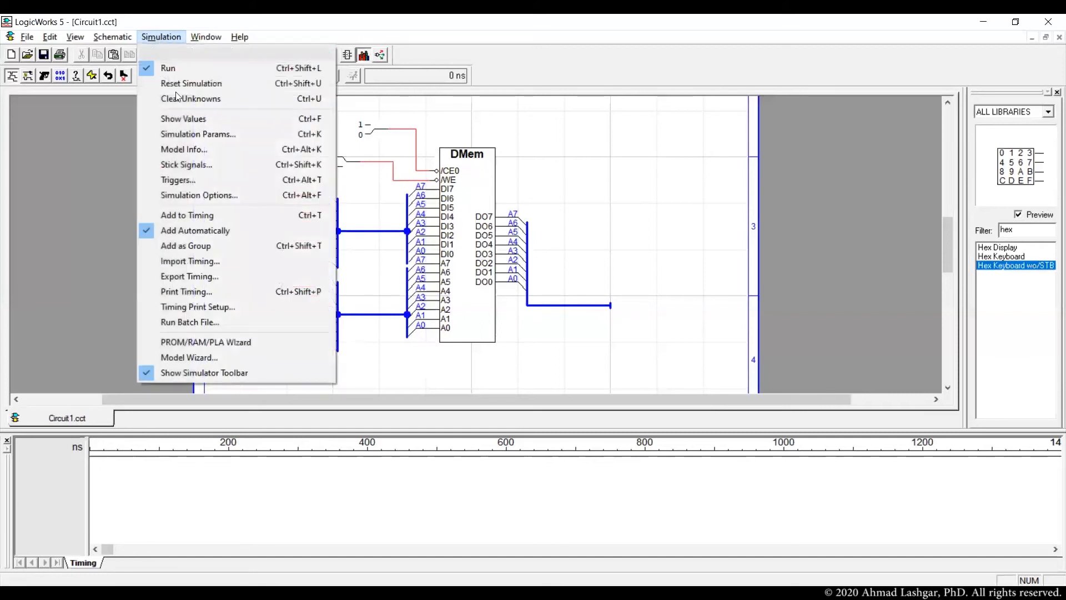
click(168, 68)
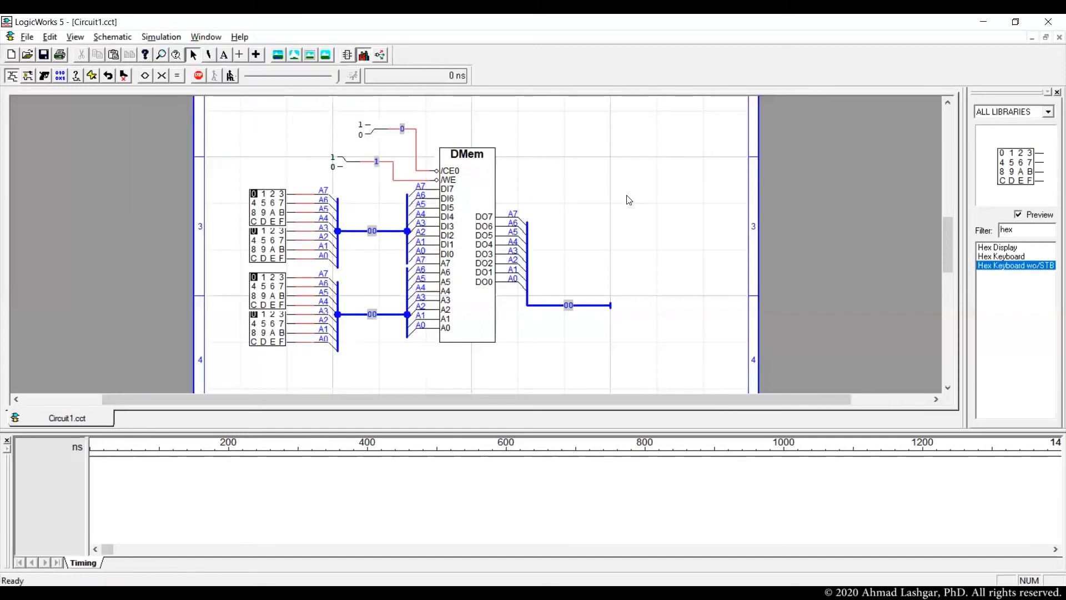
mouse_move(599, 264)
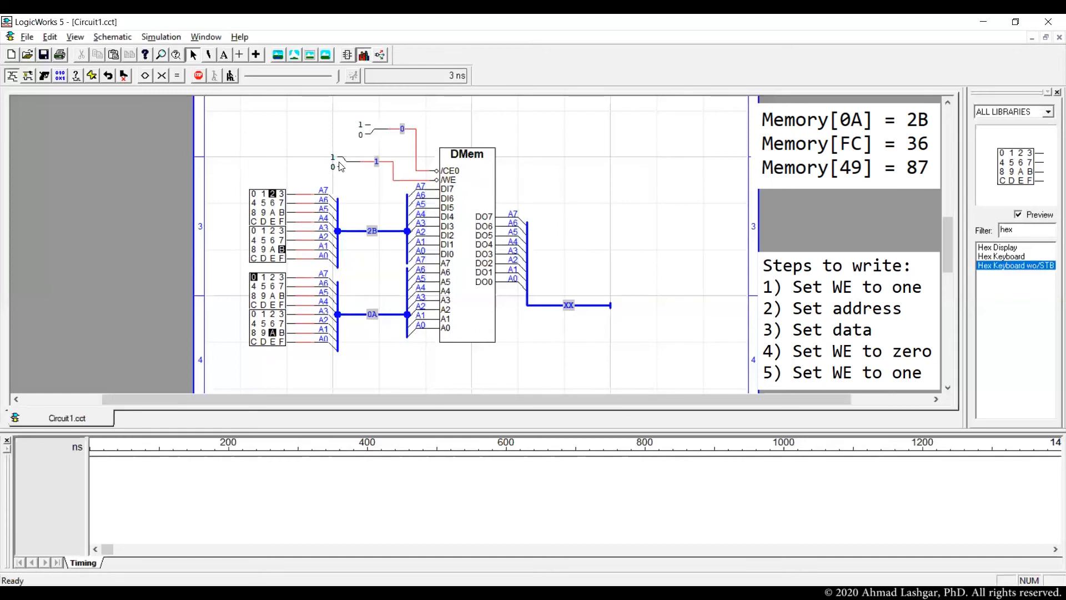
Step: Pulse WE to 0 and back to 1 to store 2B at address 0A
click(377, 161)
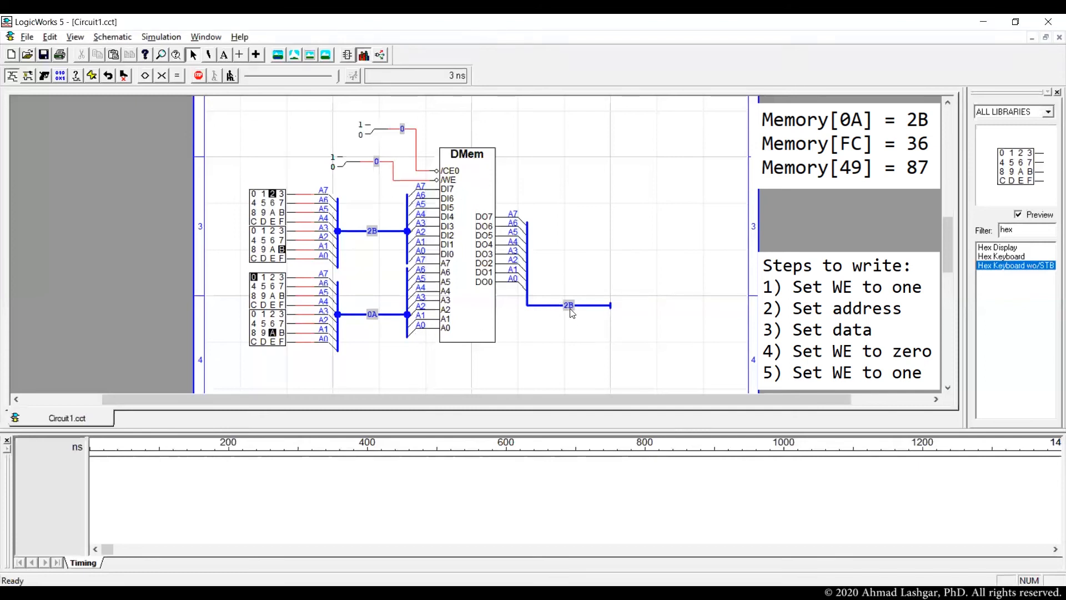
mouse_move(339, 162)
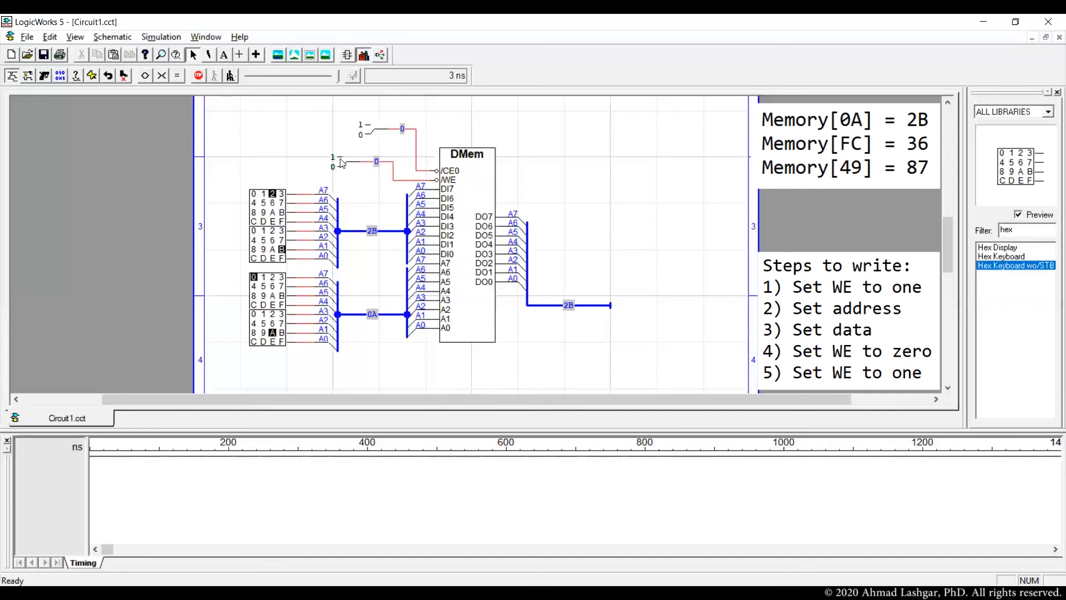
click(376, 161)
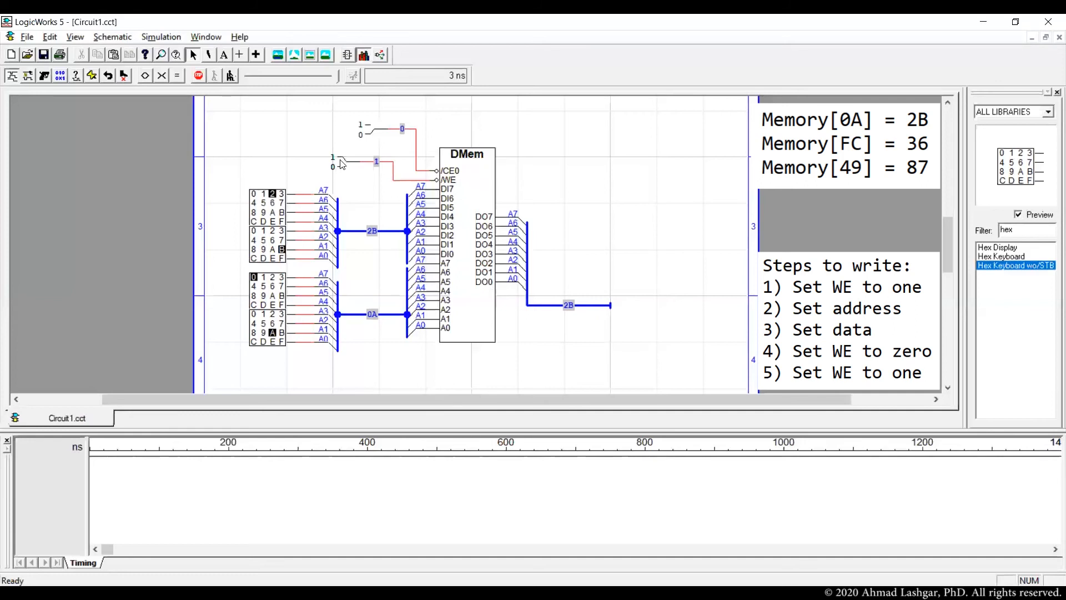
mouse_move(350, 192)
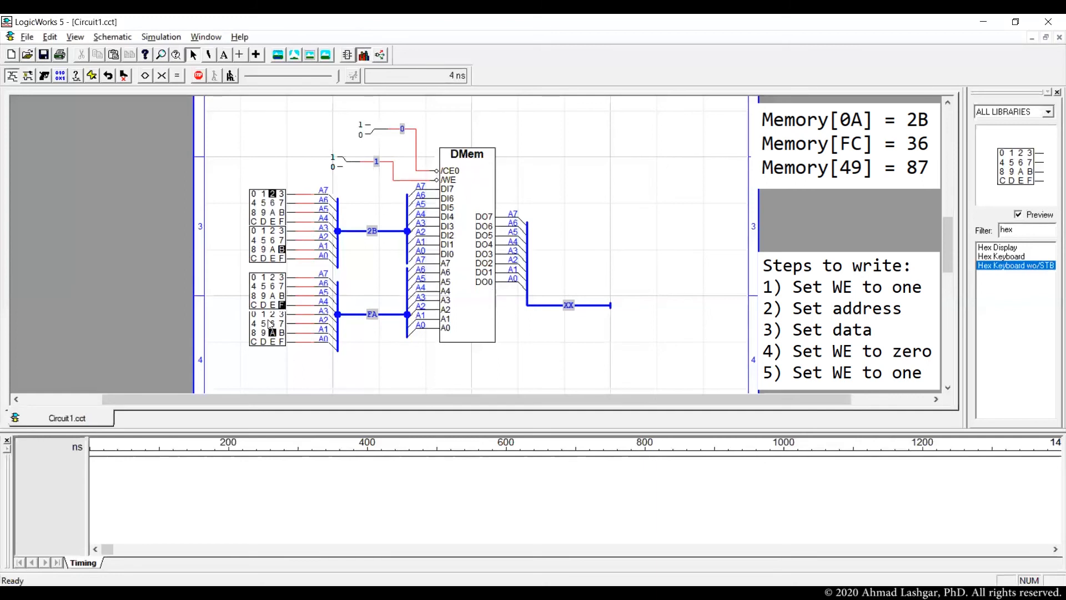
Step: Enter address FC with data 36 and pulse WE to store it
click(259, 341)
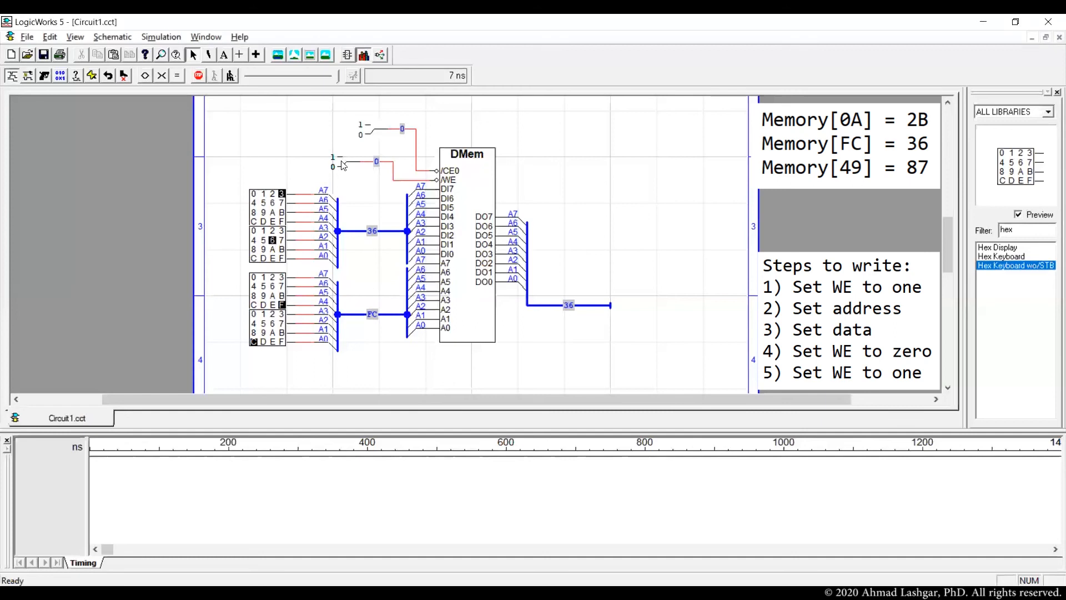
click(377, 161)
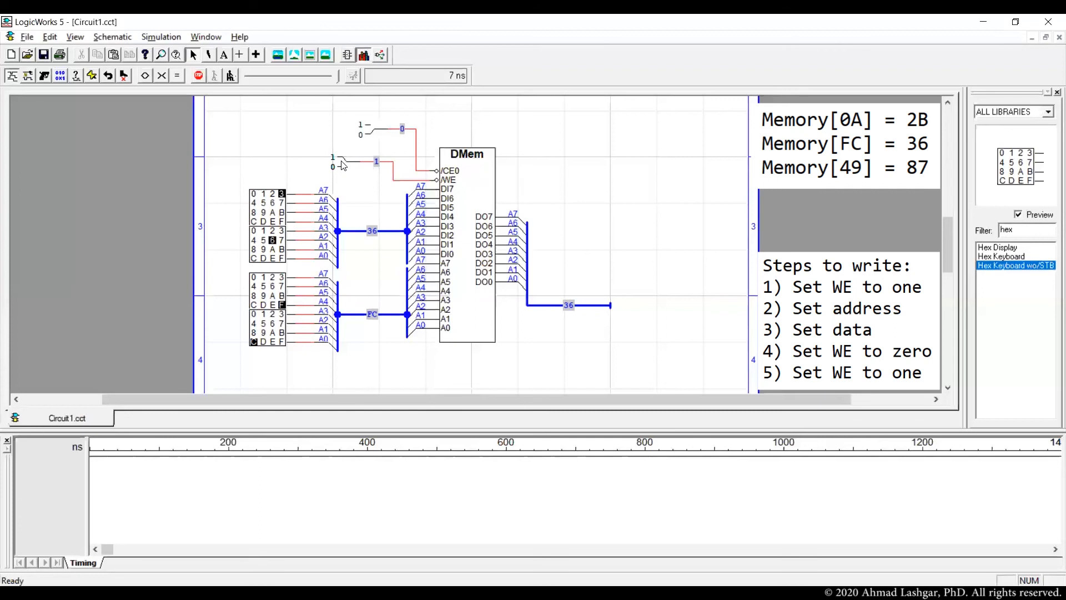
mouse_move(462, 187)
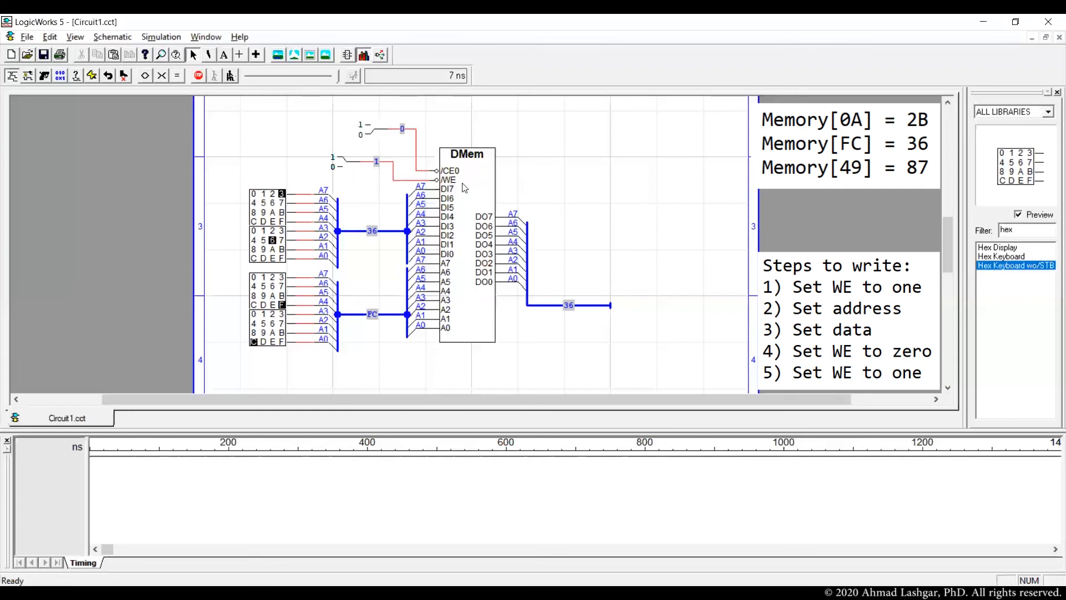
mouse_move(568, 313)
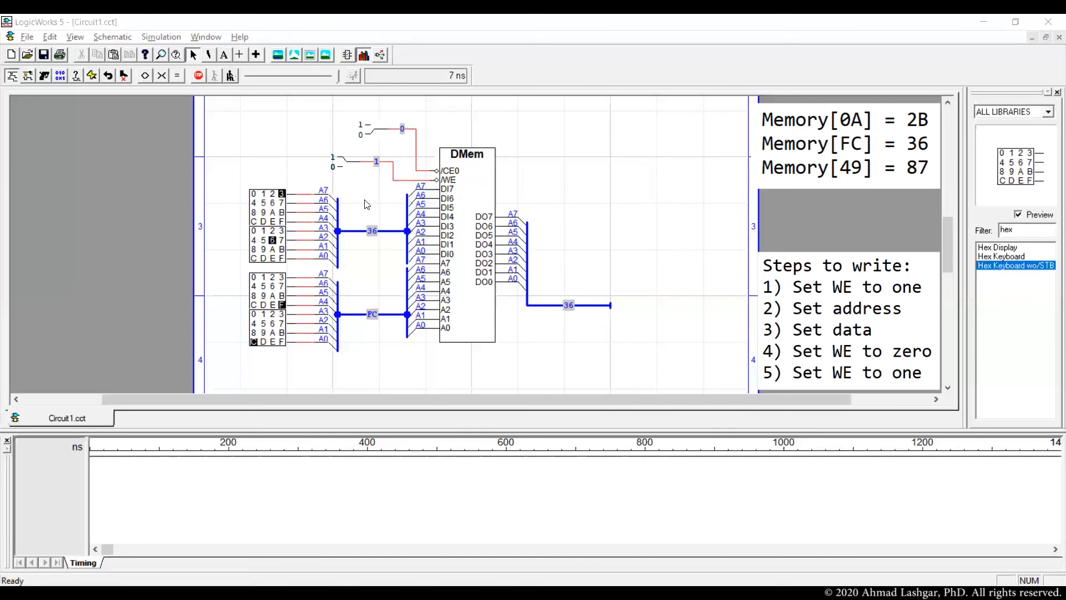
mouse_move(273, 256)
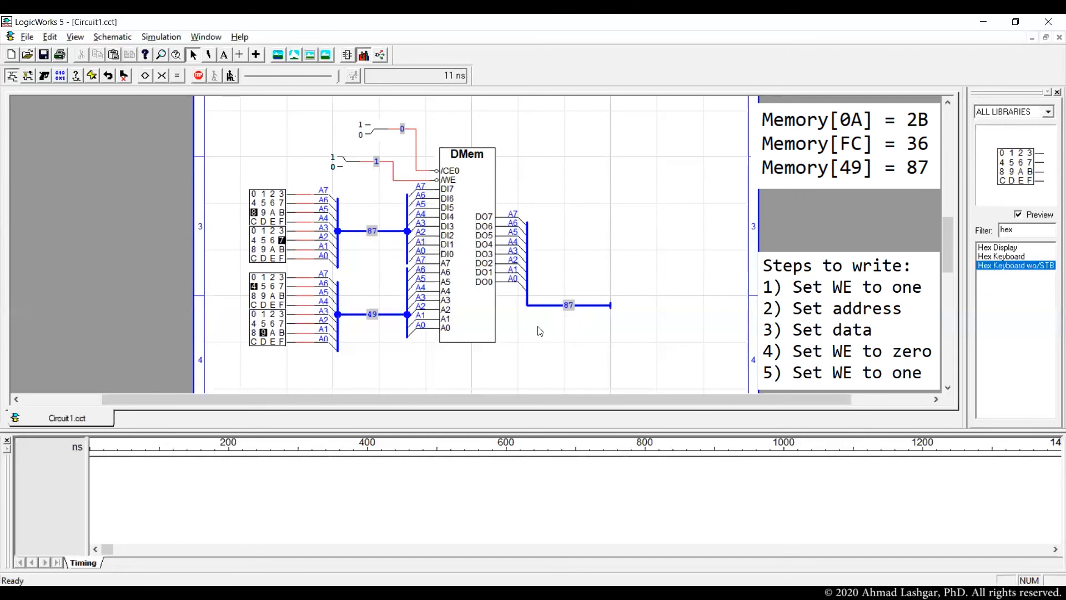
mouse_move(540, 339)
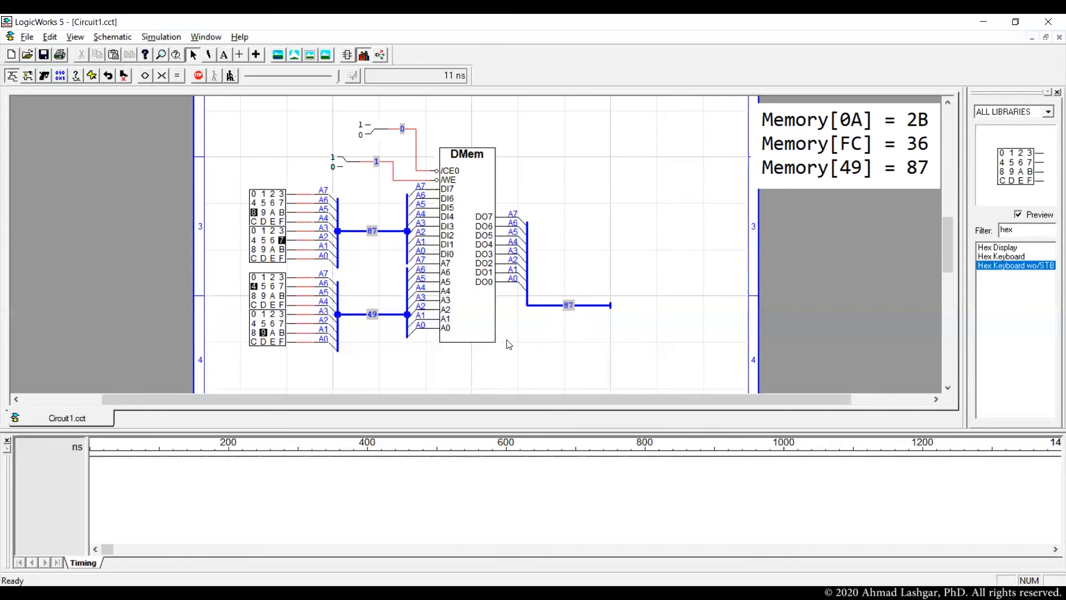
mouse_move(262, 278)
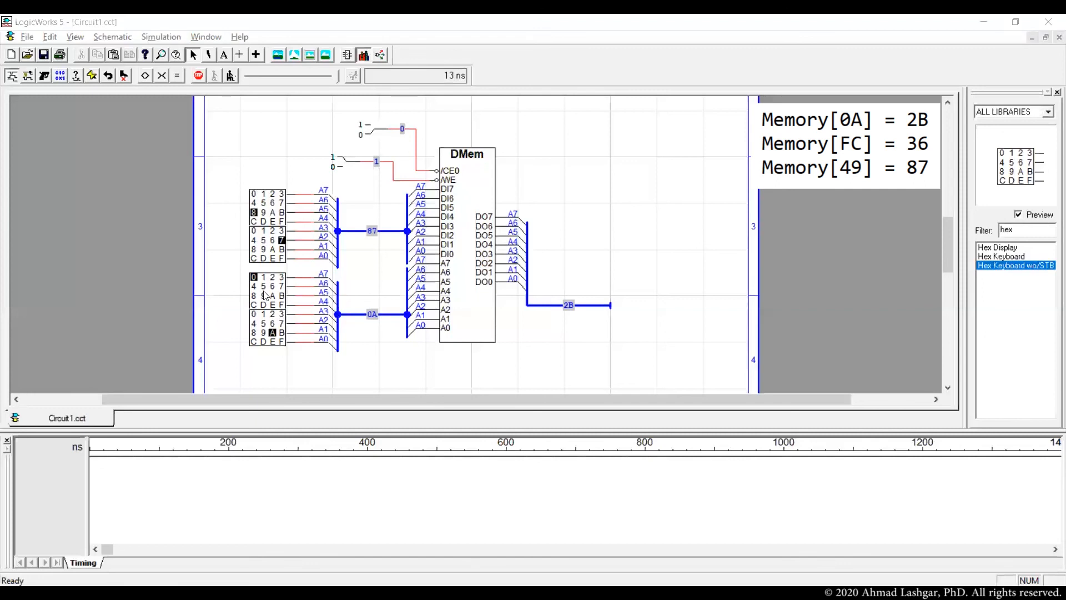
mouse_move(284, 306)
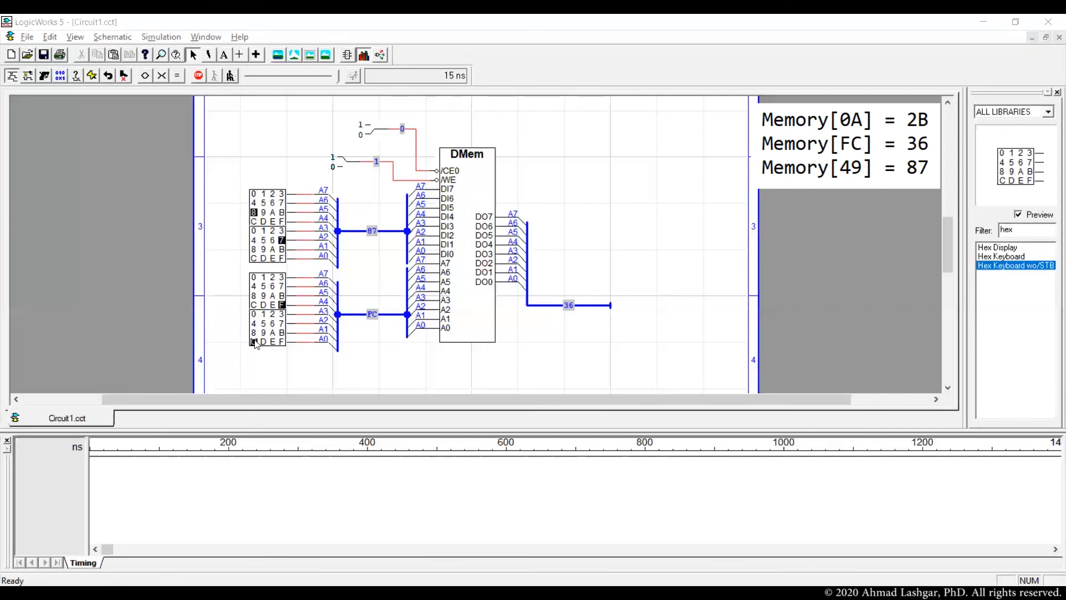
mouse_move(558, 311)
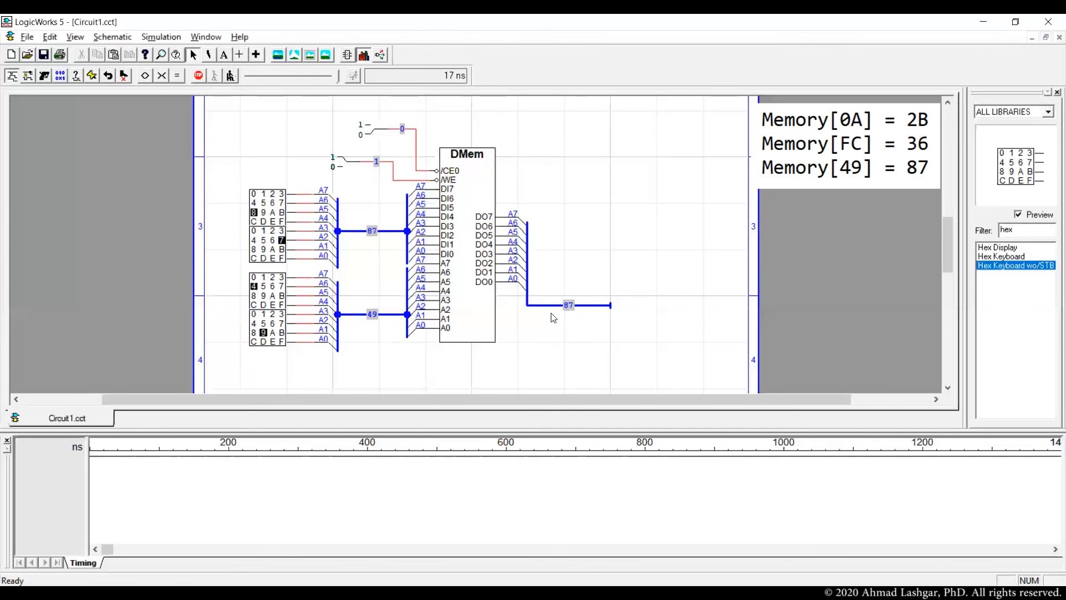
mouse_move(550, 326)
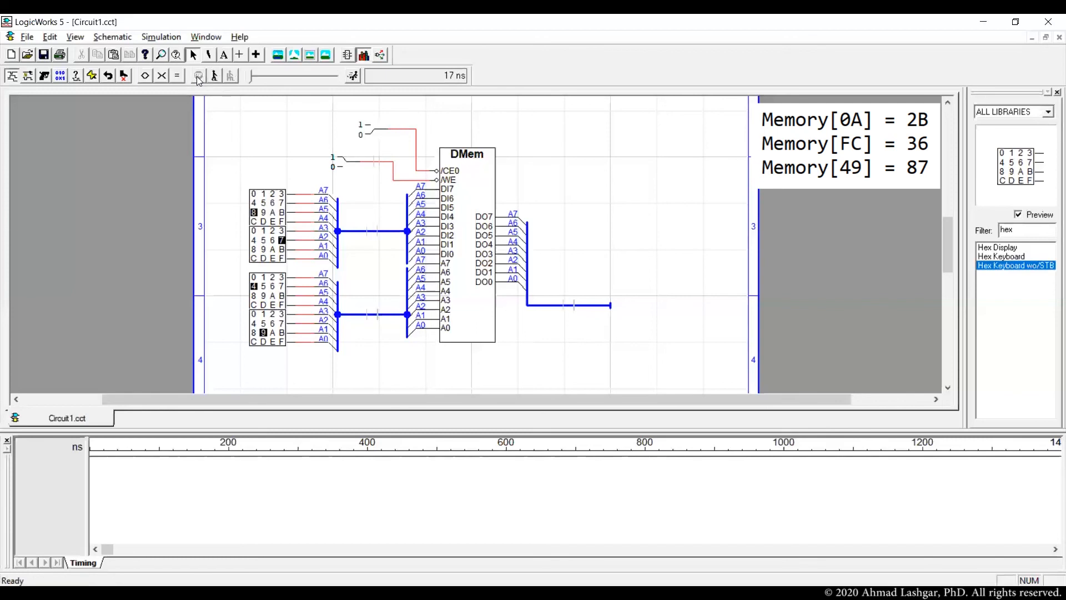
Step: Save the circuit as DMemTestbench.cct in the 05 project folder
click(27, 37)
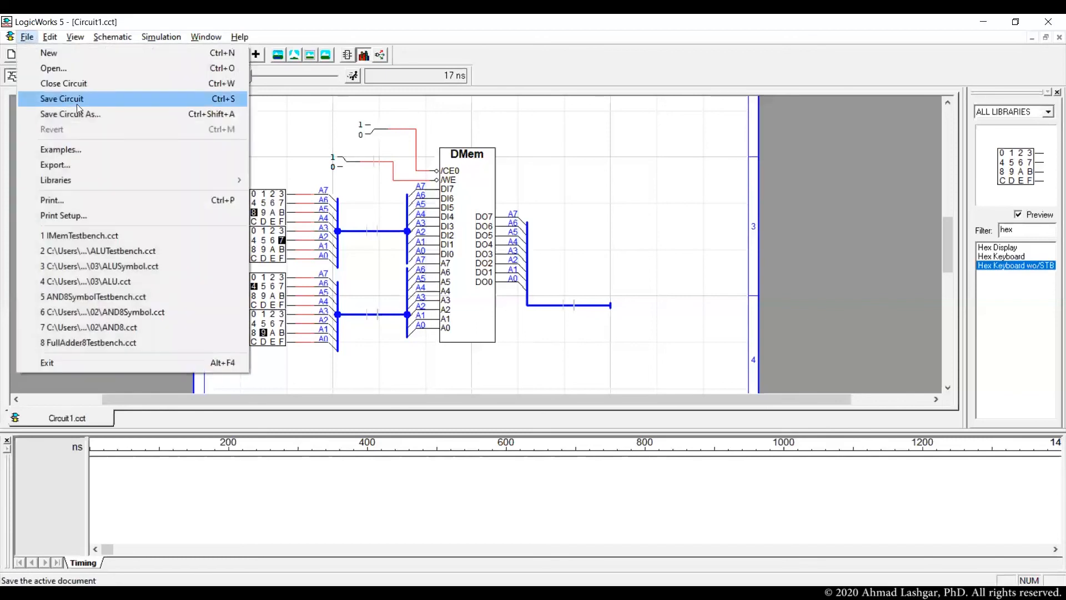
click(61, 99)
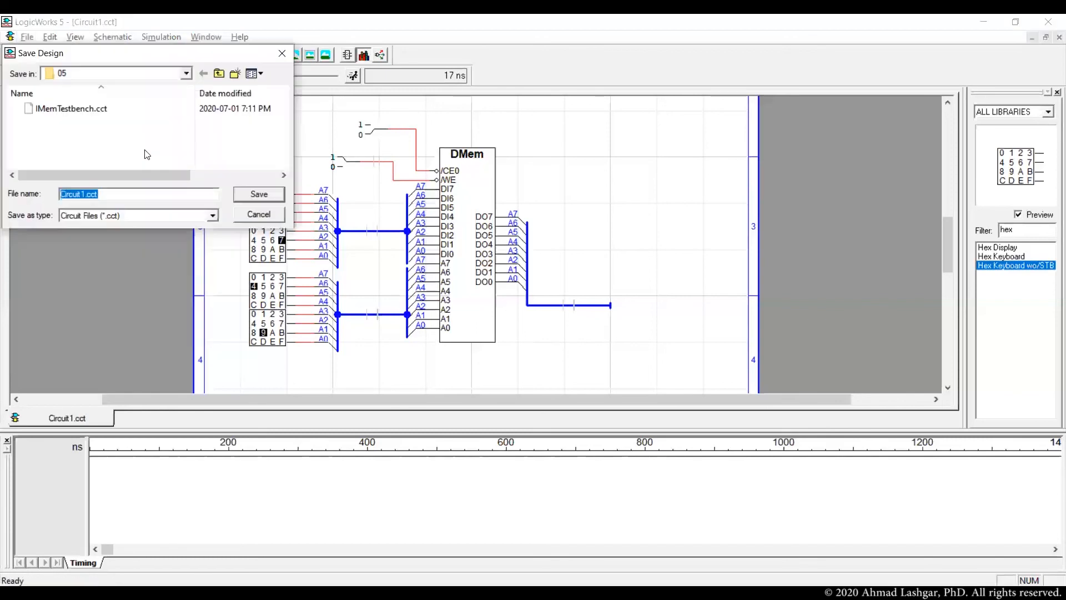
text(DMemTestbench)
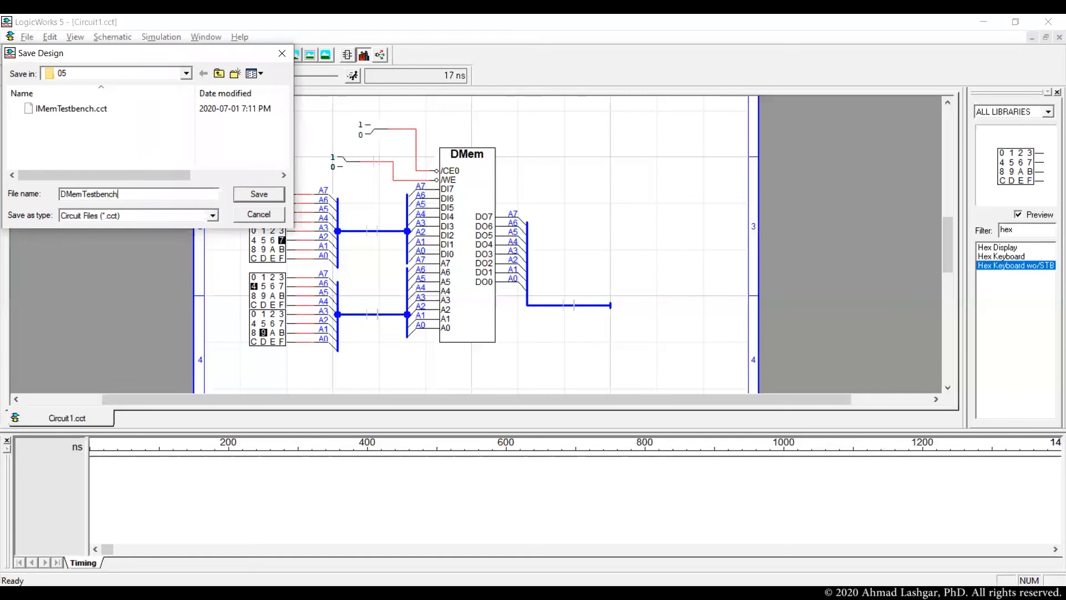
click(258, 193)
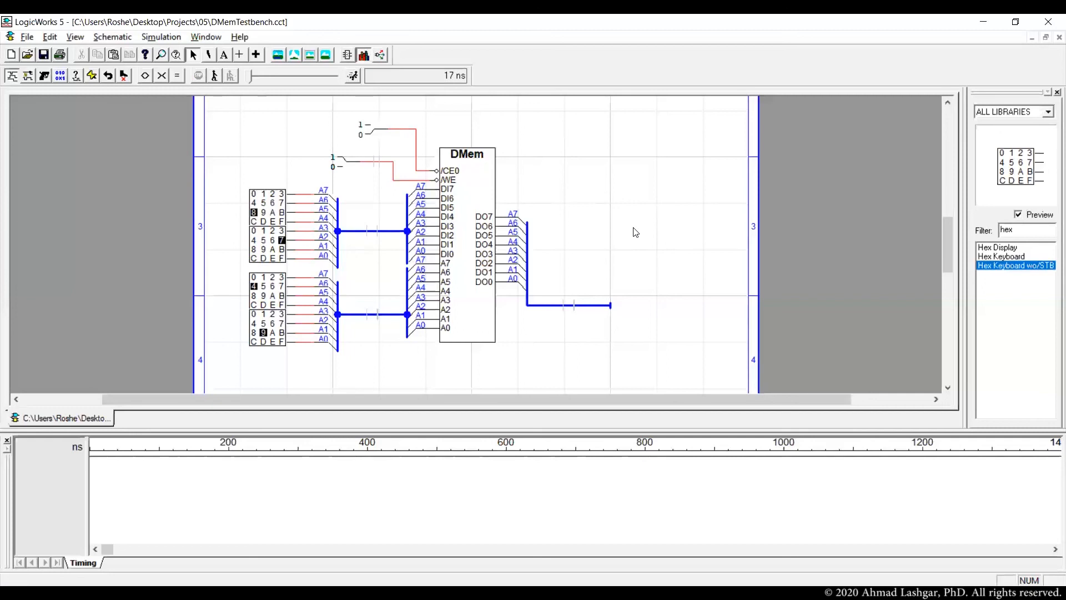
mouse_move(337, 168)
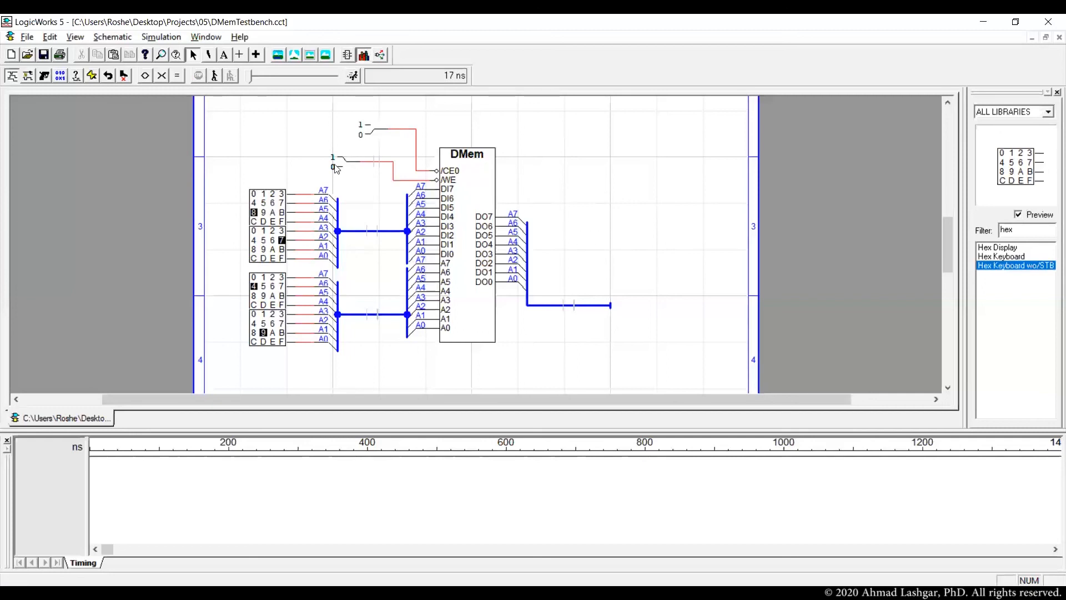
mouse_move(339, 167)
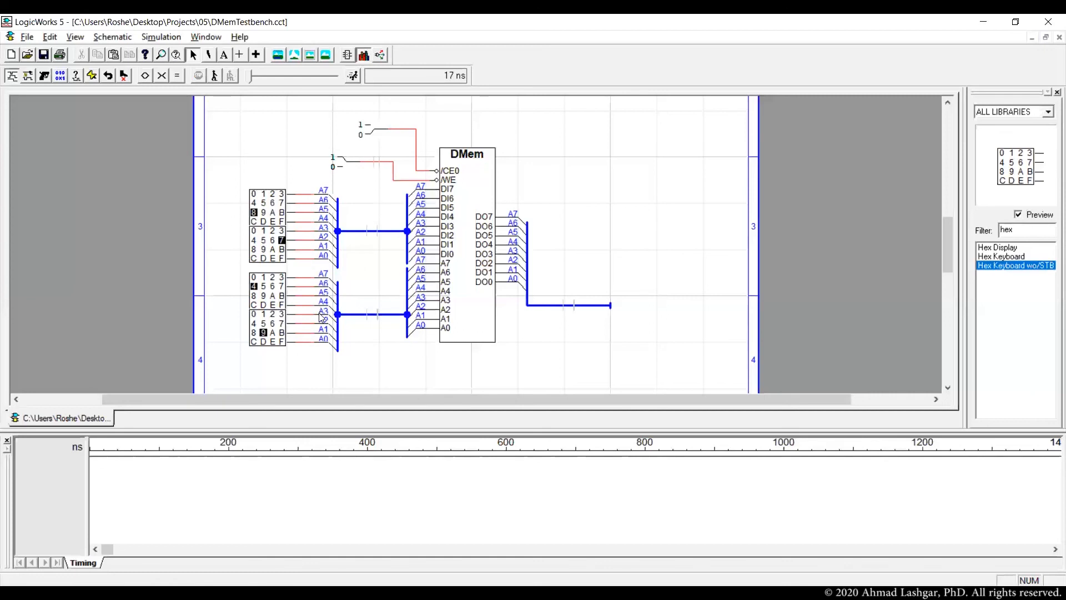
mouse_move(462, 251)
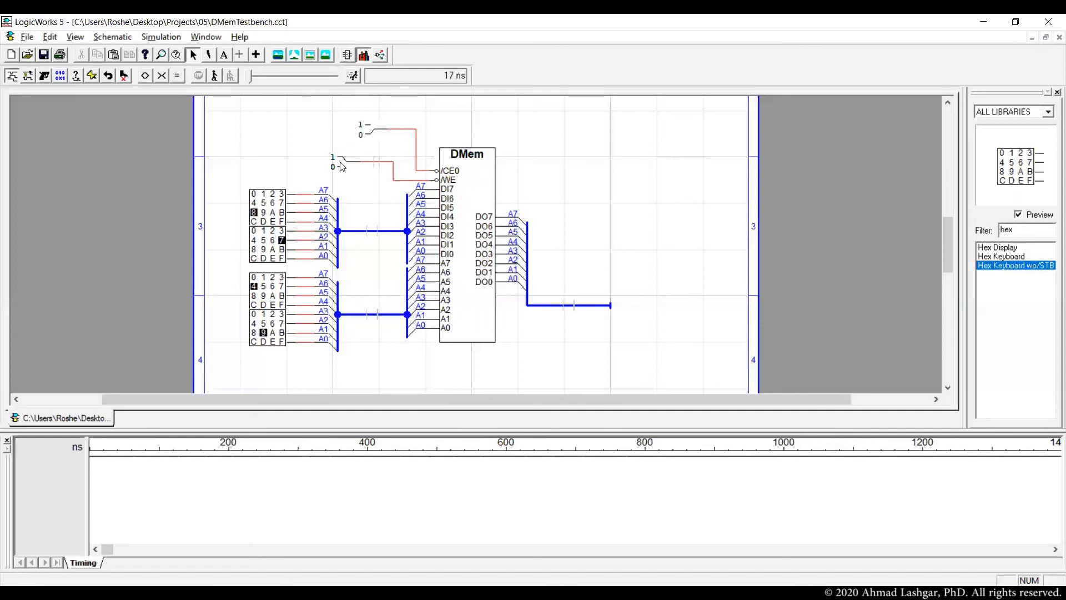
mouse_move(480, 209)
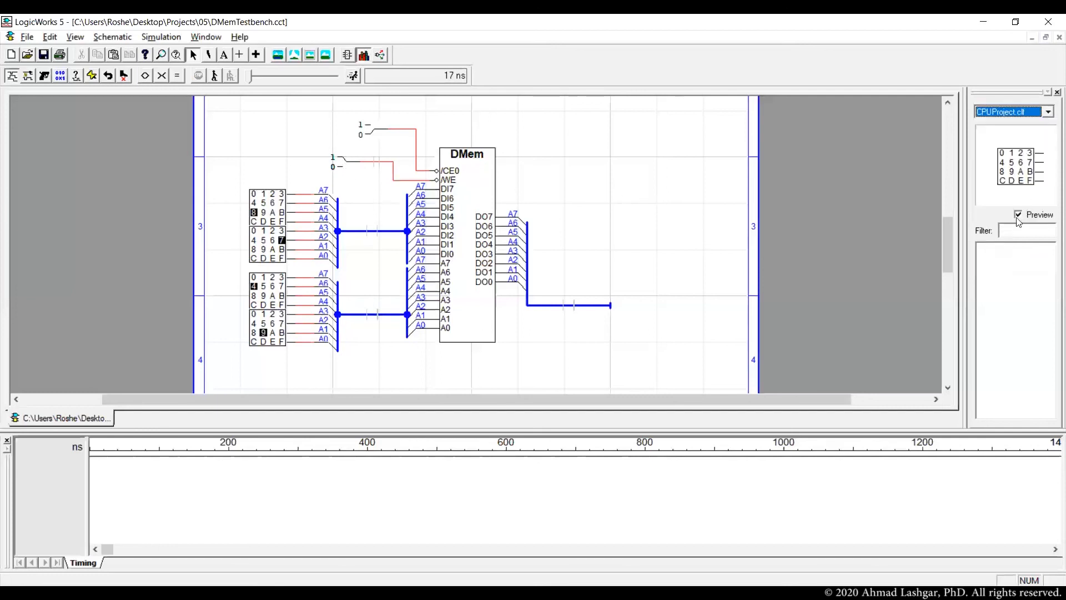
Step: Preview DMem then IMem in the CPUProject library's parts list
click(988, 266)
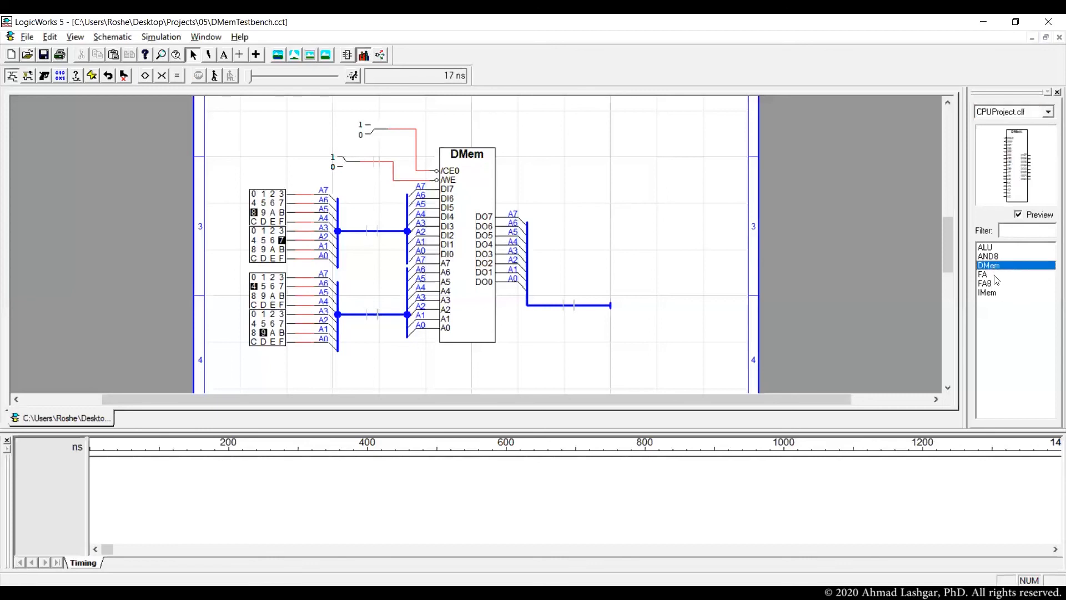
click(986, 292)
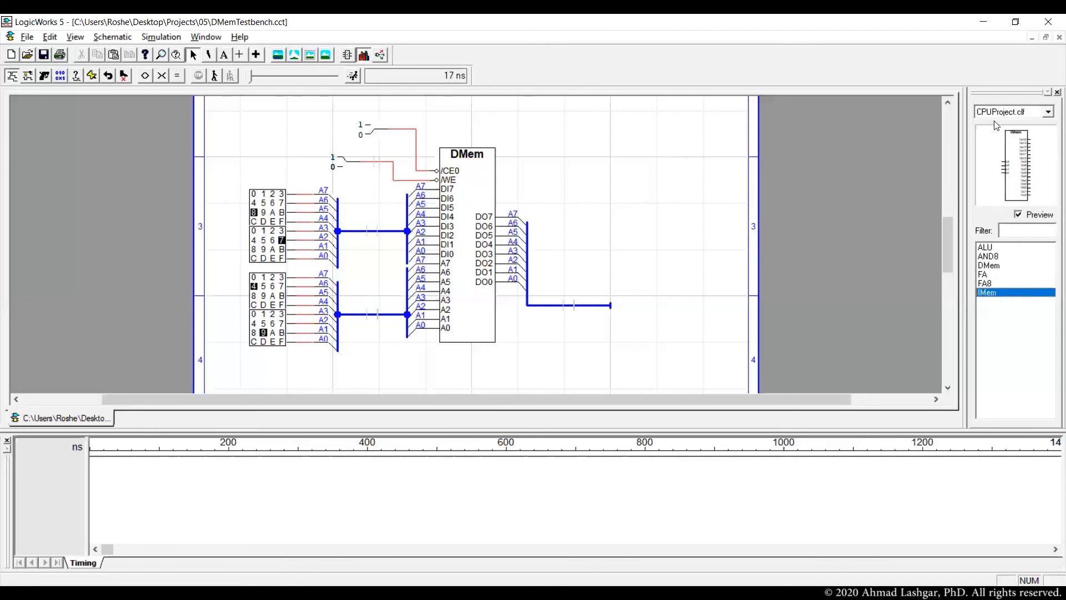